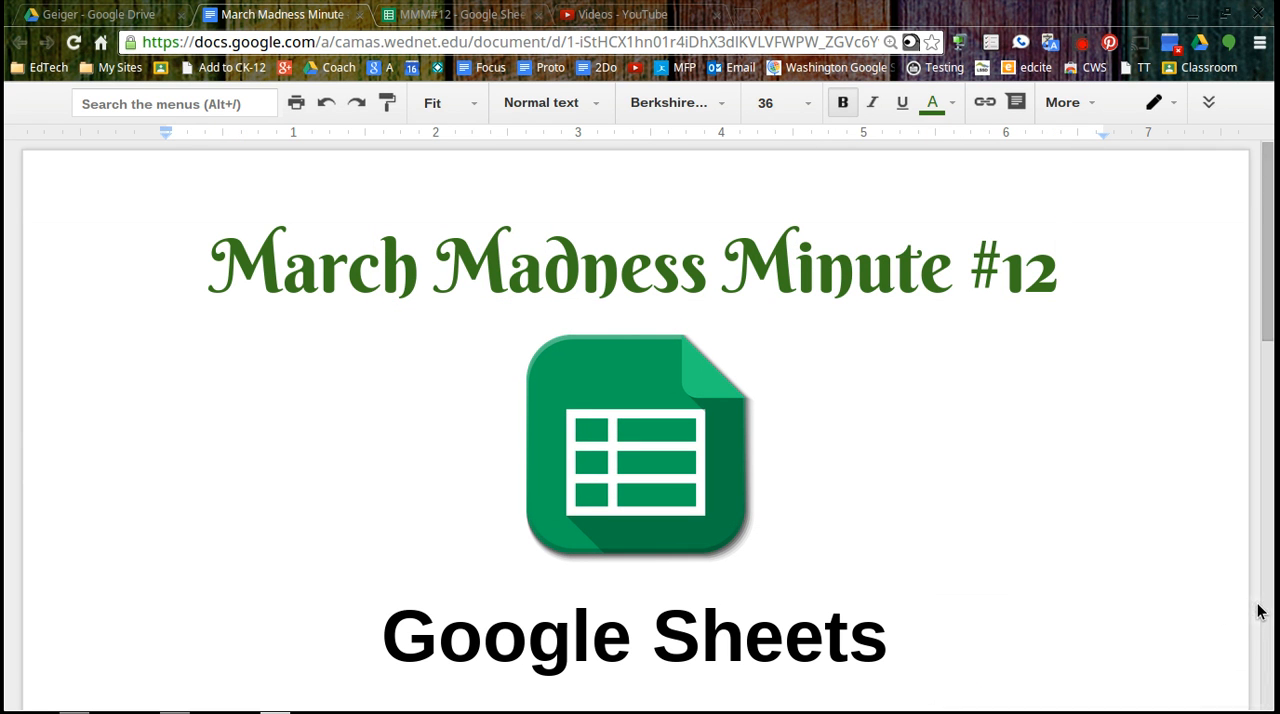
Leave the lesson outline and load the MMM#12 mile-time spreadsheet from the Drive folder
scroll(down, 3)
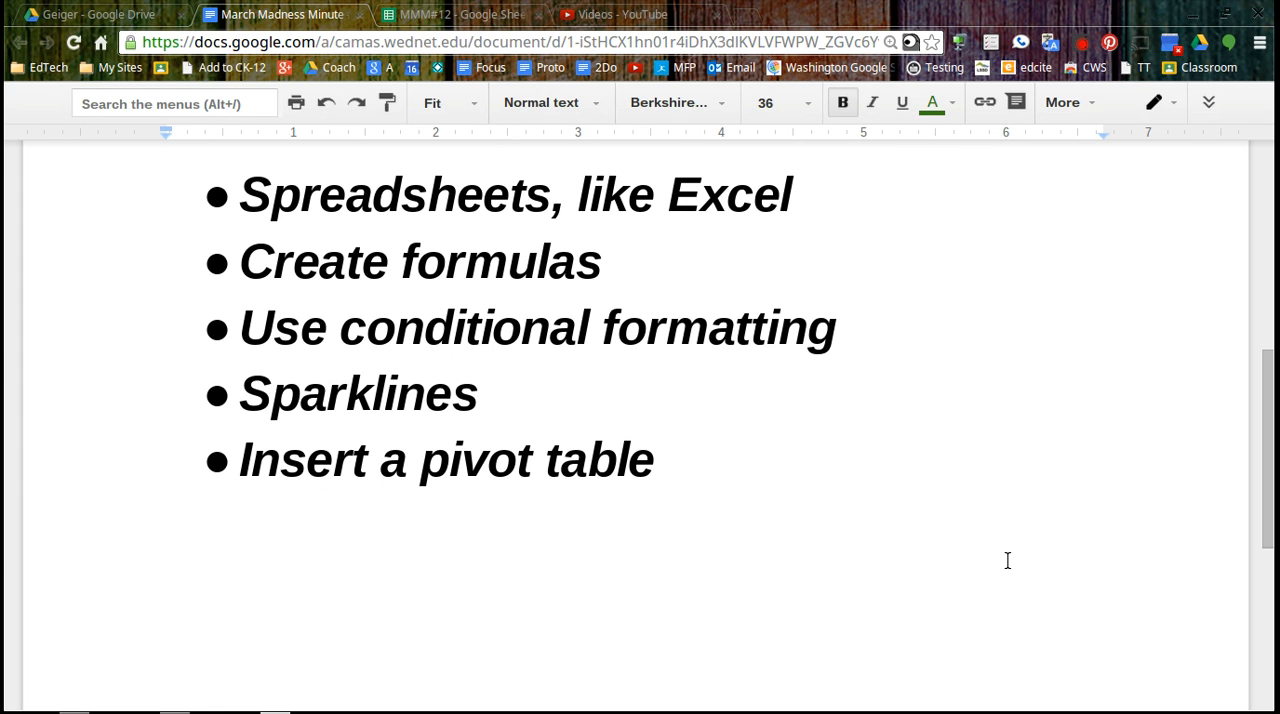
mouse_move(868, 500)
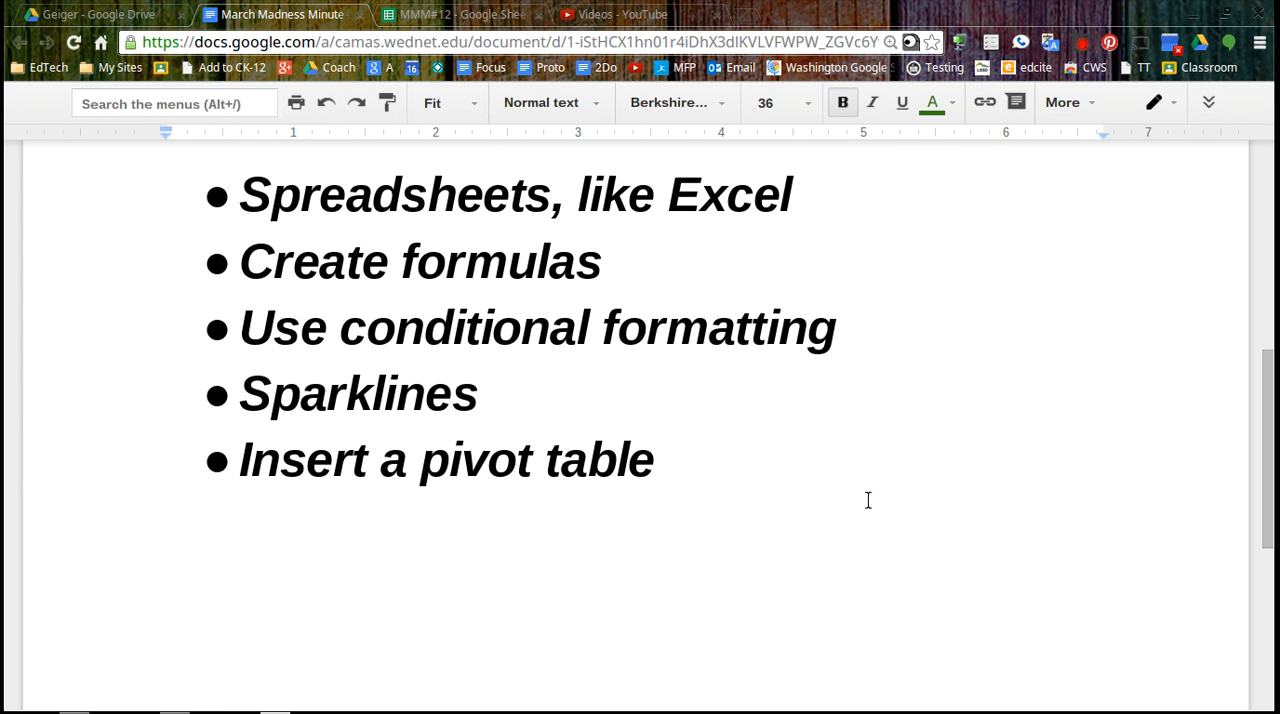
mouse_move(856, 498)
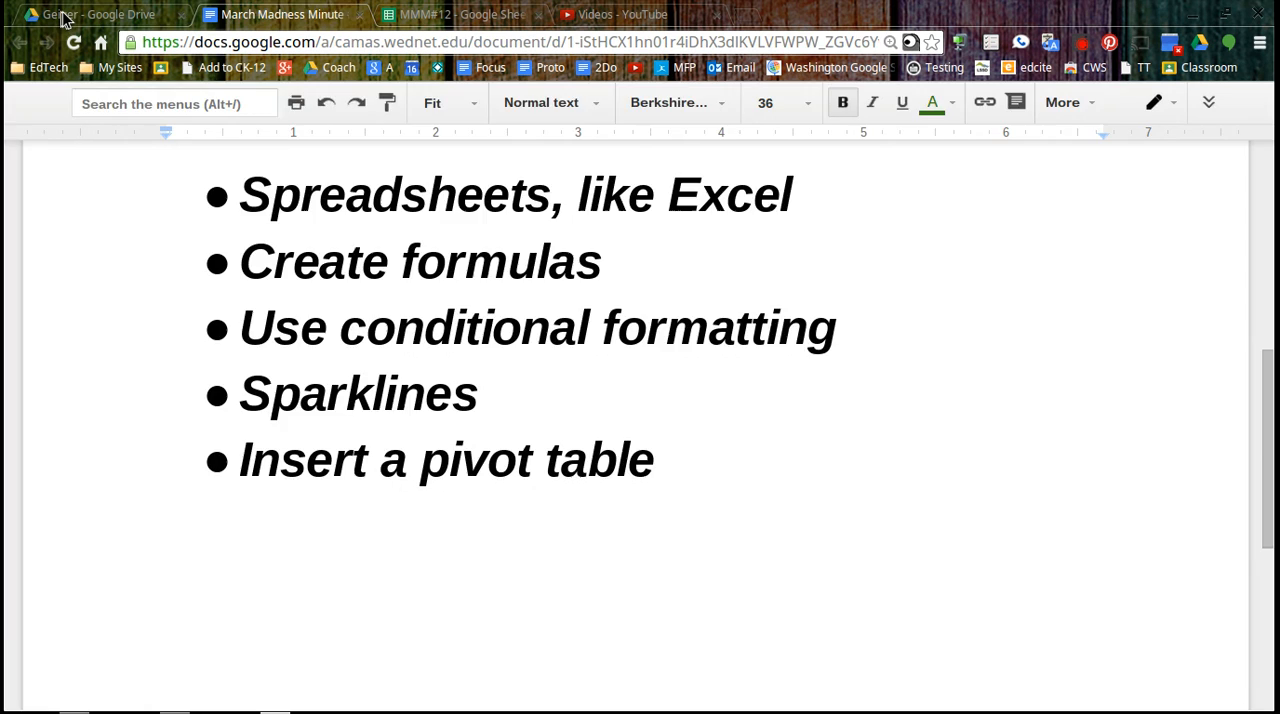
click(90, 14)
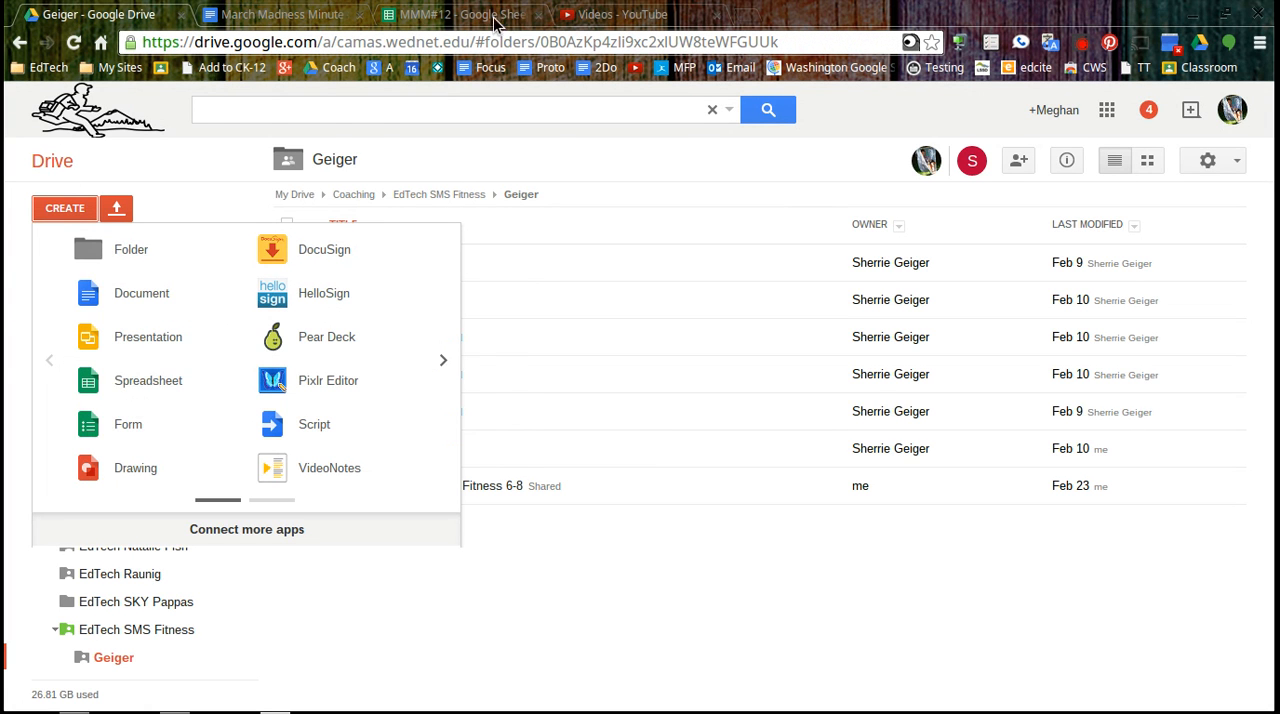
click(460, 14)
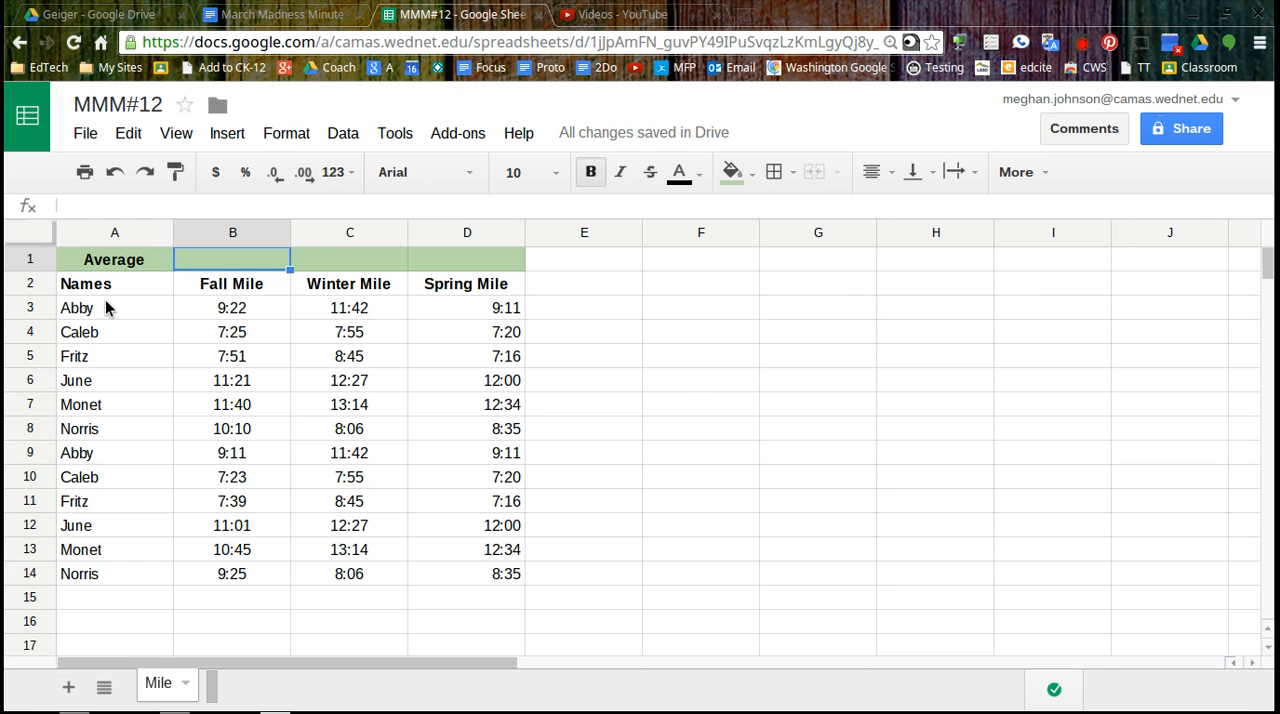
mouse_move(108, 342)
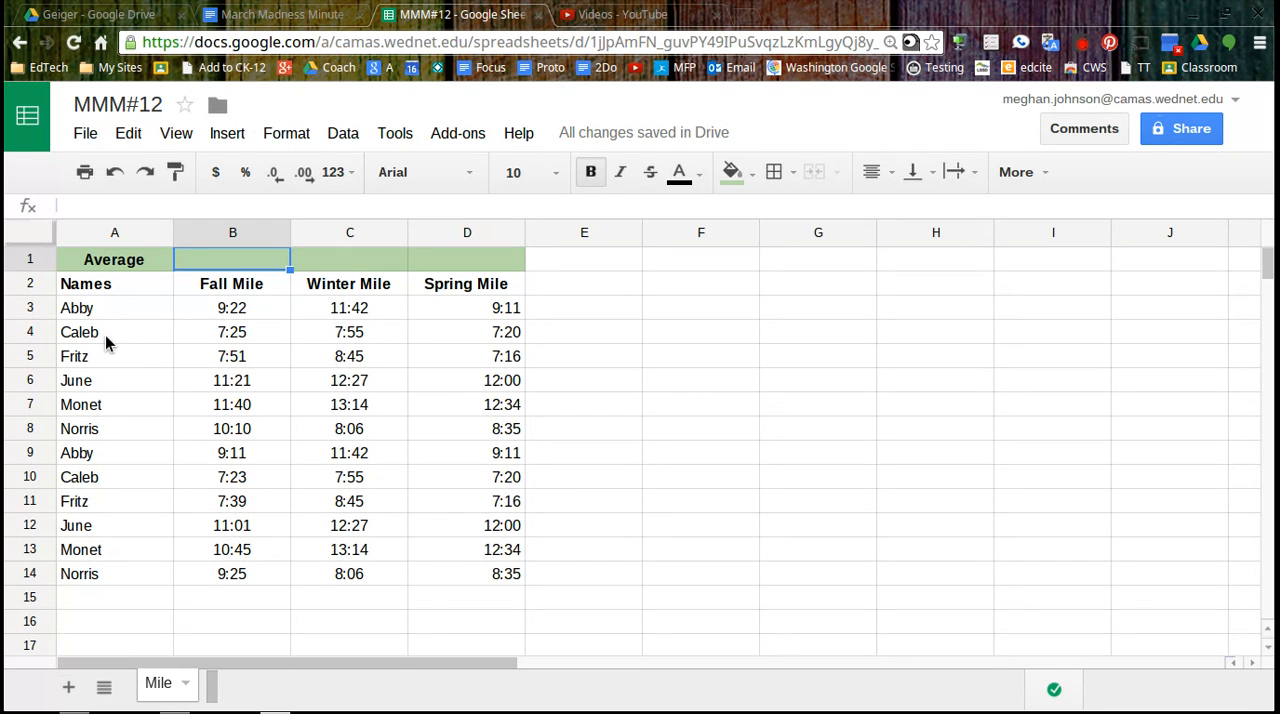
mouse_move(116, 528)
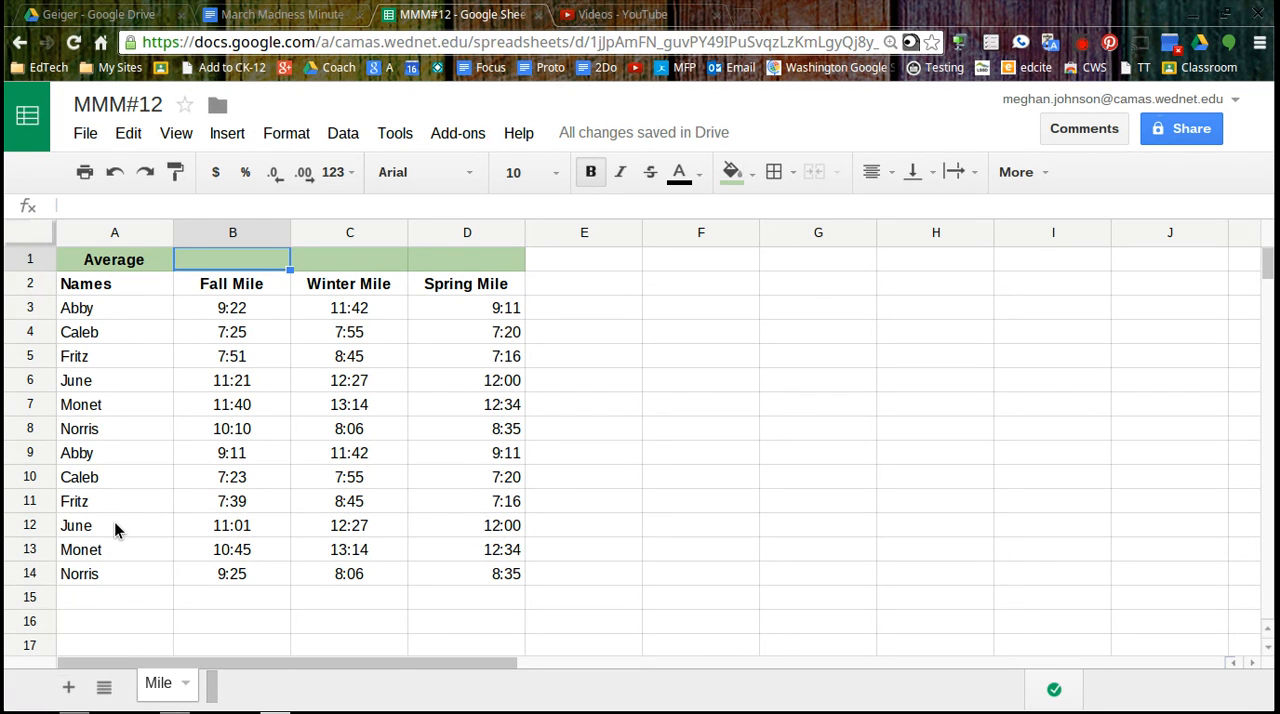
mouse_move(224, 332)
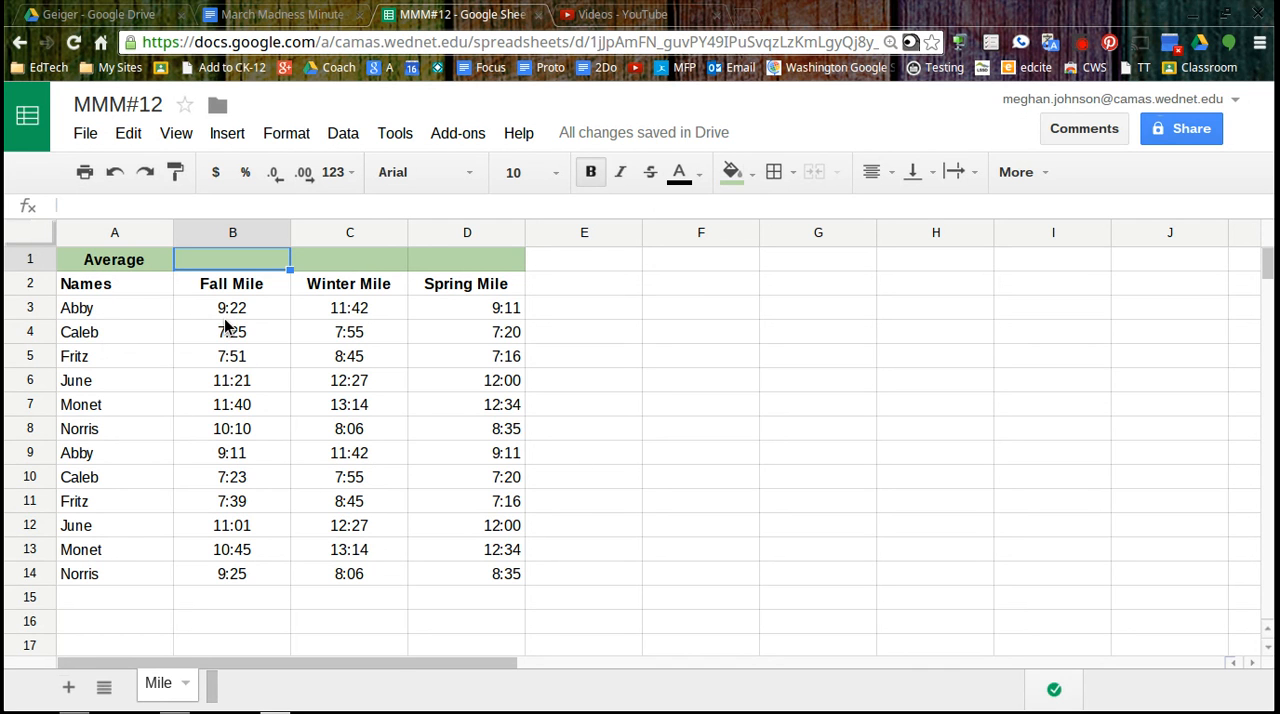
mouse_move(224, 324)
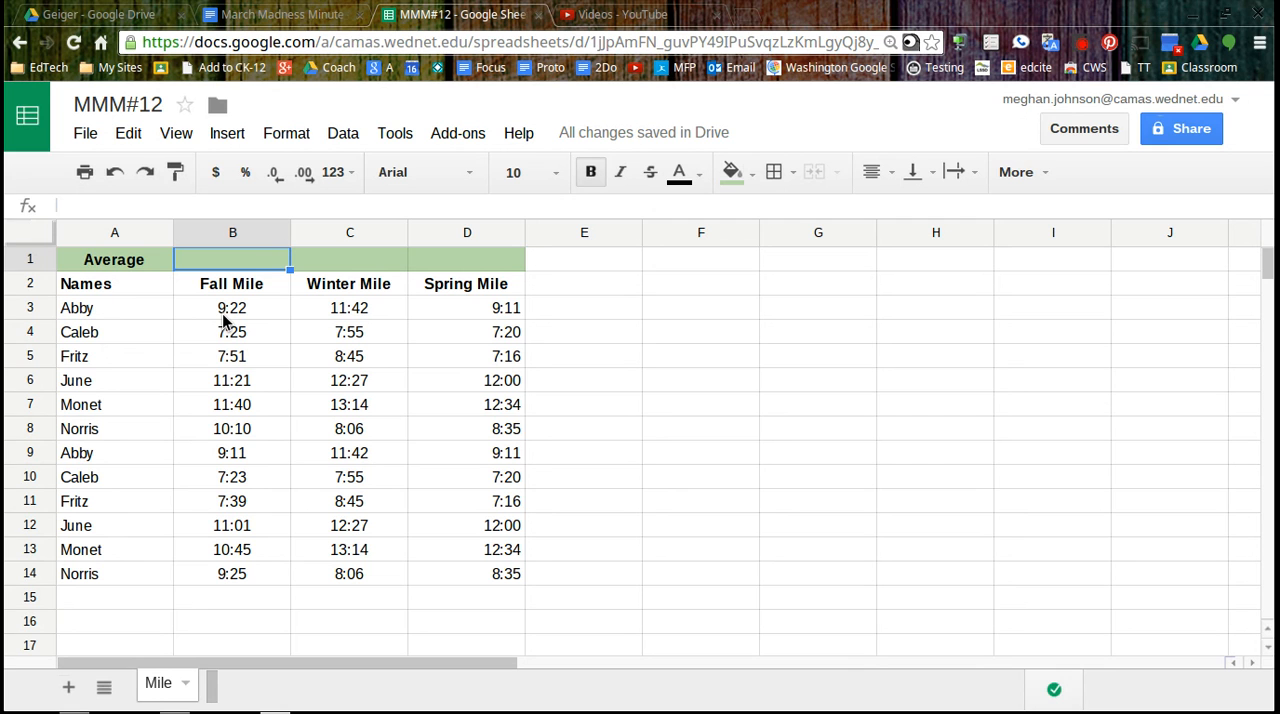
mouse_move(144, 292)
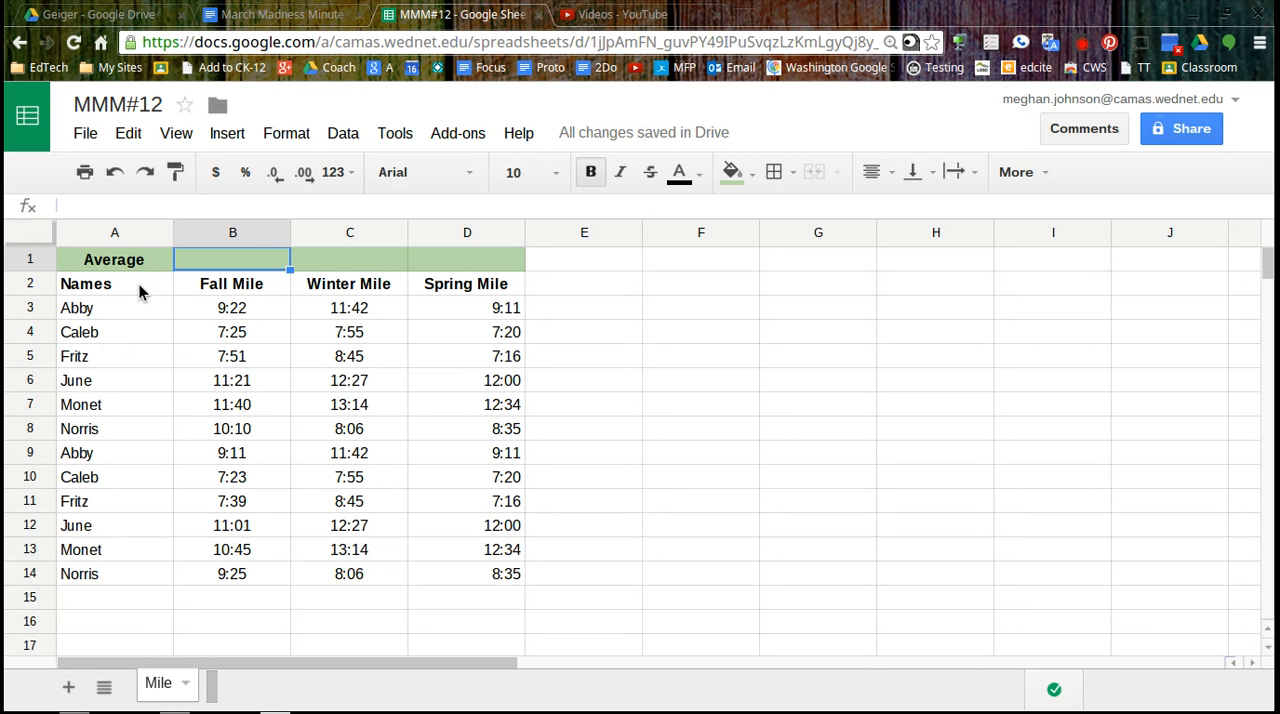
mouse_move(308, 404)
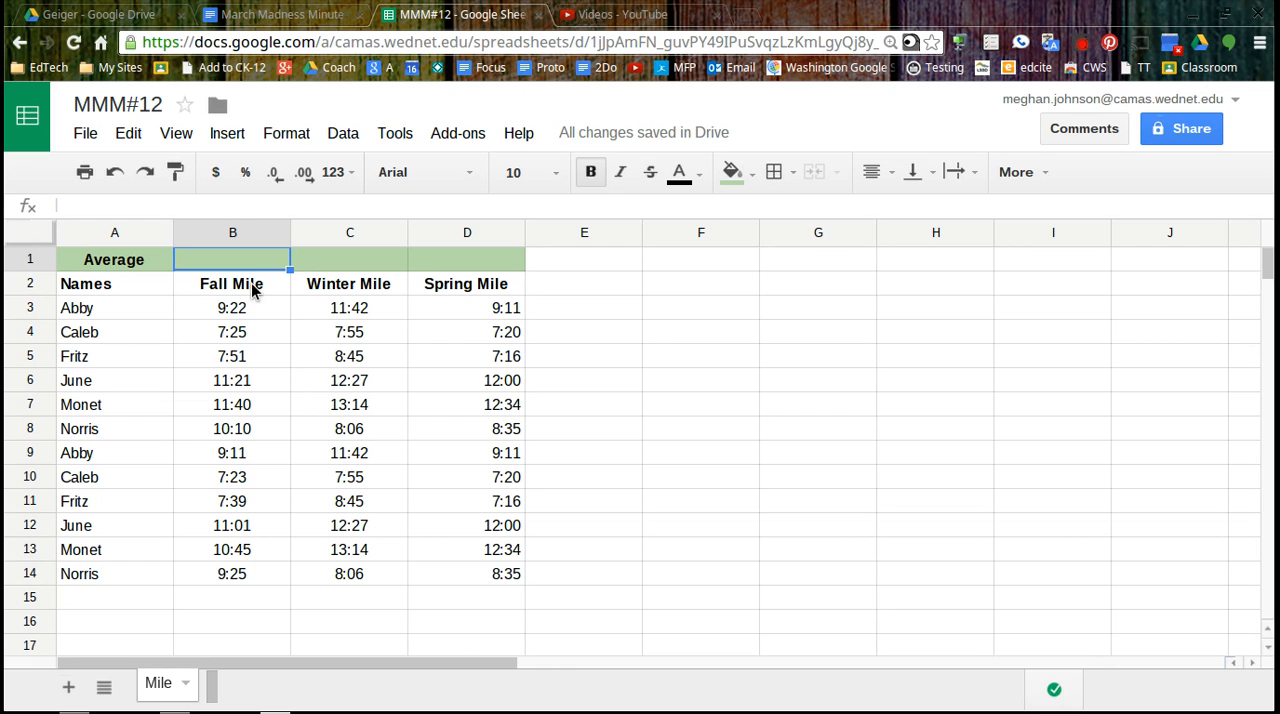
mouse_move(248, 268)
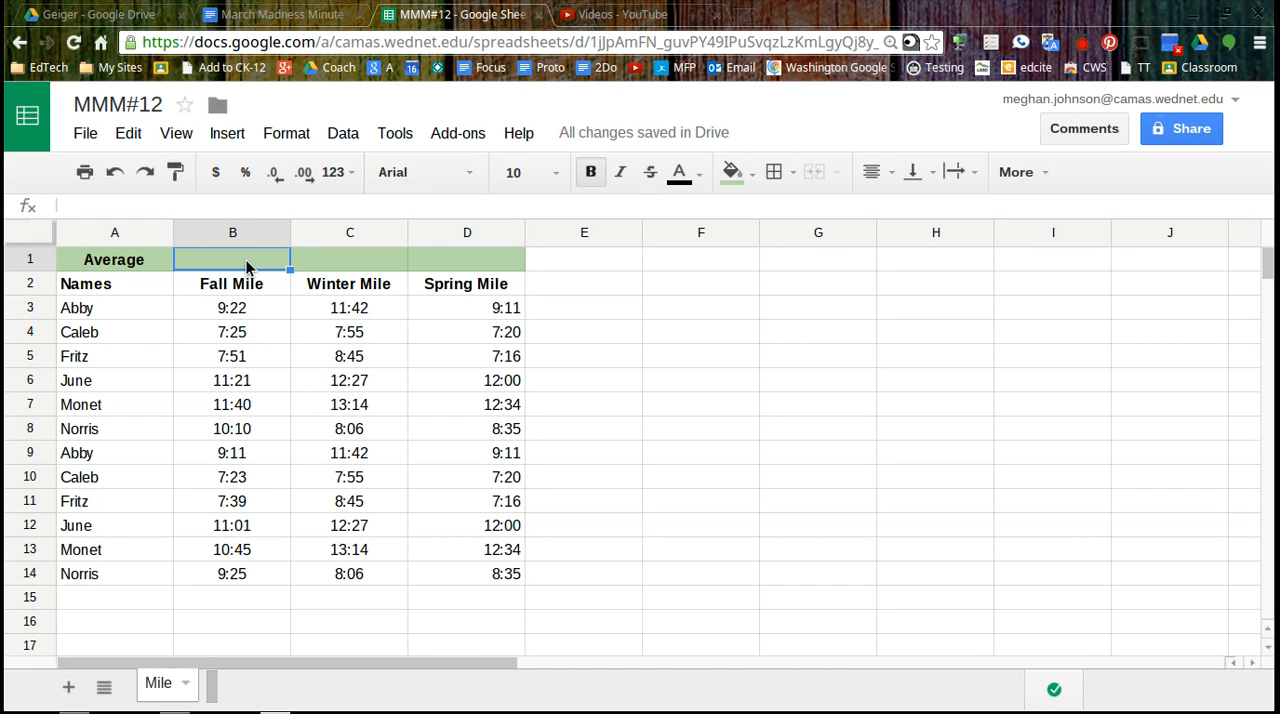
mouse_move(244, 264)
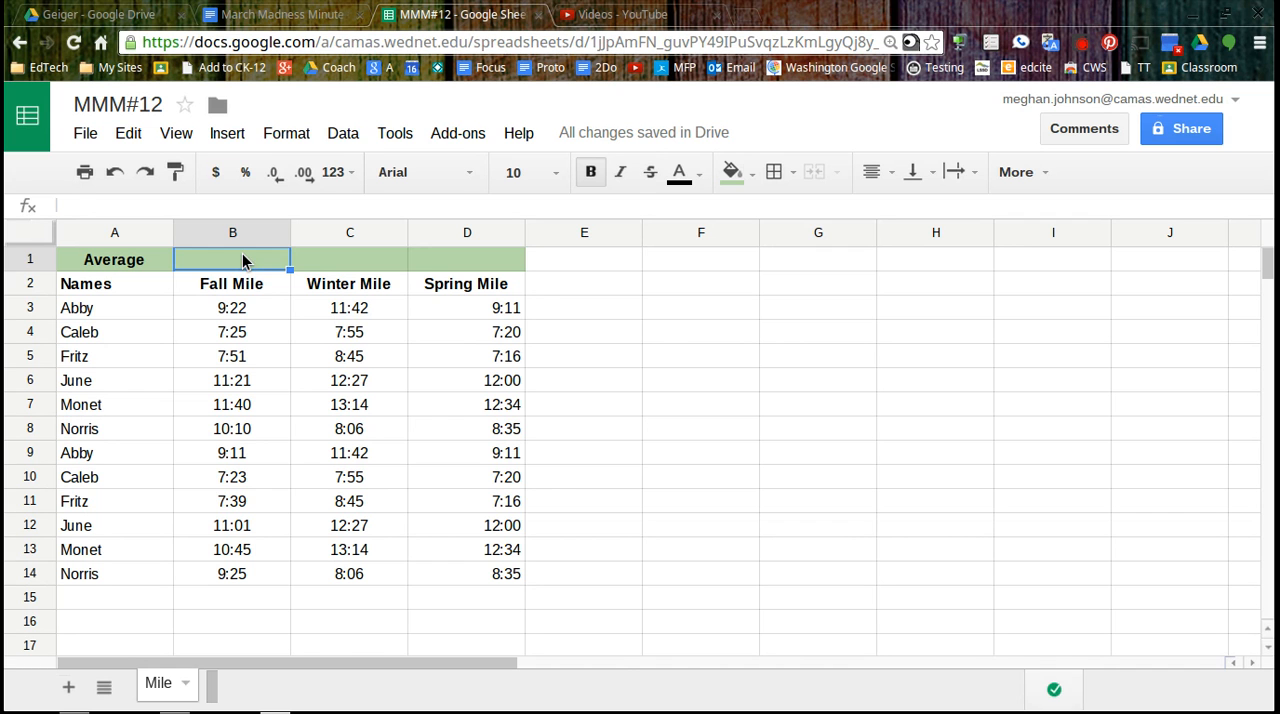
Enter =average( in B1 over the Fall Mile times B3:B14
text(=average)
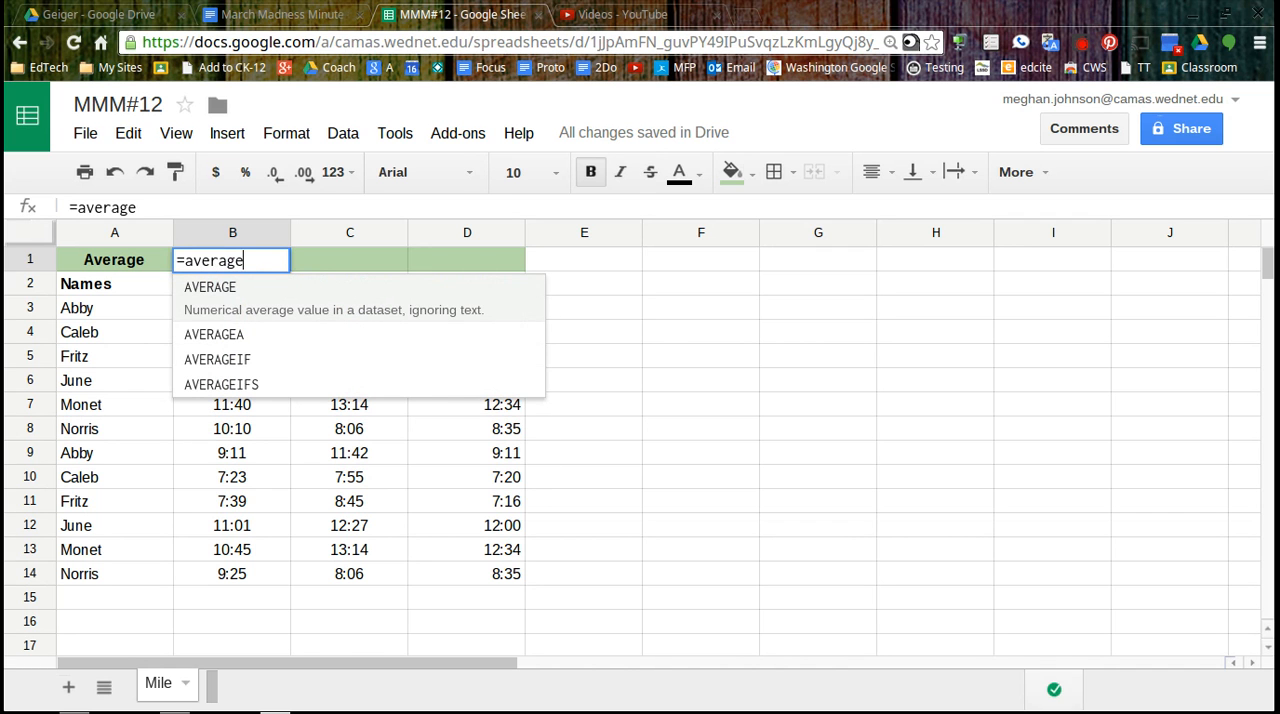
text(()
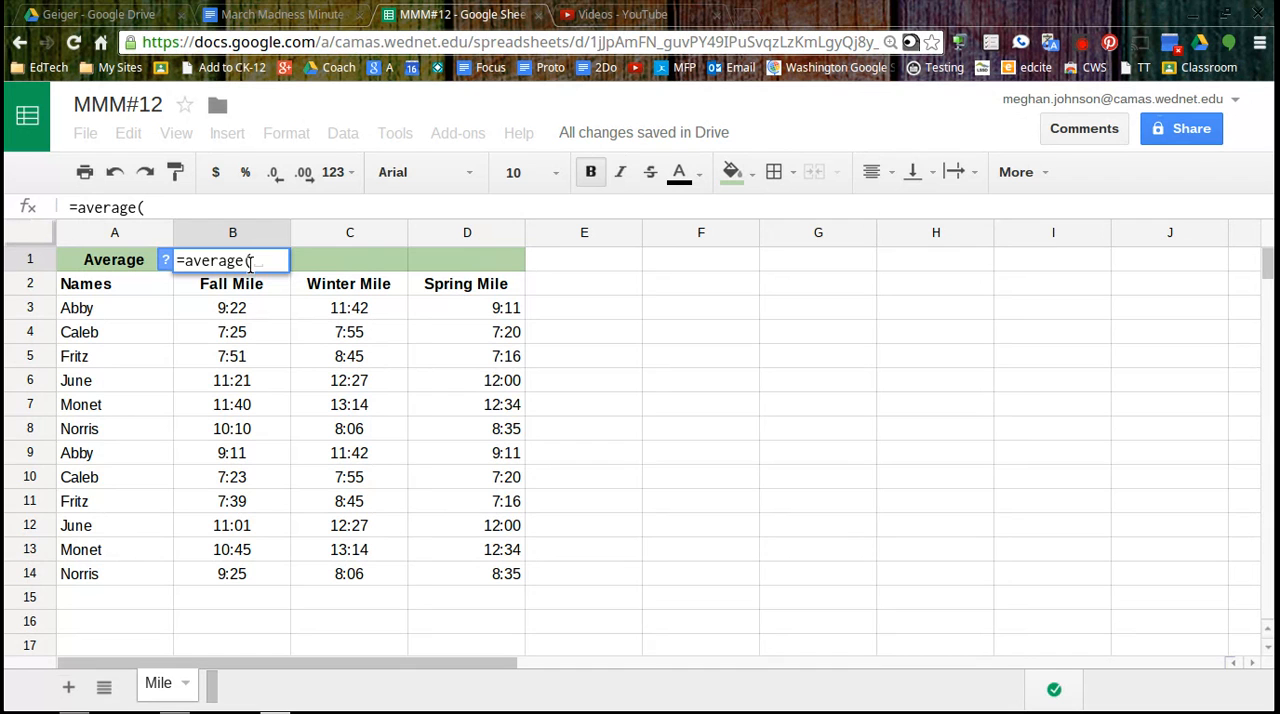
click(232, 308)
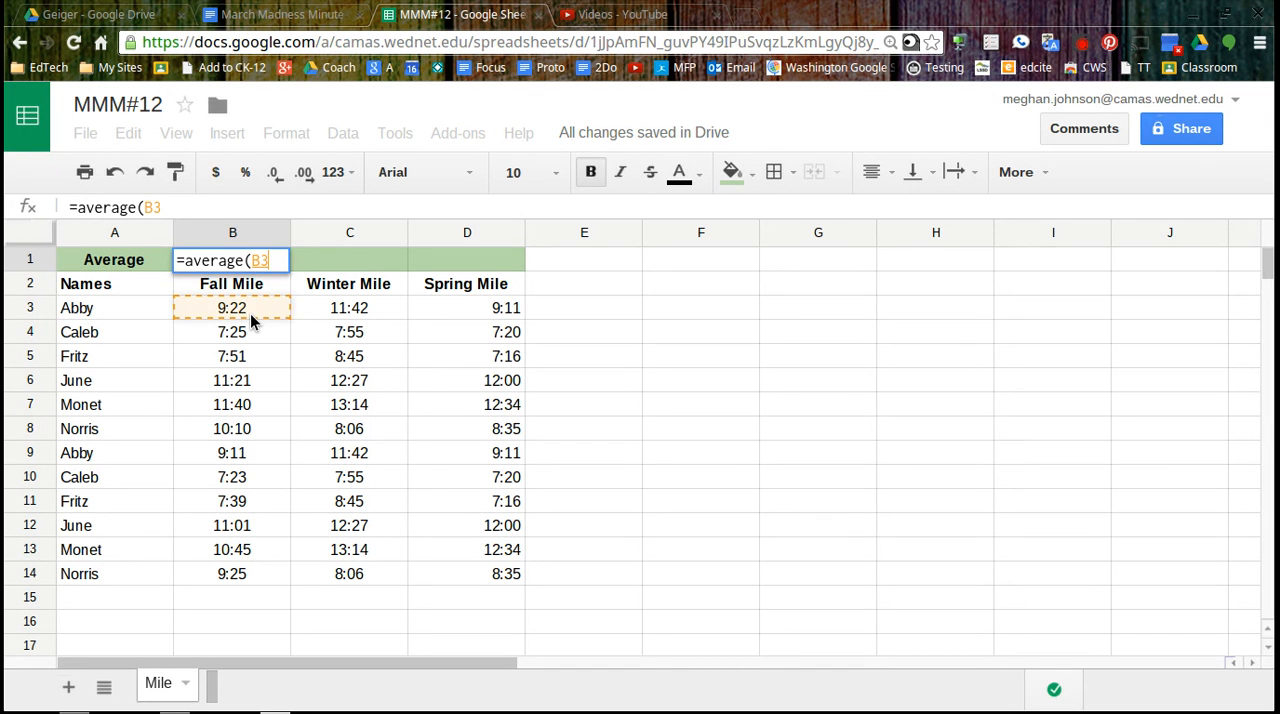
drag(232, 308, 232, 572)
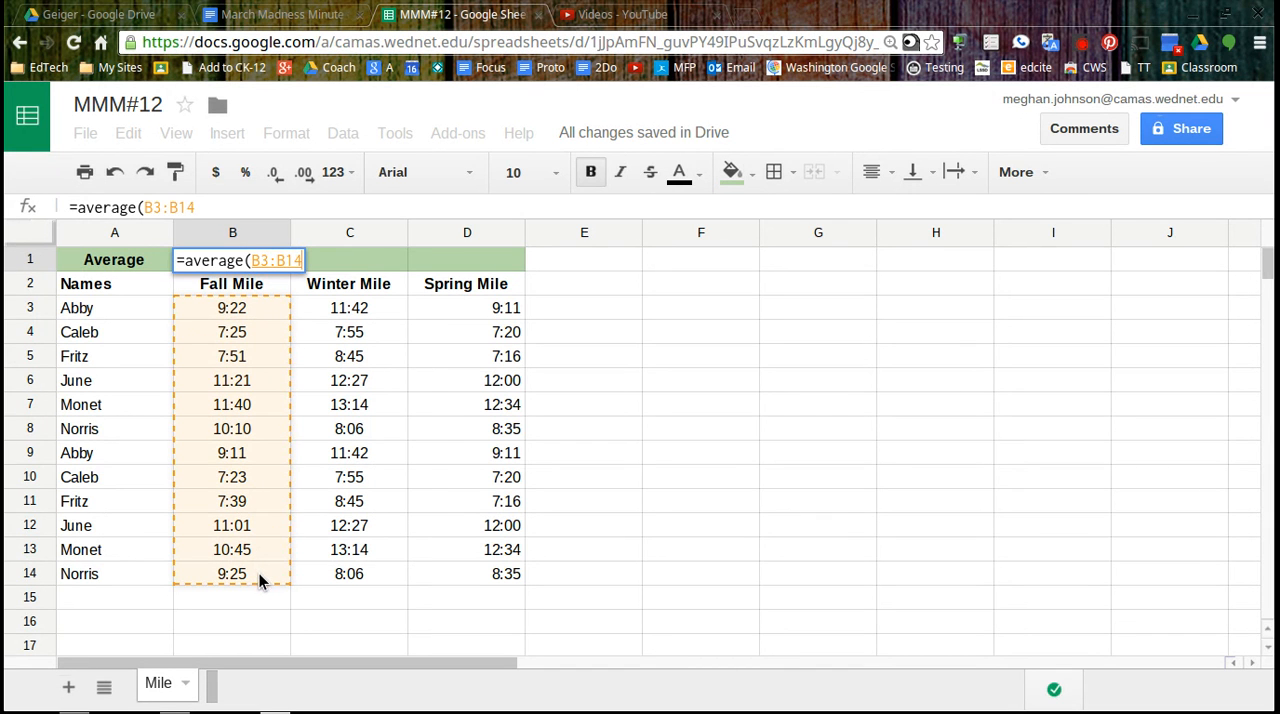
drag(232, 572, 232, 620)
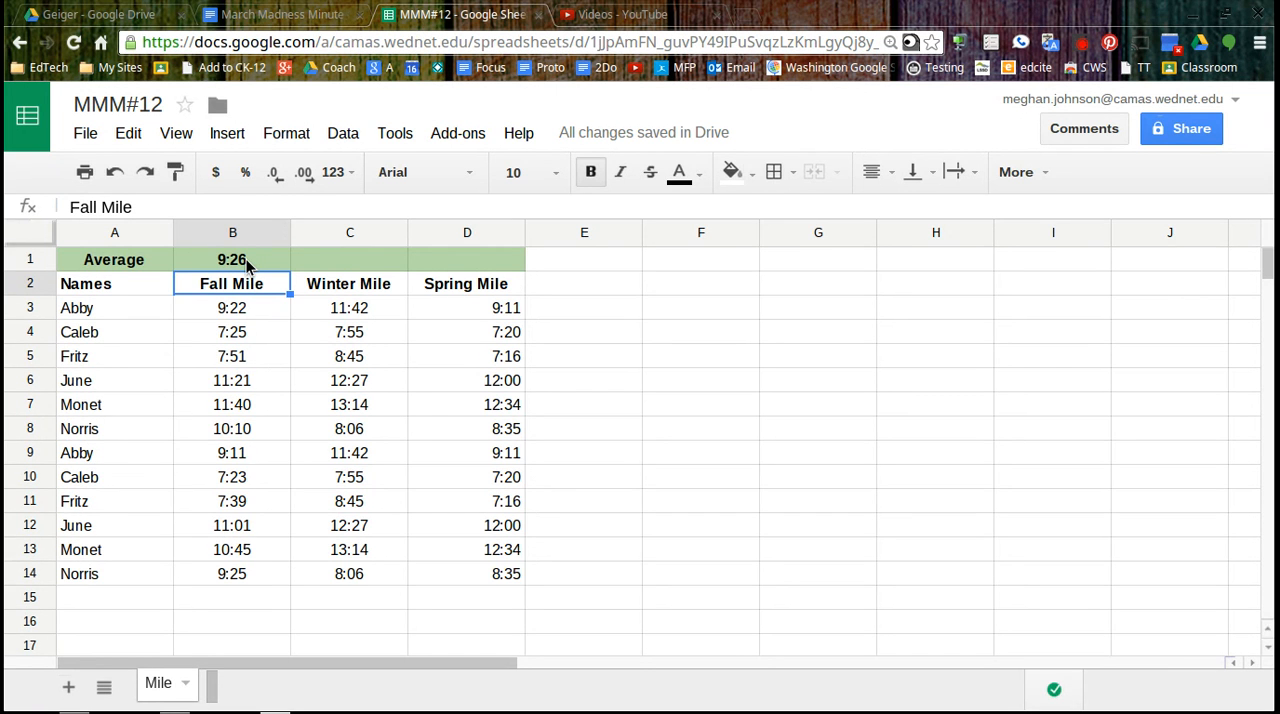
mouse_move(236, 612)
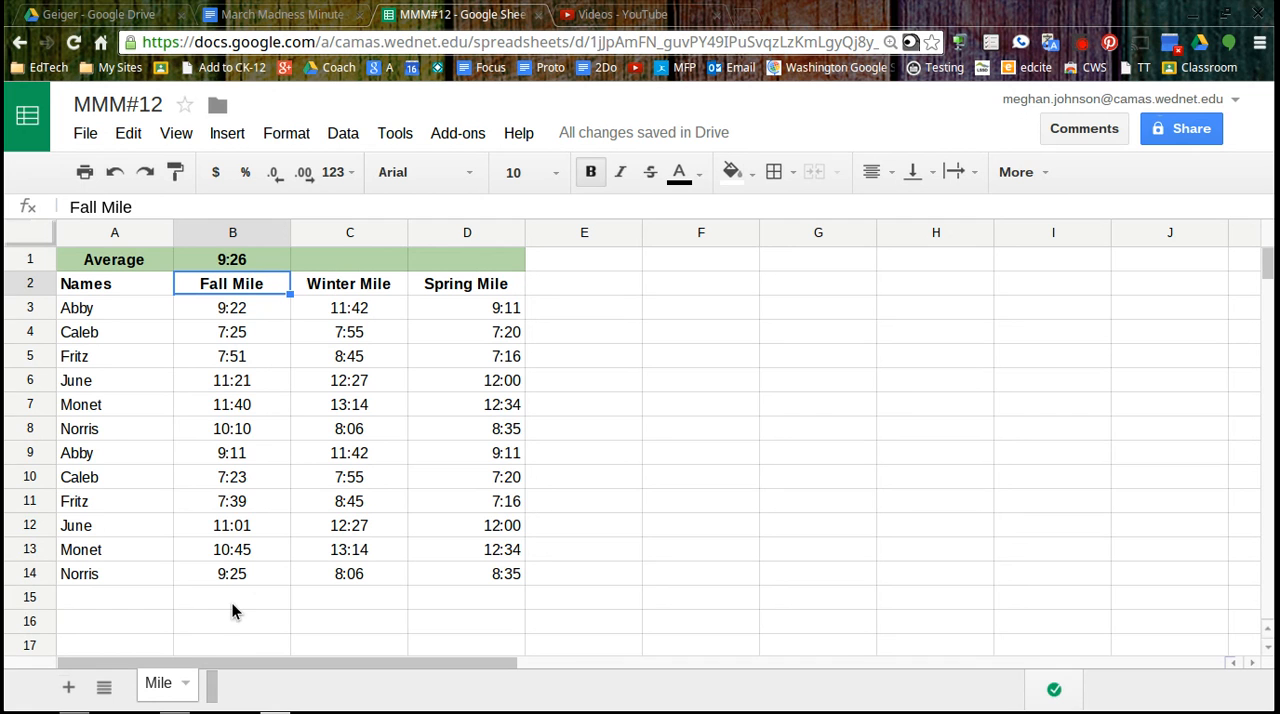
mouse_move(228, 618)
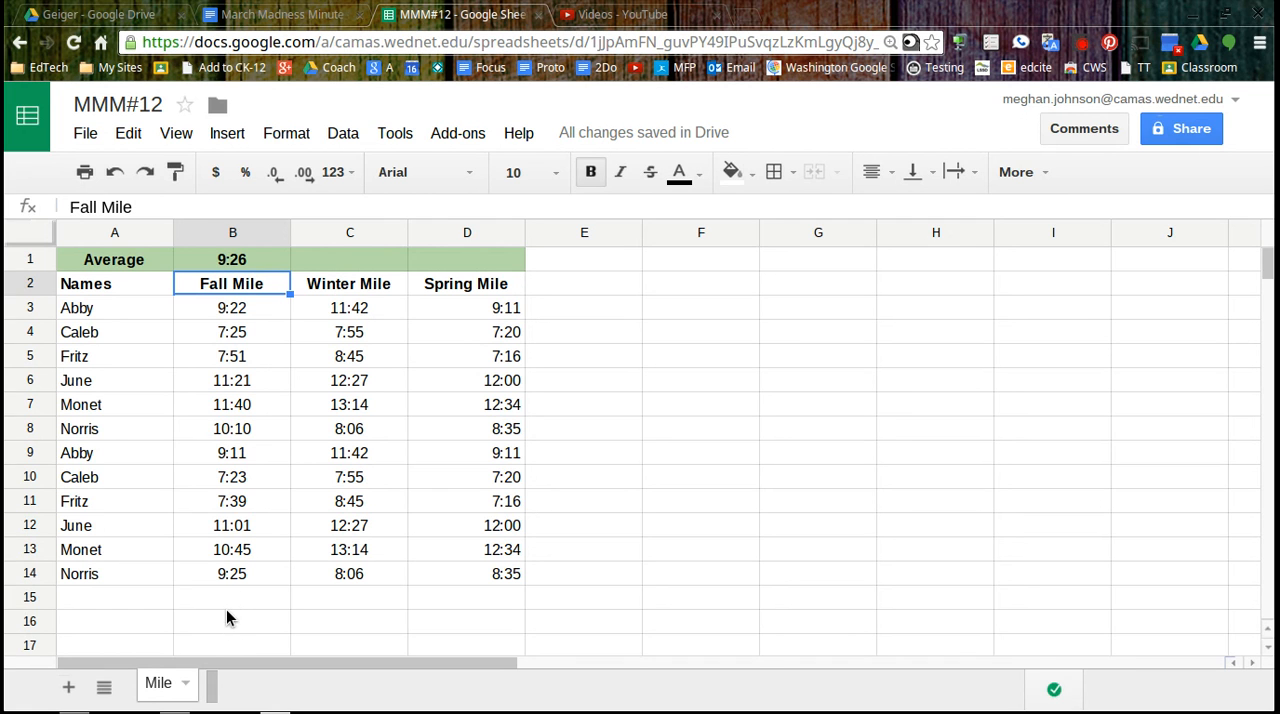
Add a 0 in B15 beneath the fall times and check B1's average drops to 8:42
click(232, 596)
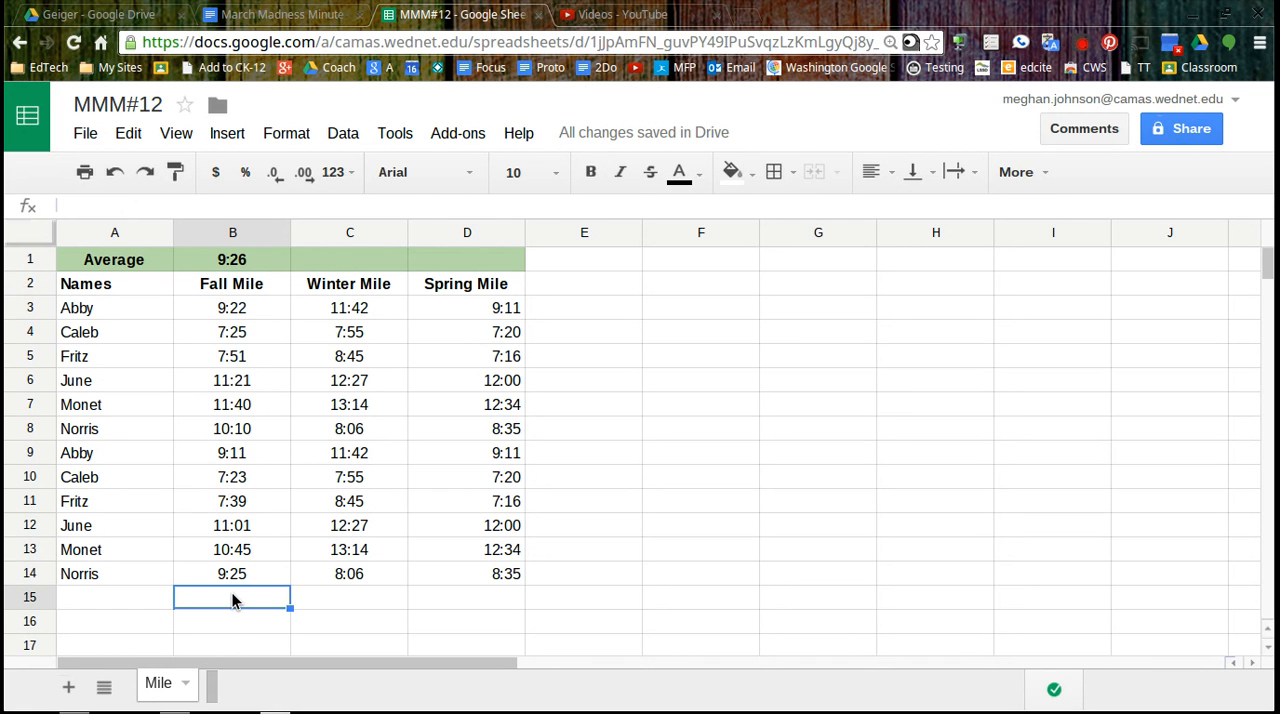
text(0)
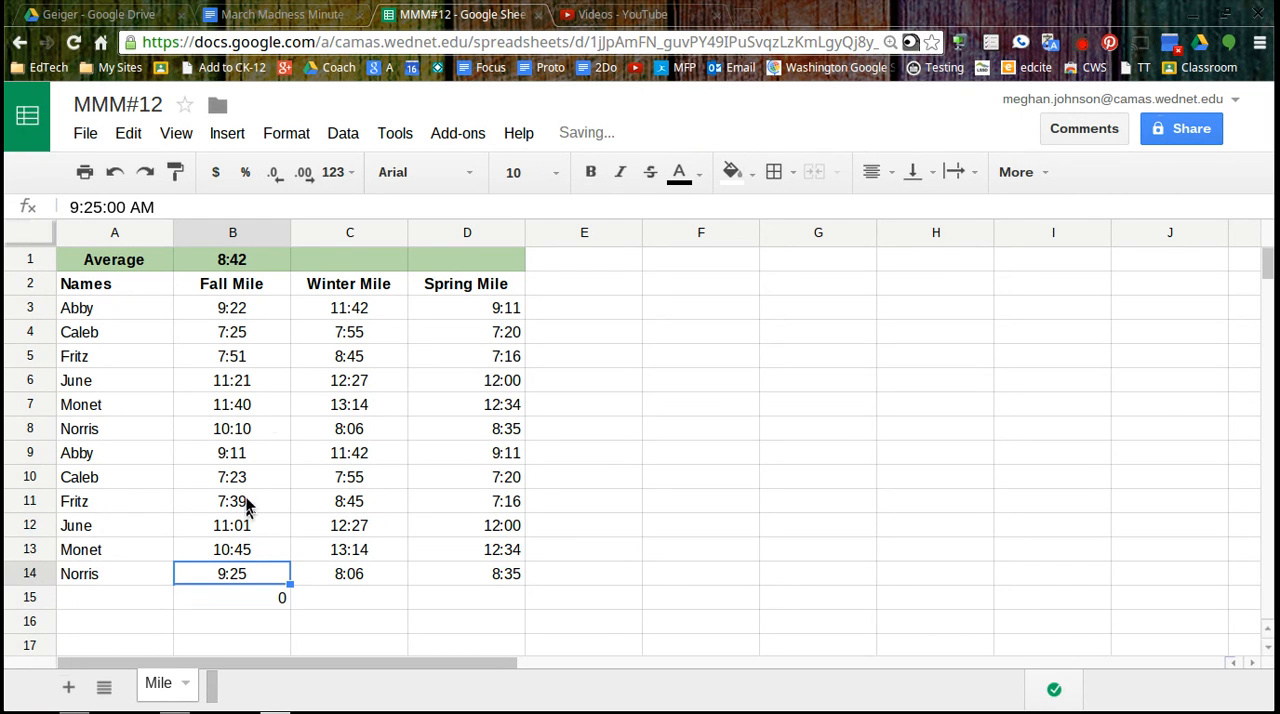
click(232, 260)
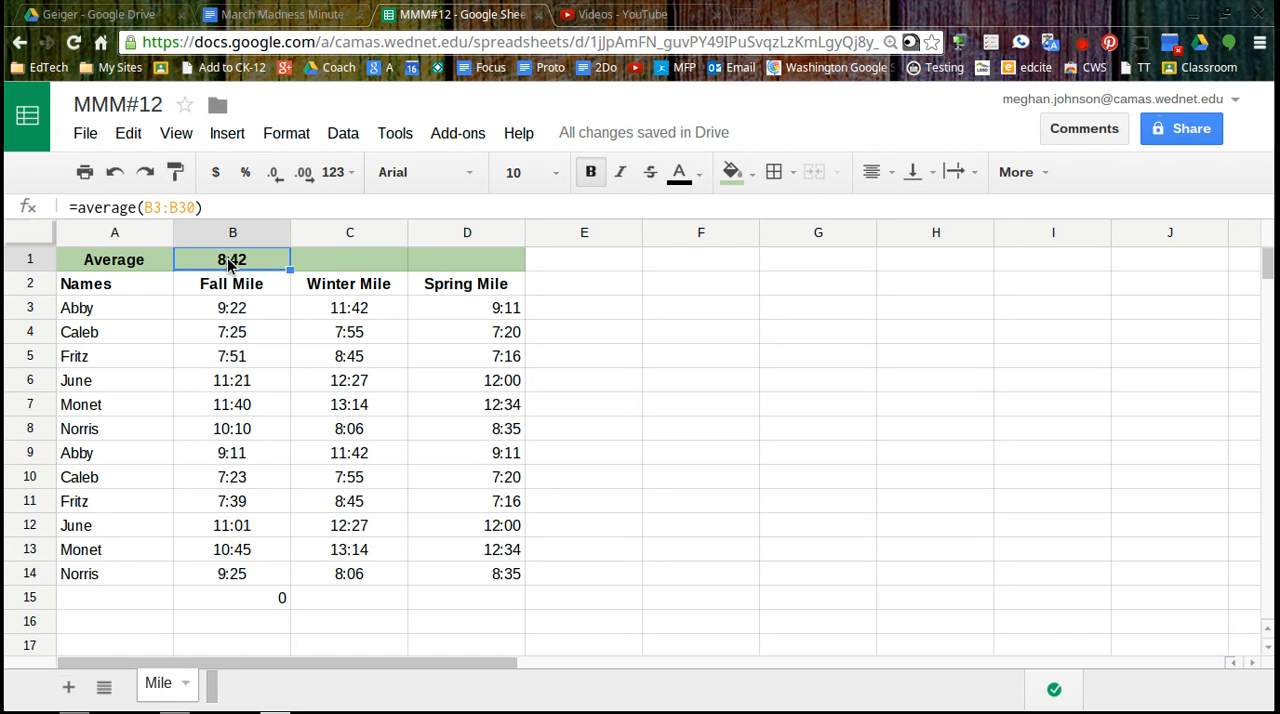
mouse_move(362, 270)
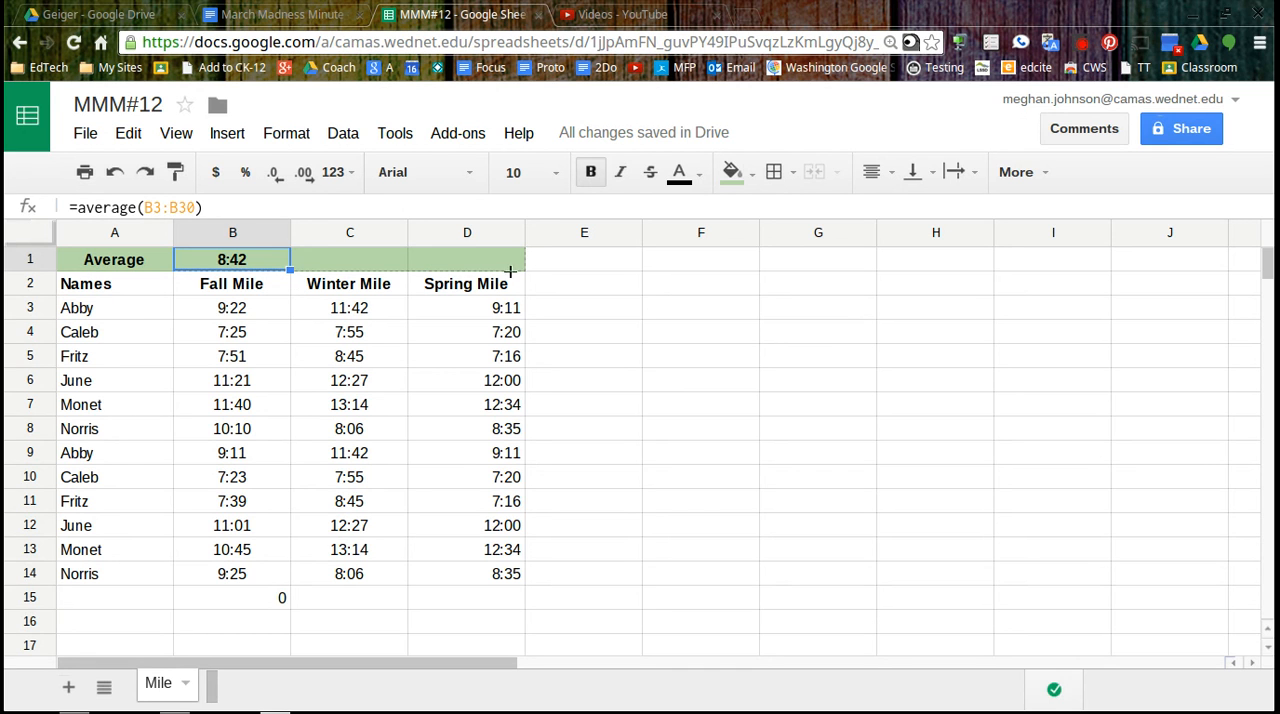
Fill the AVERAGE formula right to D1 so Winter and Spring show 10:21 and 9:29
drag(288, 272, 510, 272)
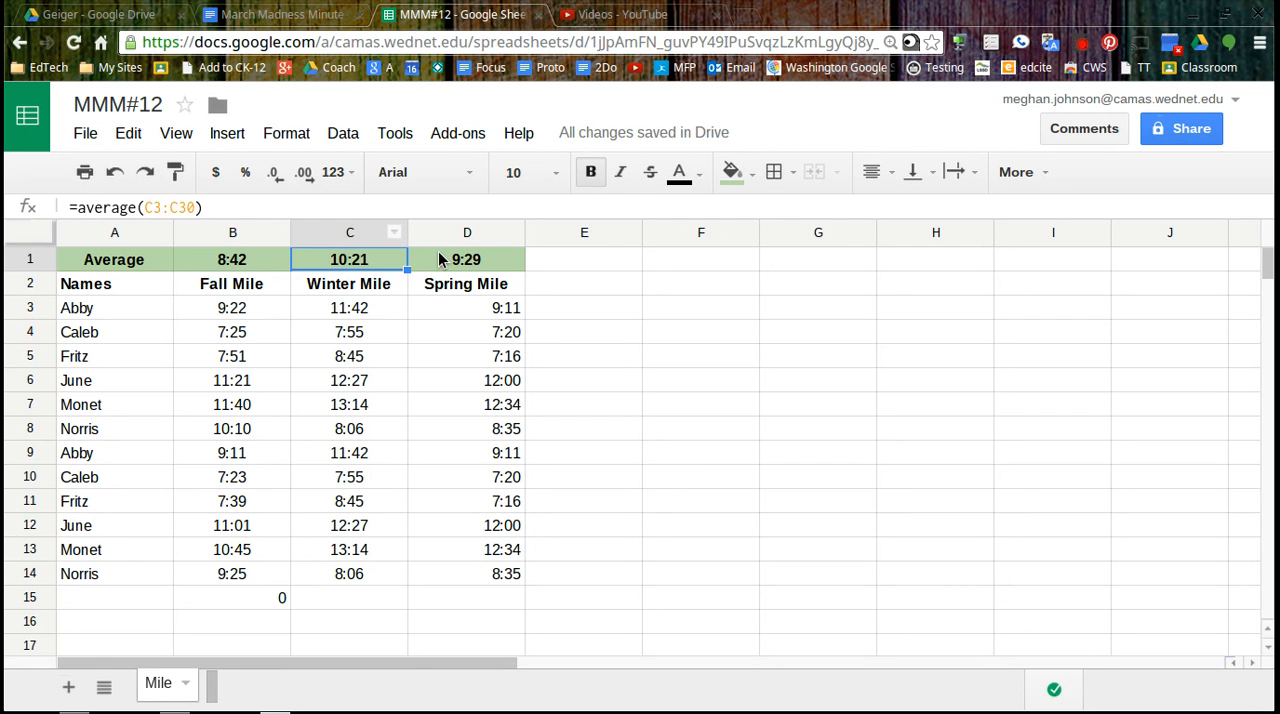
click(466, 260)
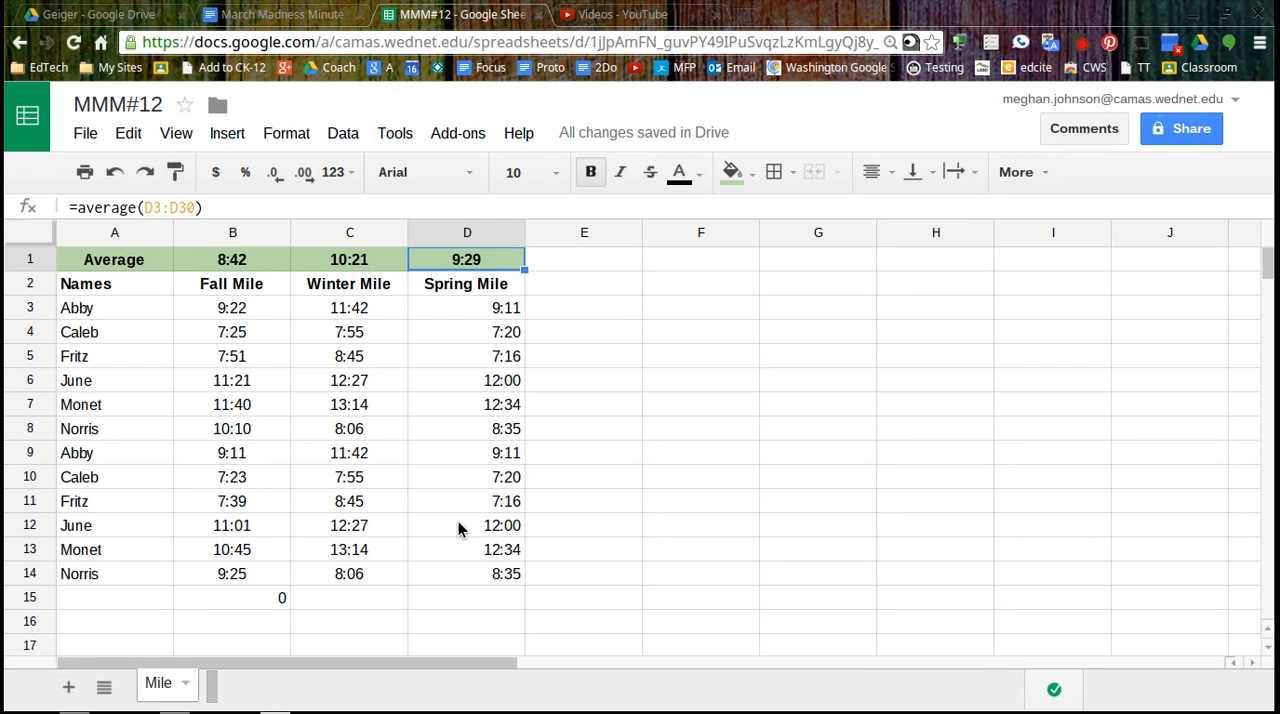
click(468, 524)
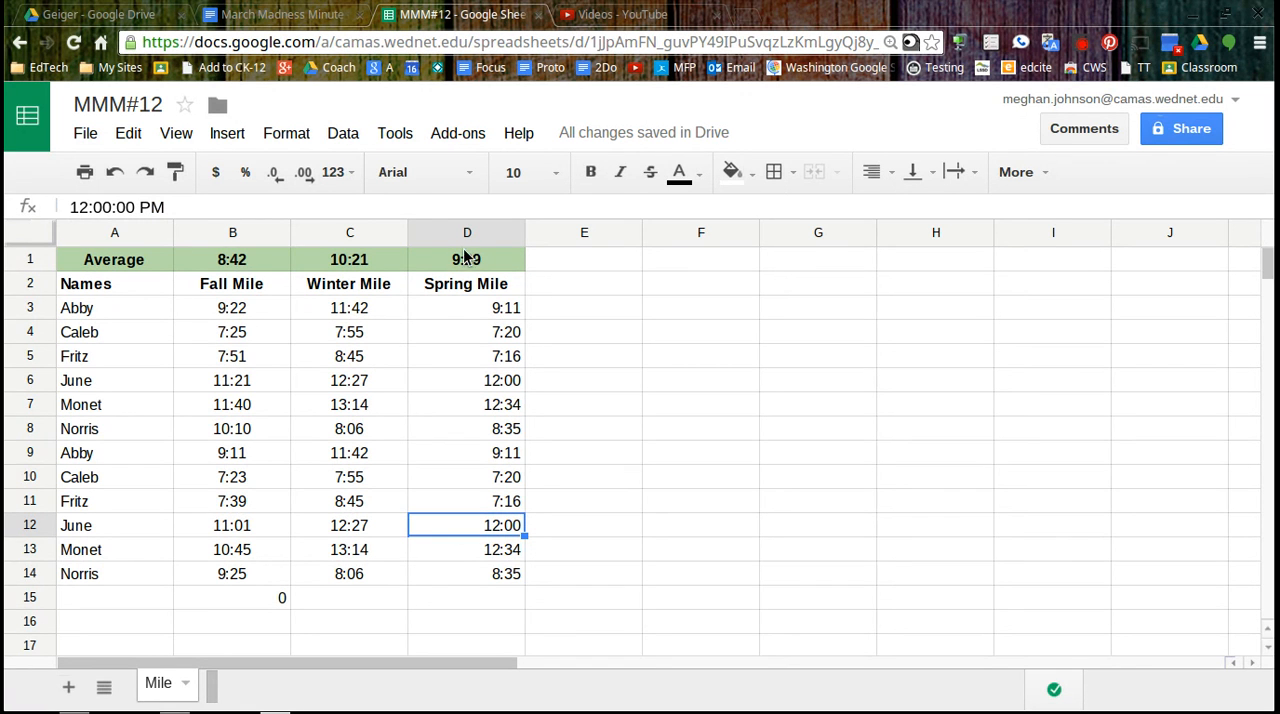
click(228, 132)
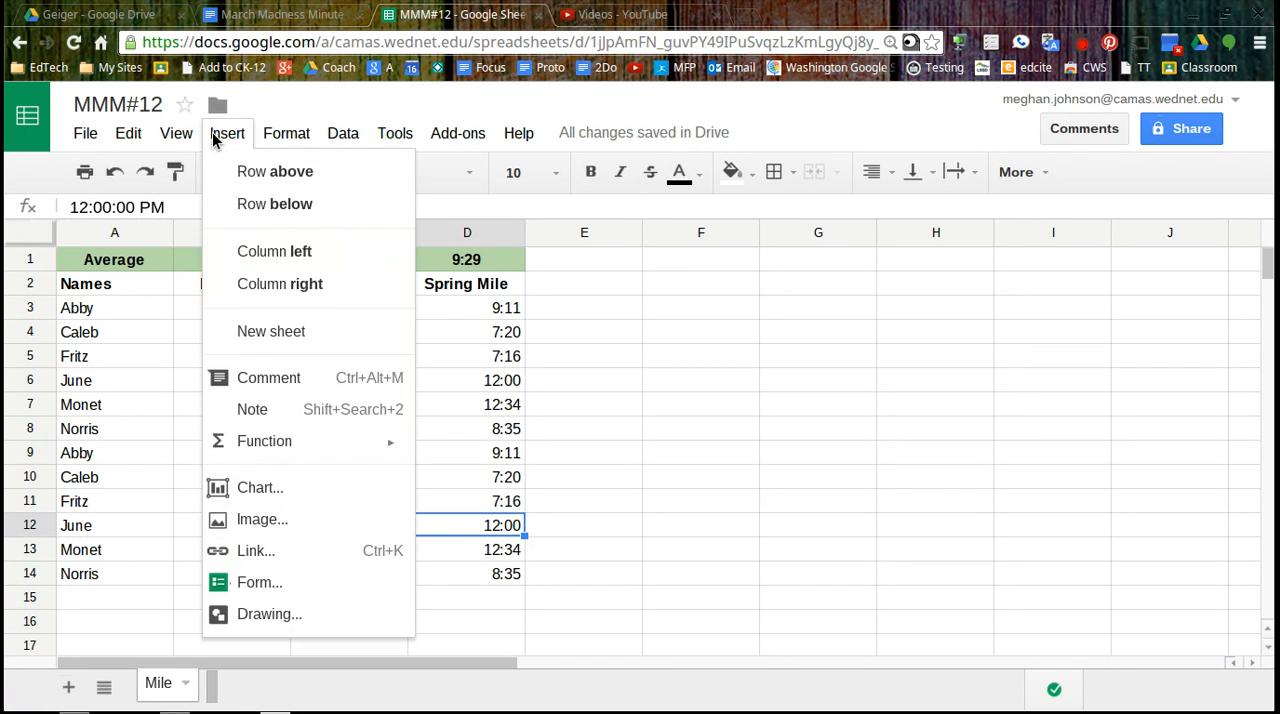
mouse_move(264, 440)
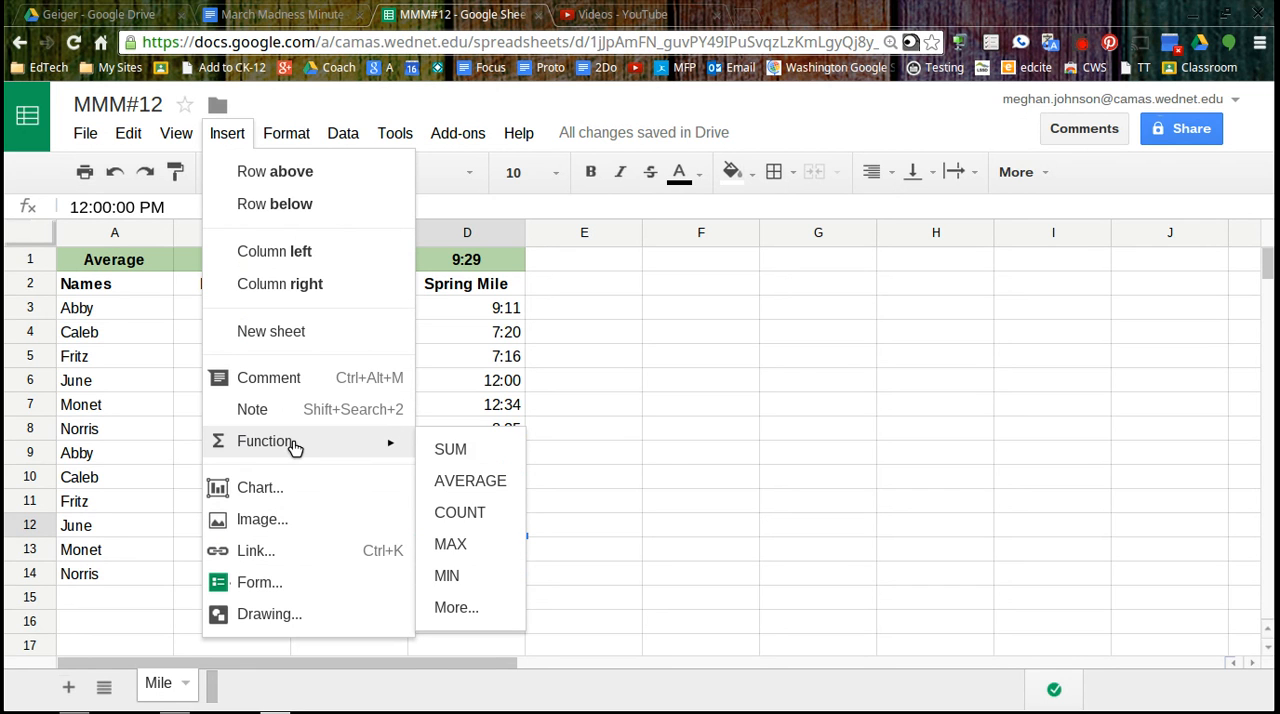
mouse_move(478, 576)
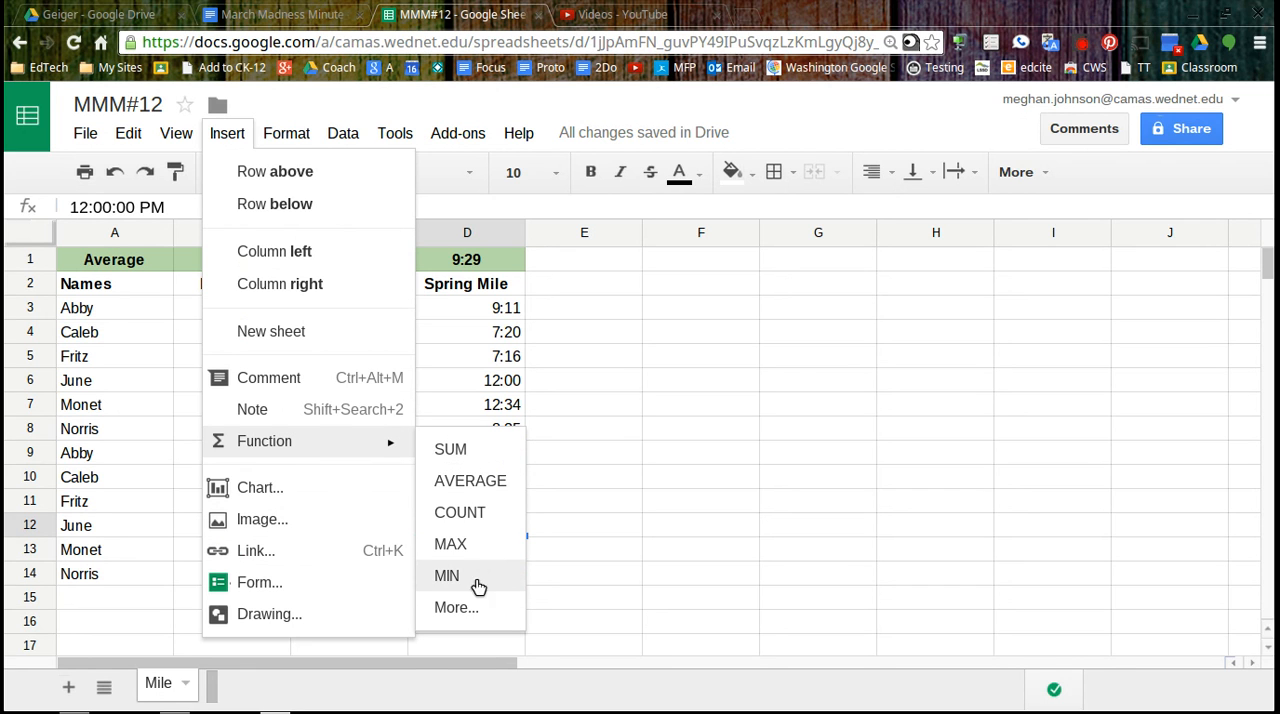
mouse_move(470, 636)
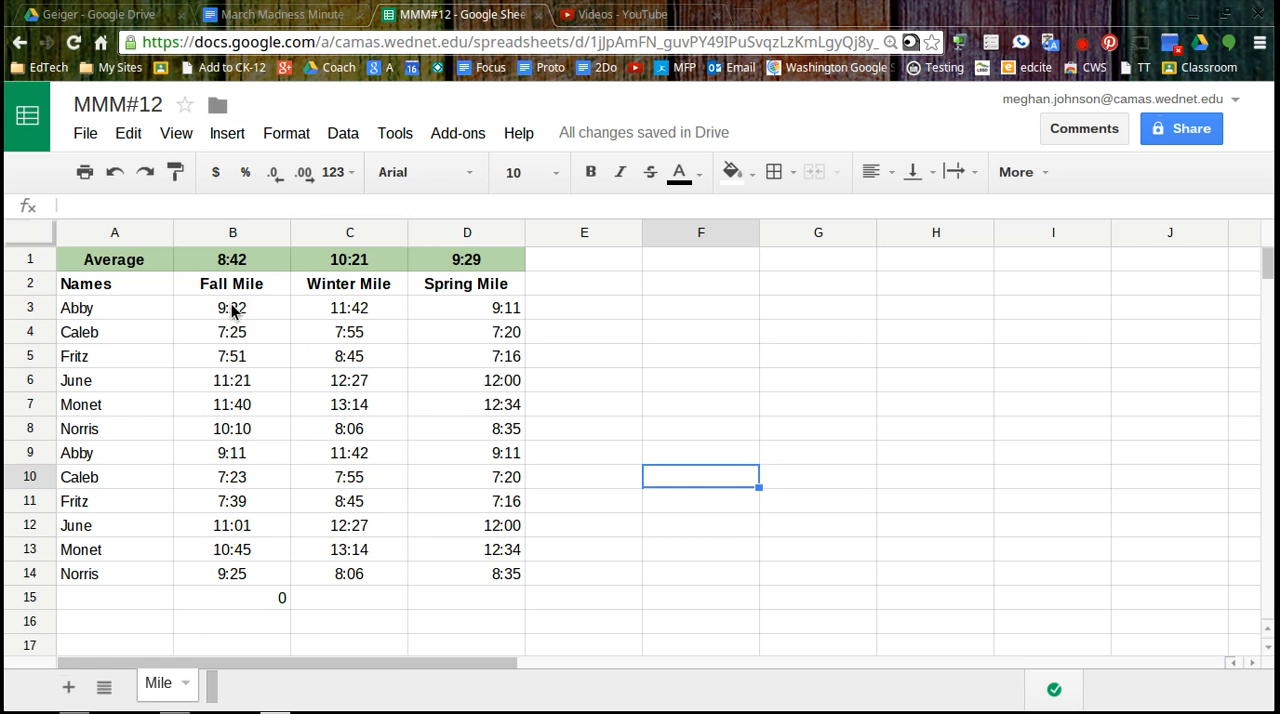
click(232, 308)
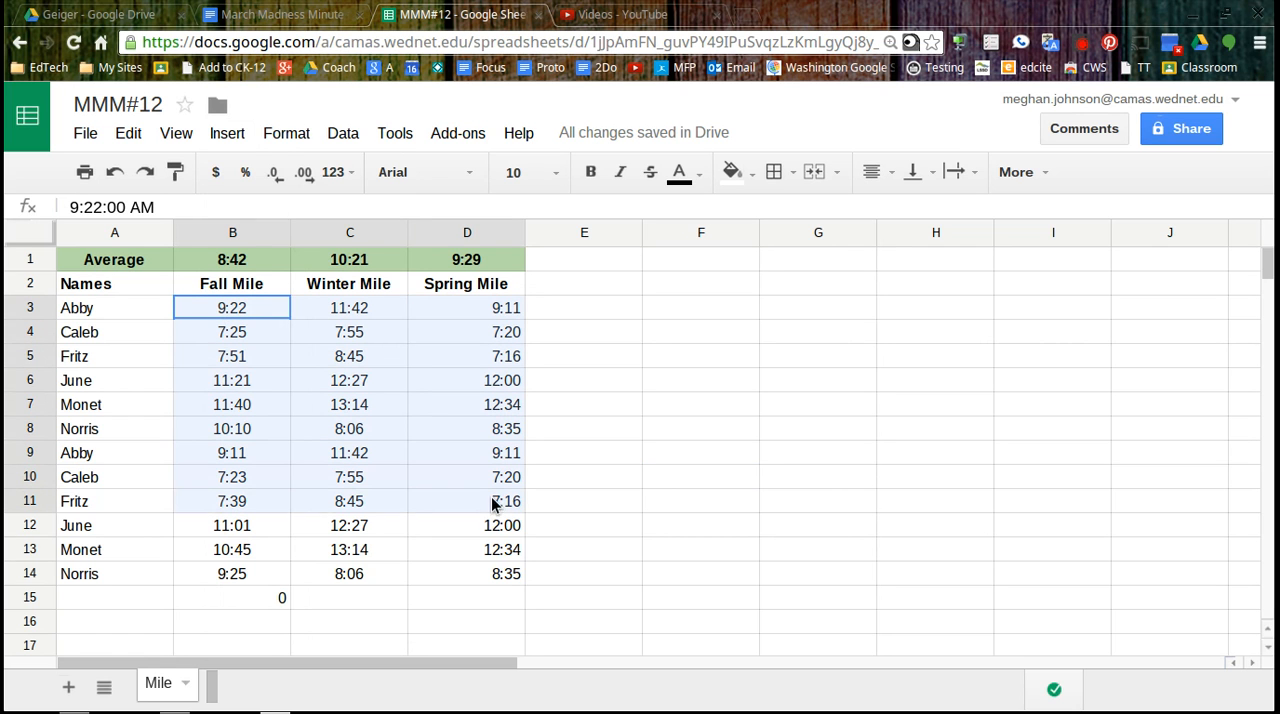
Add a conditional formatting rule on B3:D14 shading times of 9:30 or slower pale yellow
drag(232, 308, 468, 572)
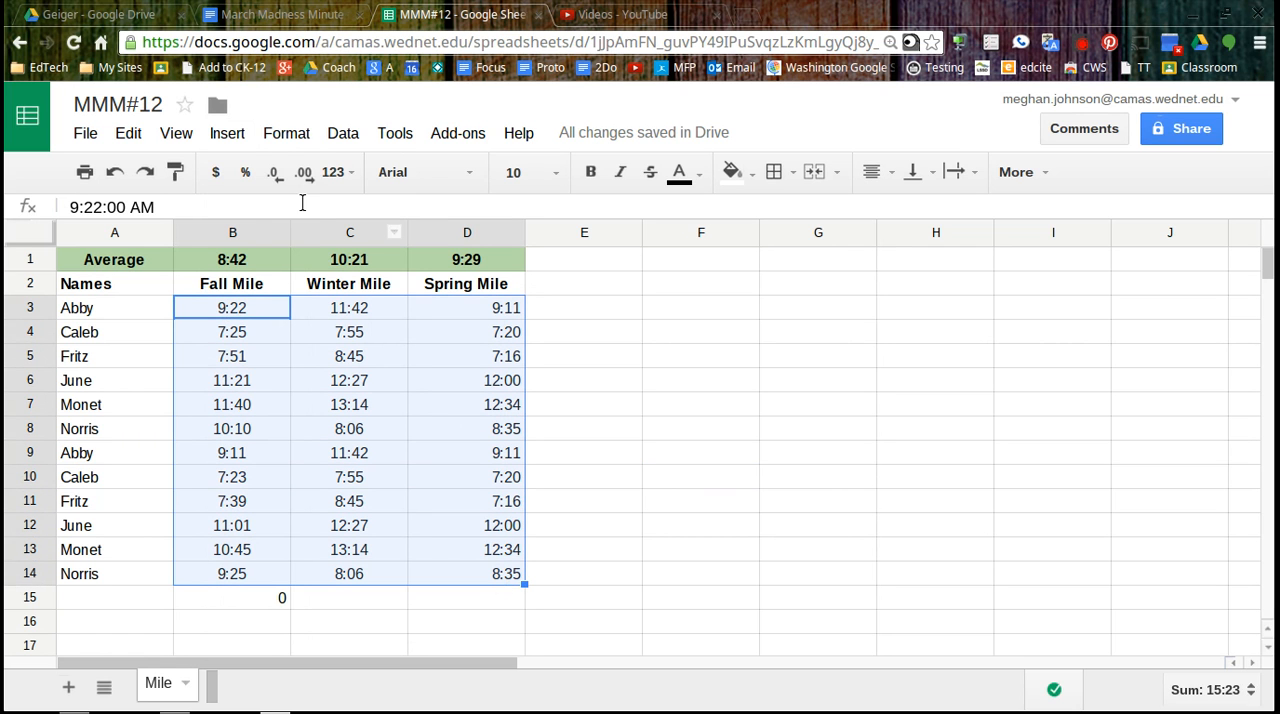
click(286, 132)
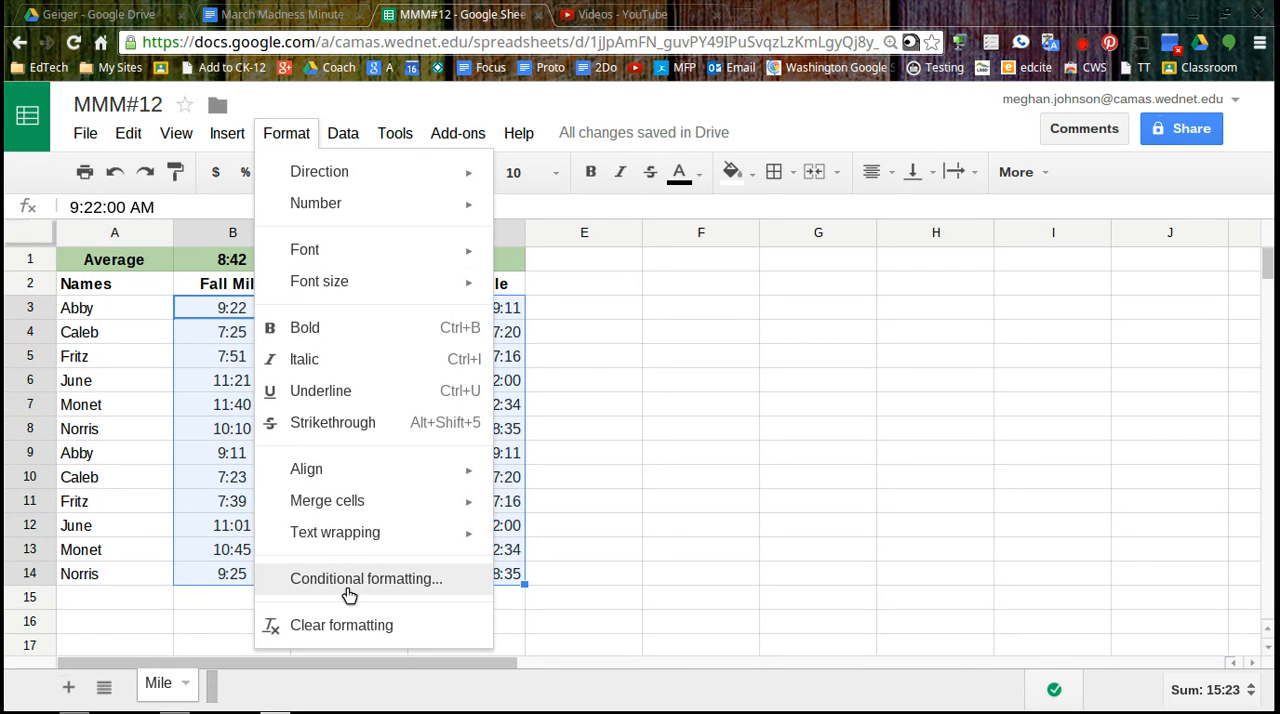
click(366, 578)
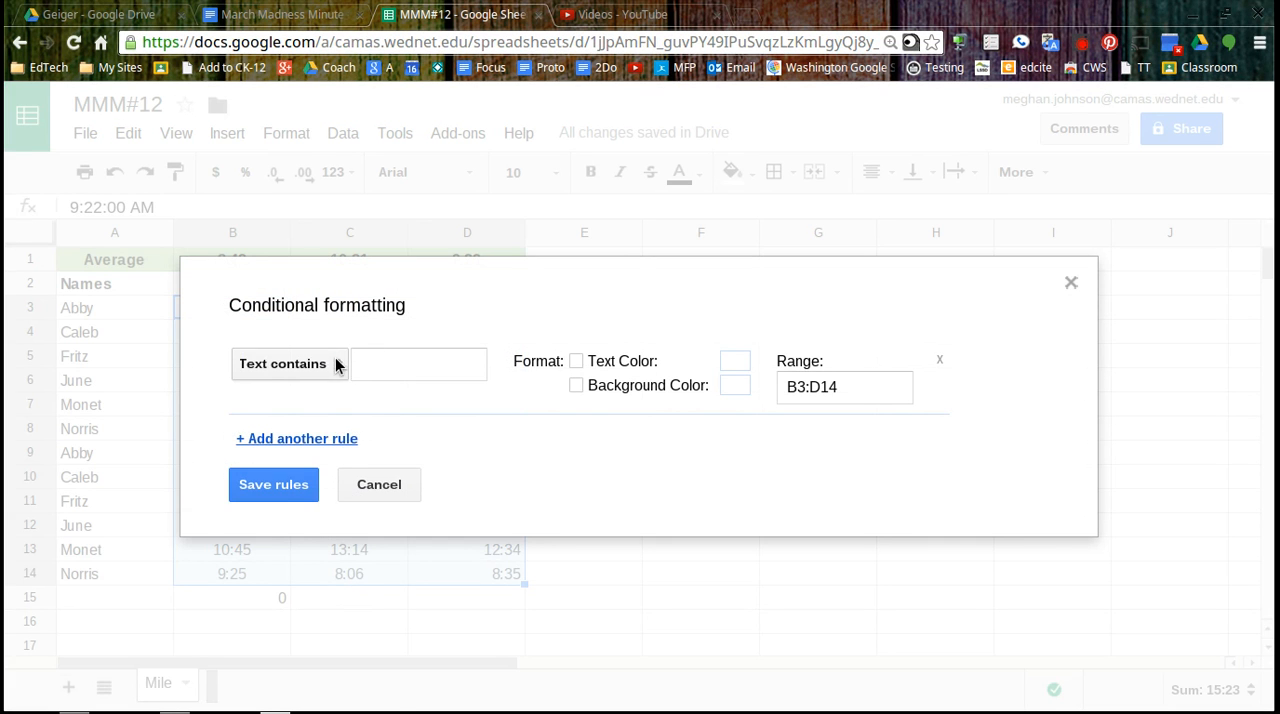
click(290, 364)
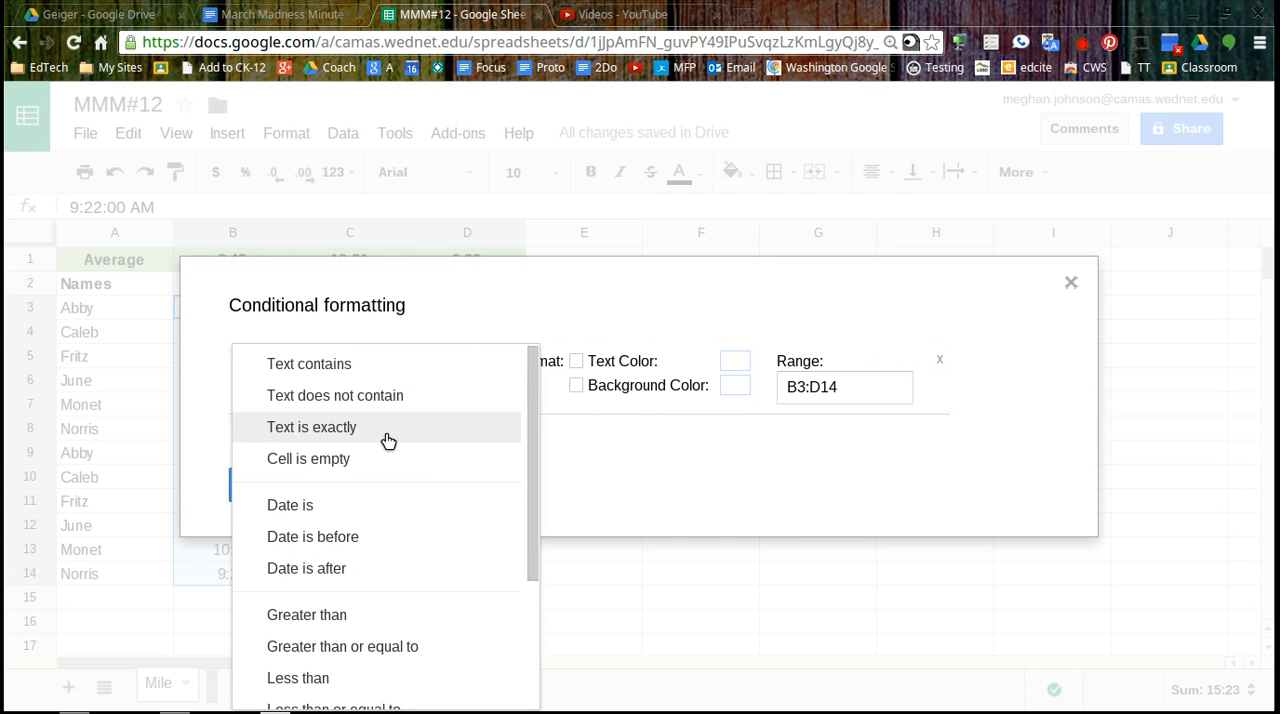
click(342, 646)
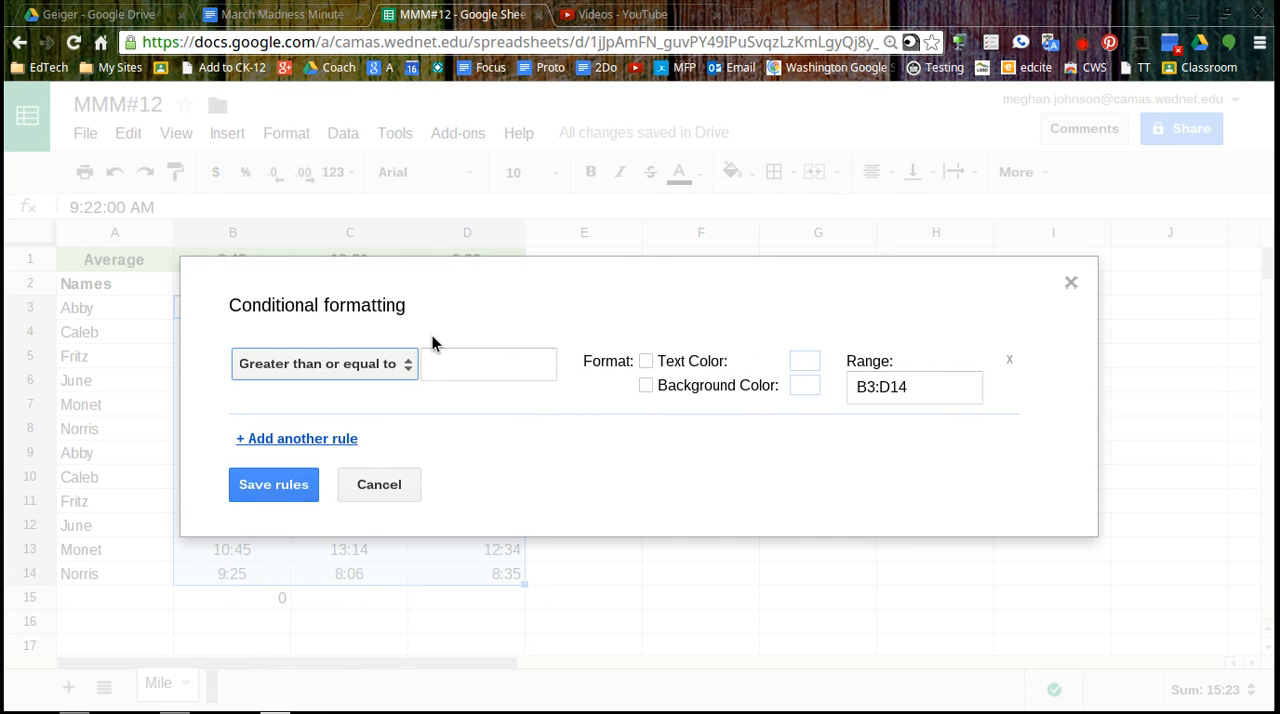
text(9)
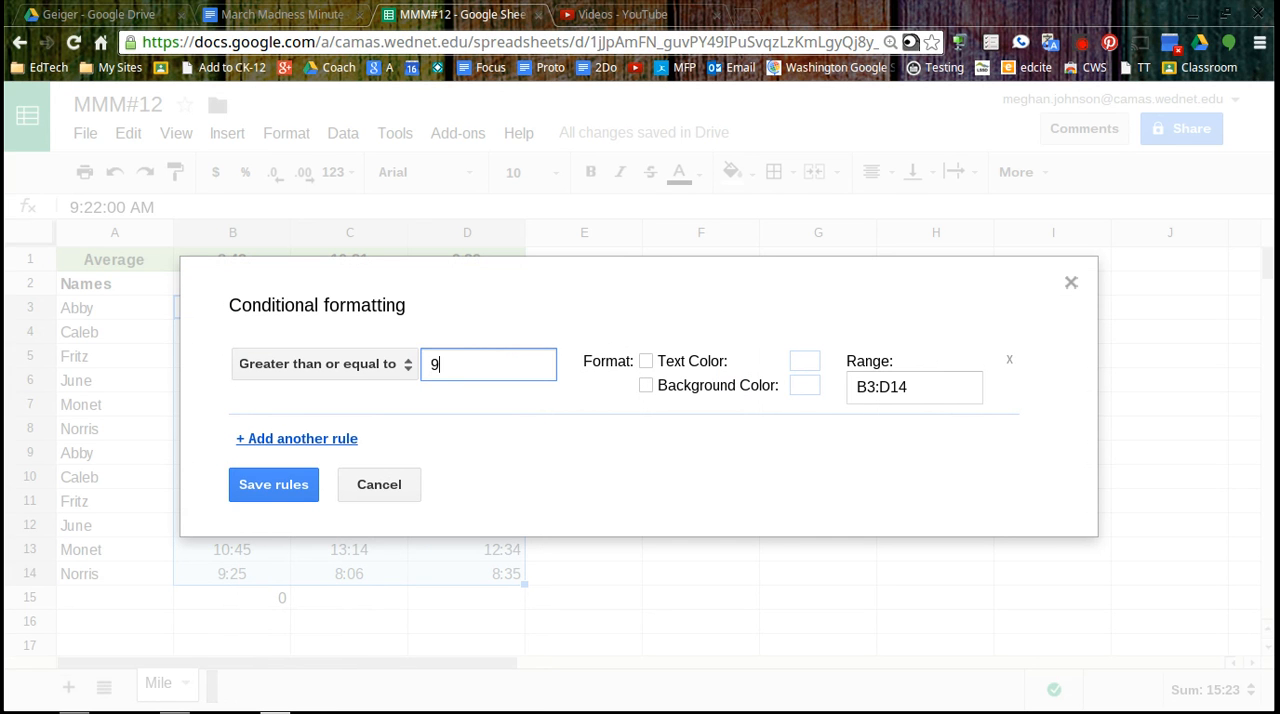
text(:30)
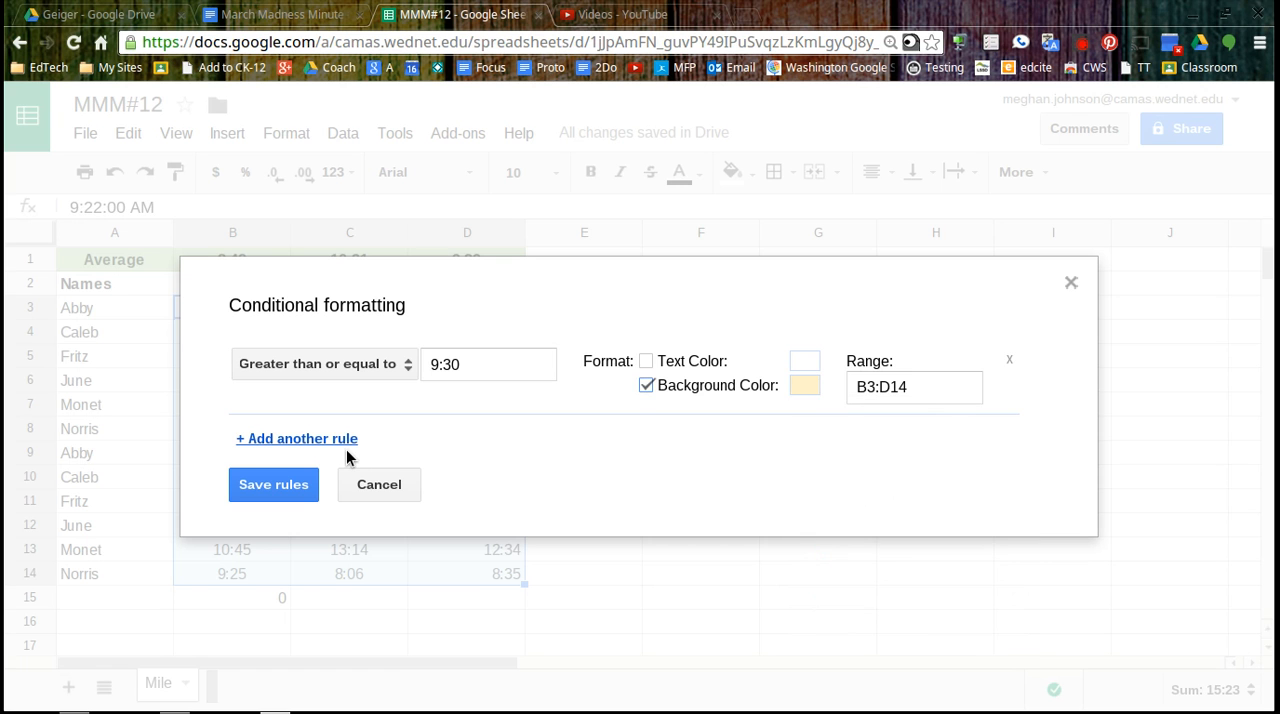
Add a second rule shading times between 8:30 and 9:30 pale green
click(296, 438)
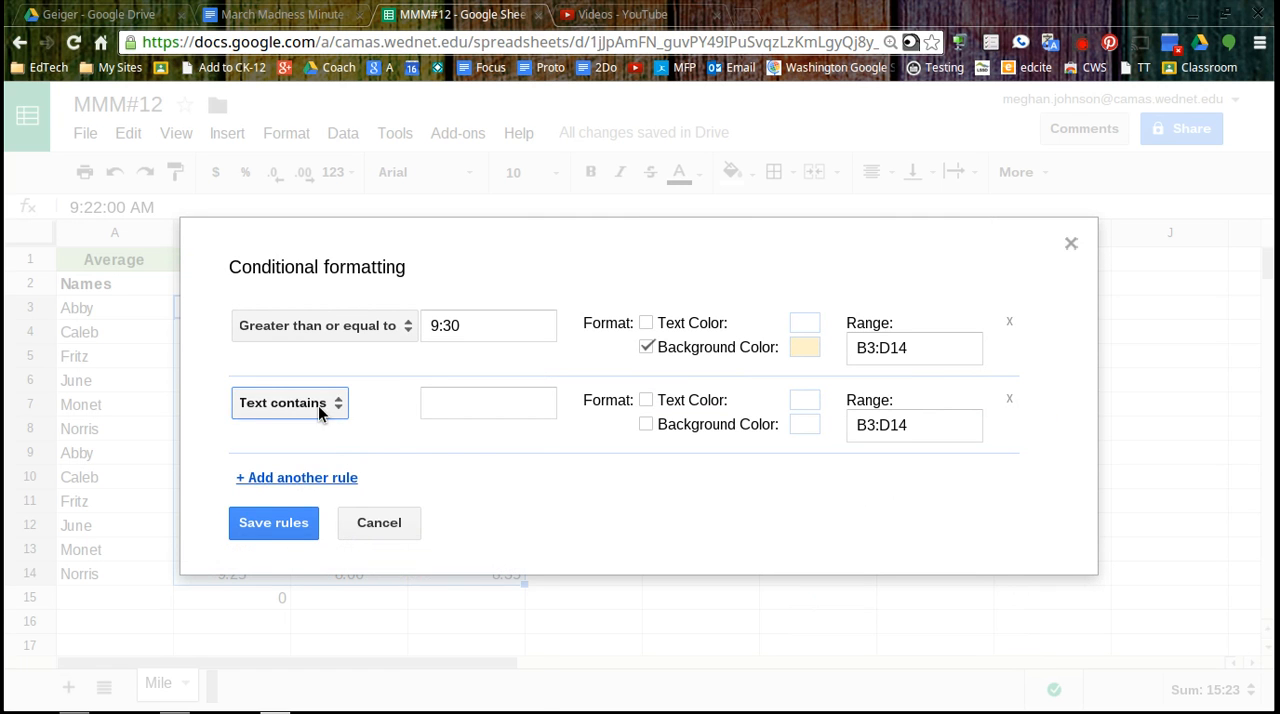
click(290, 402)
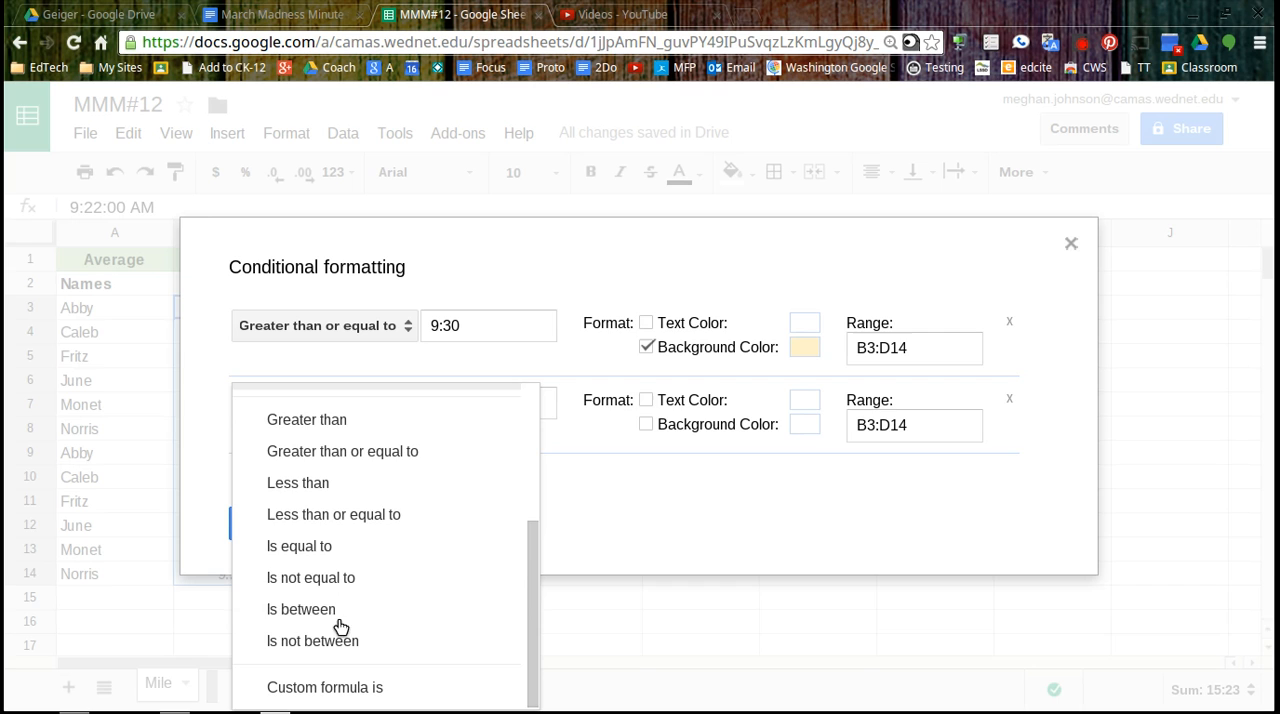
click(300, 608)
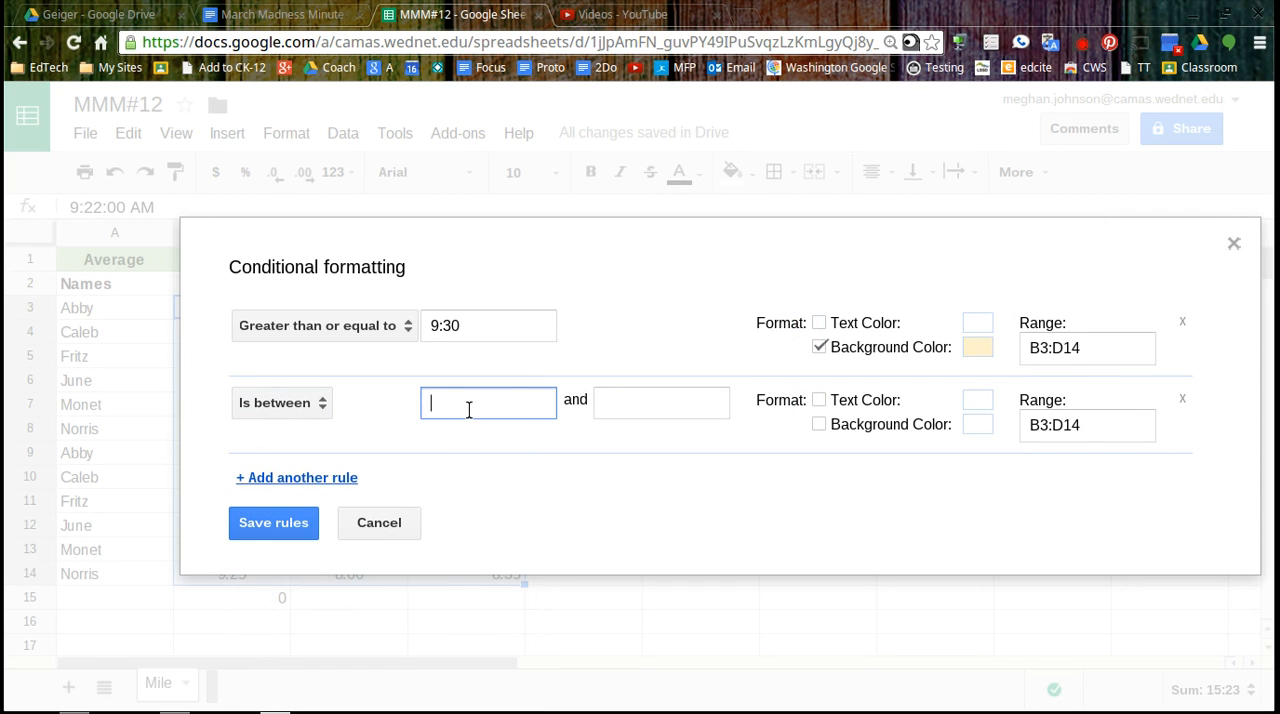
text(8)
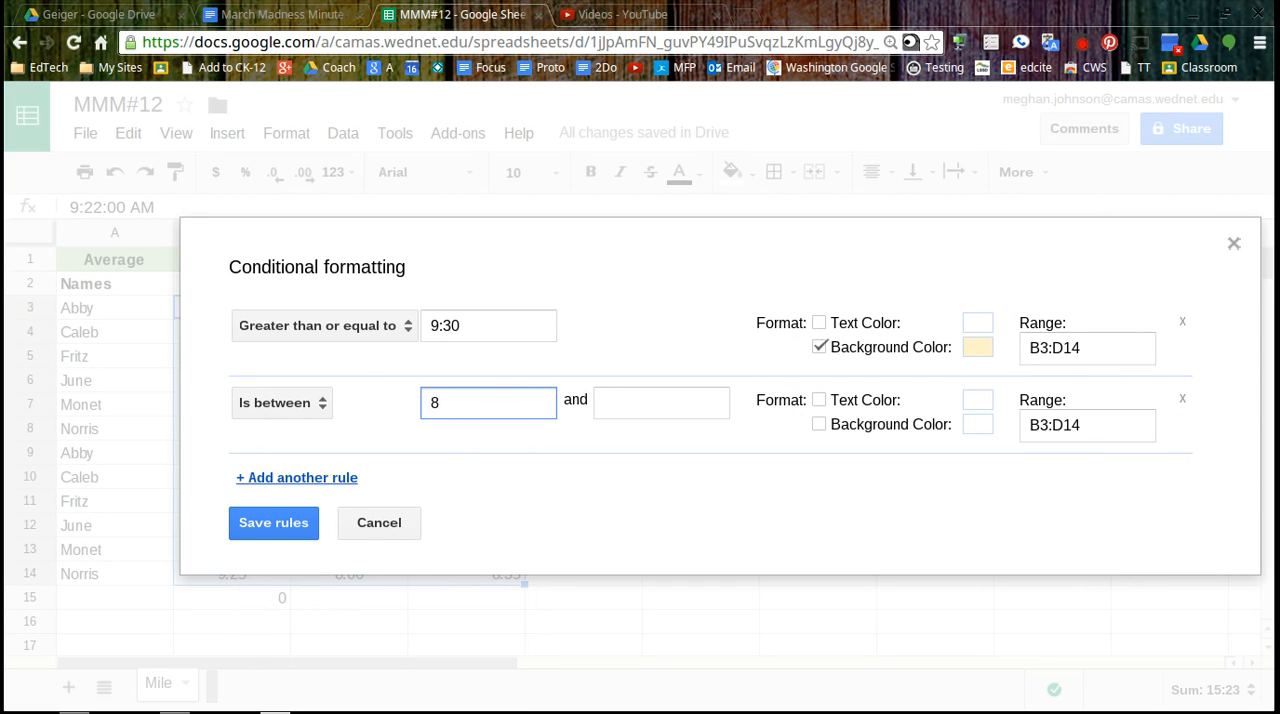
text(:30)
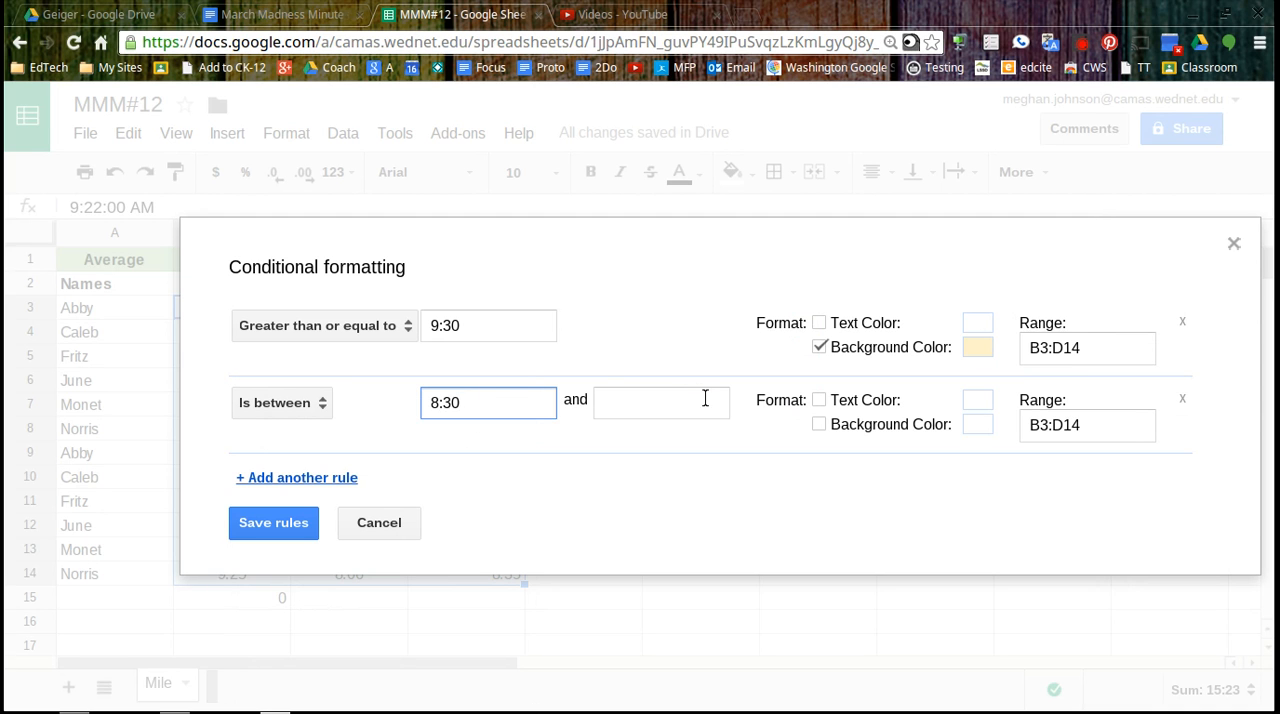
text(9)
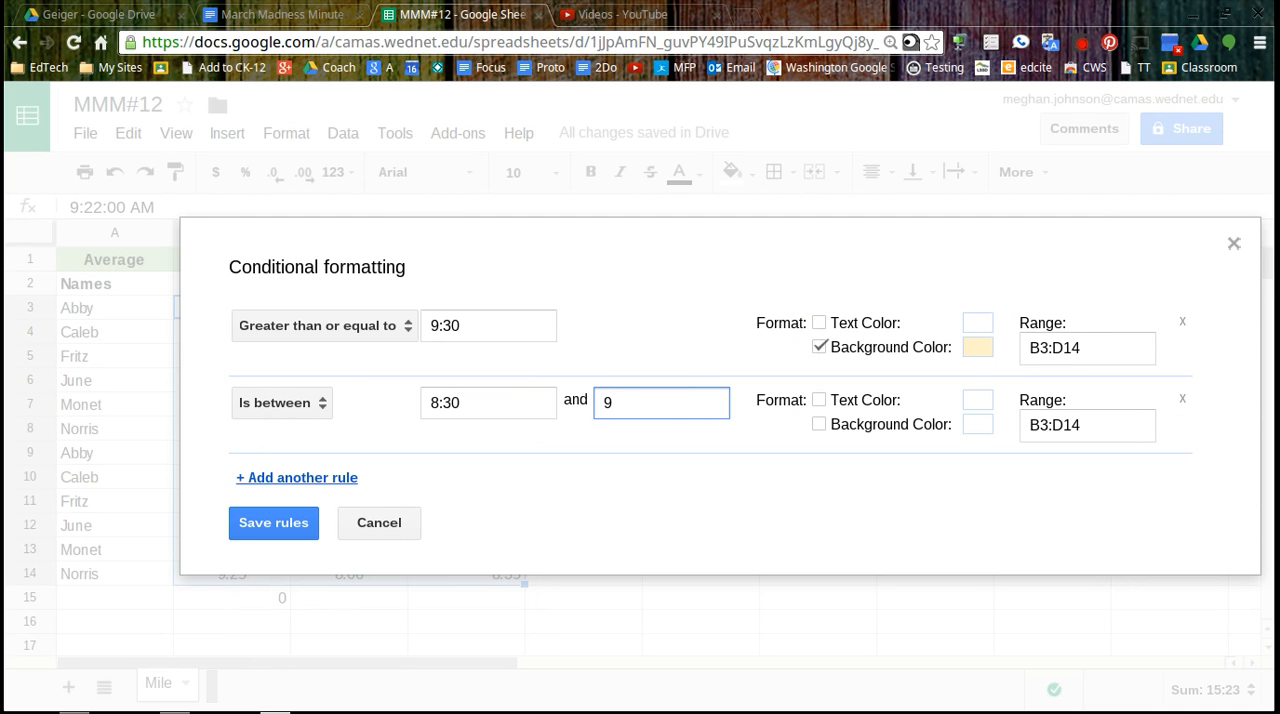
text(:30)
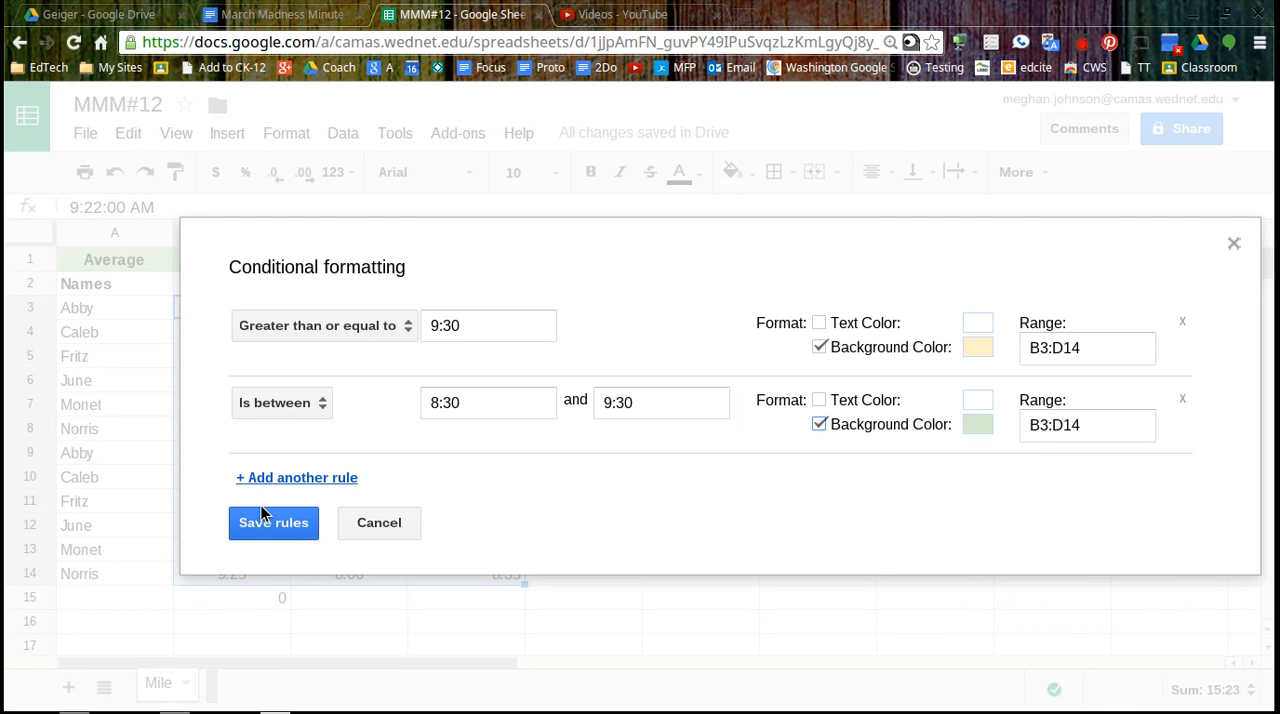
mouse_move(276, 484)
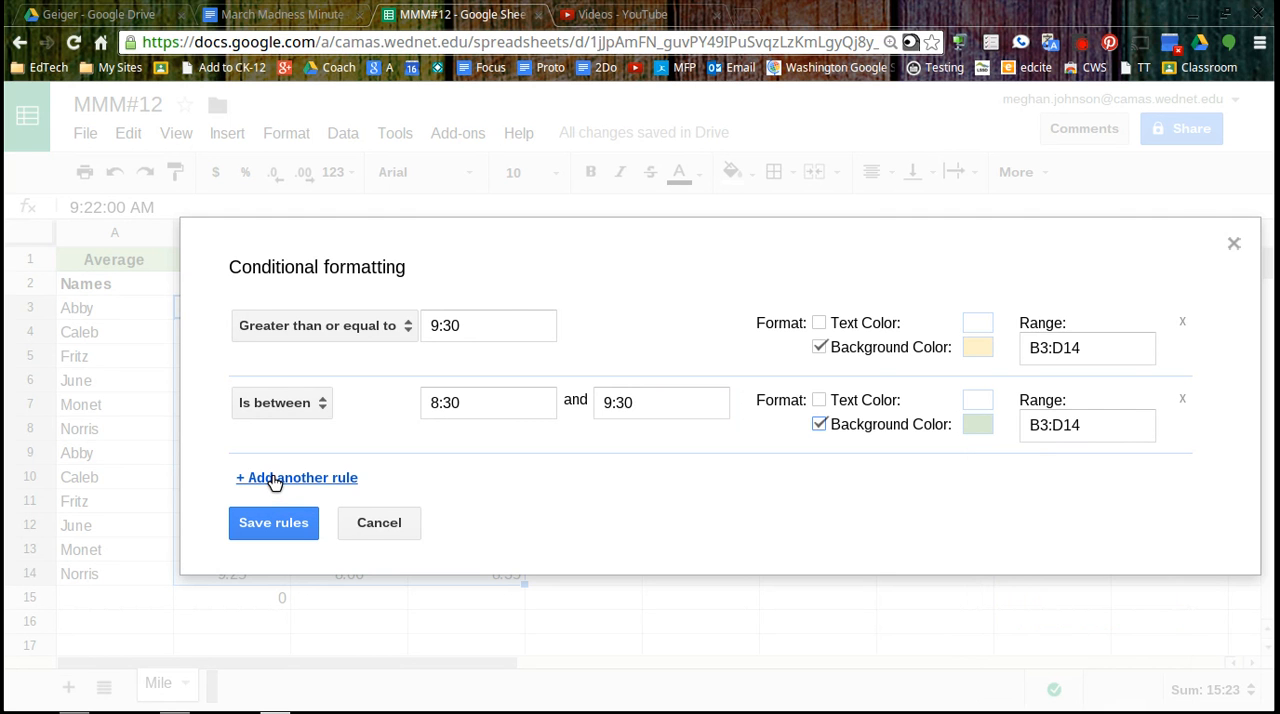
Add a third rule shading times of 8:30 or faster with a cyan background
click(324, 324)
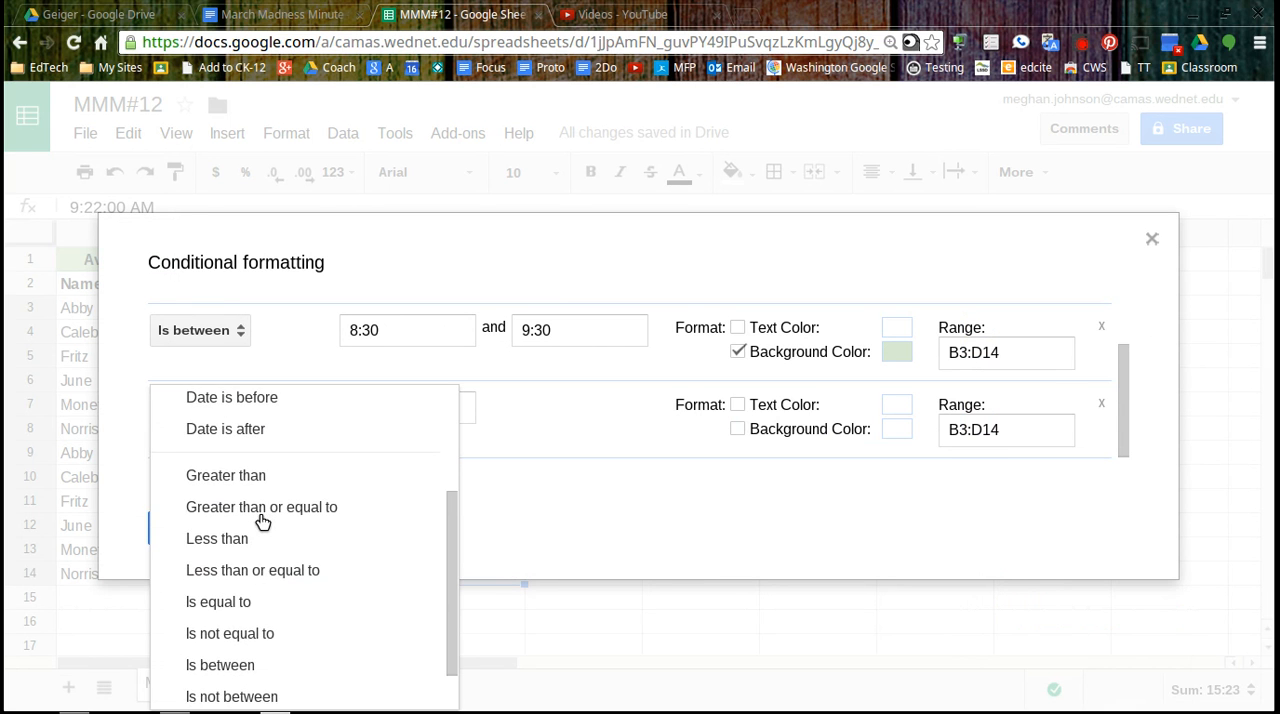
click(252, 570)
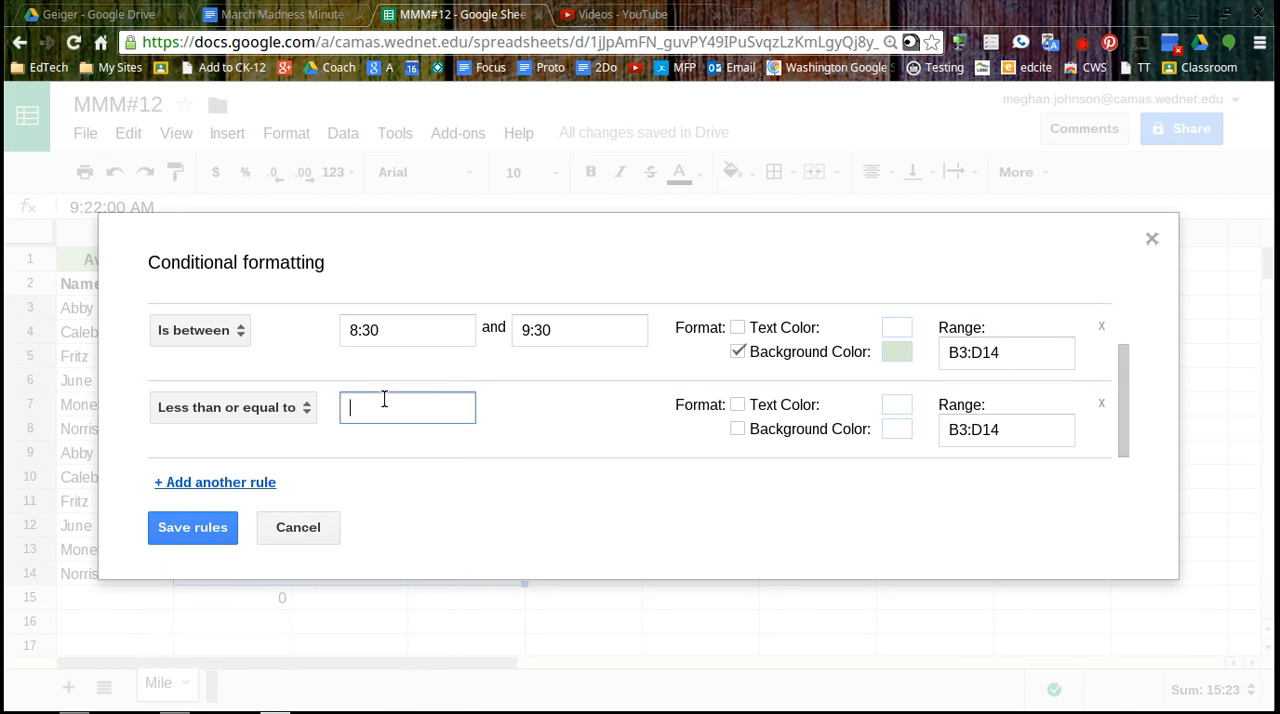
text(8)
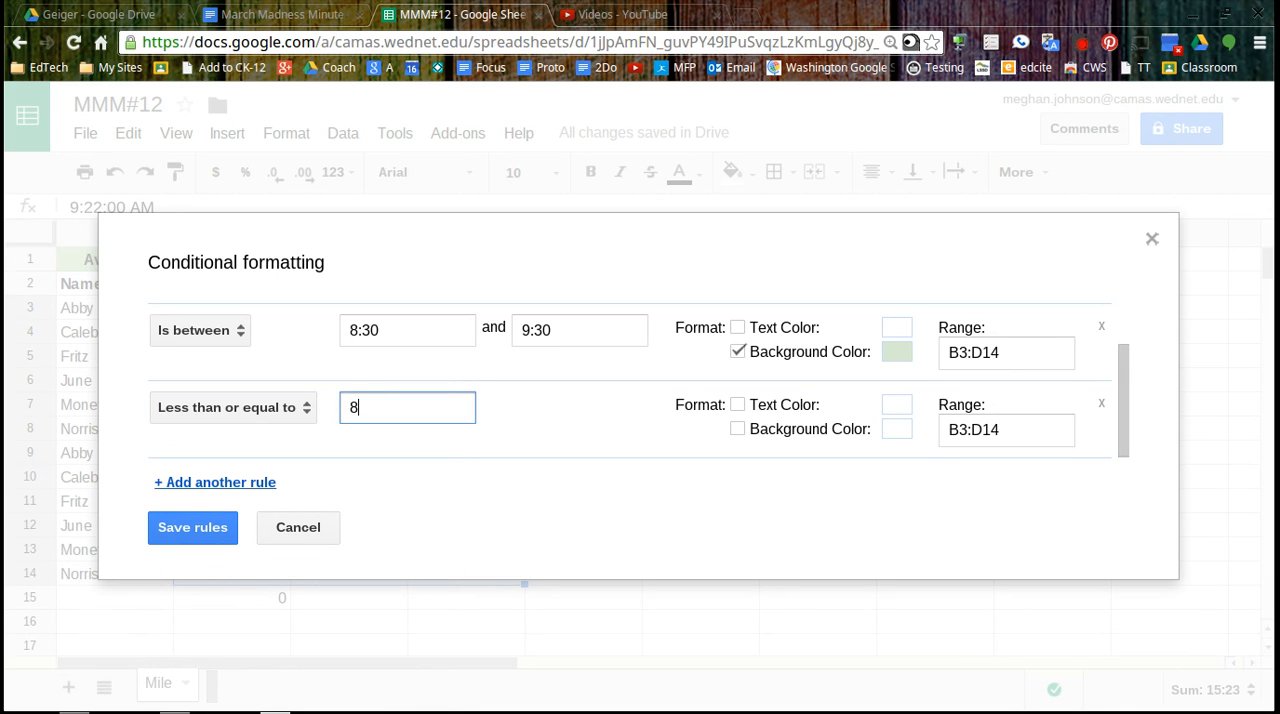
text(:30)
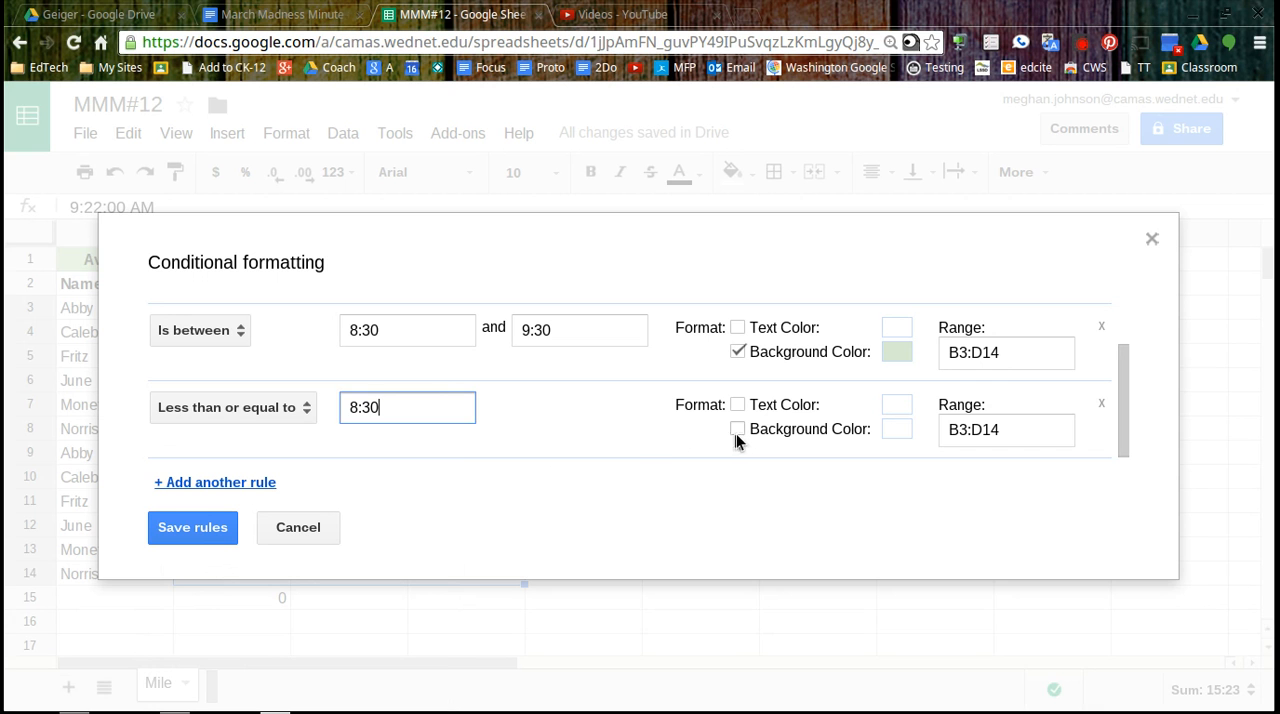
click(738, 428)
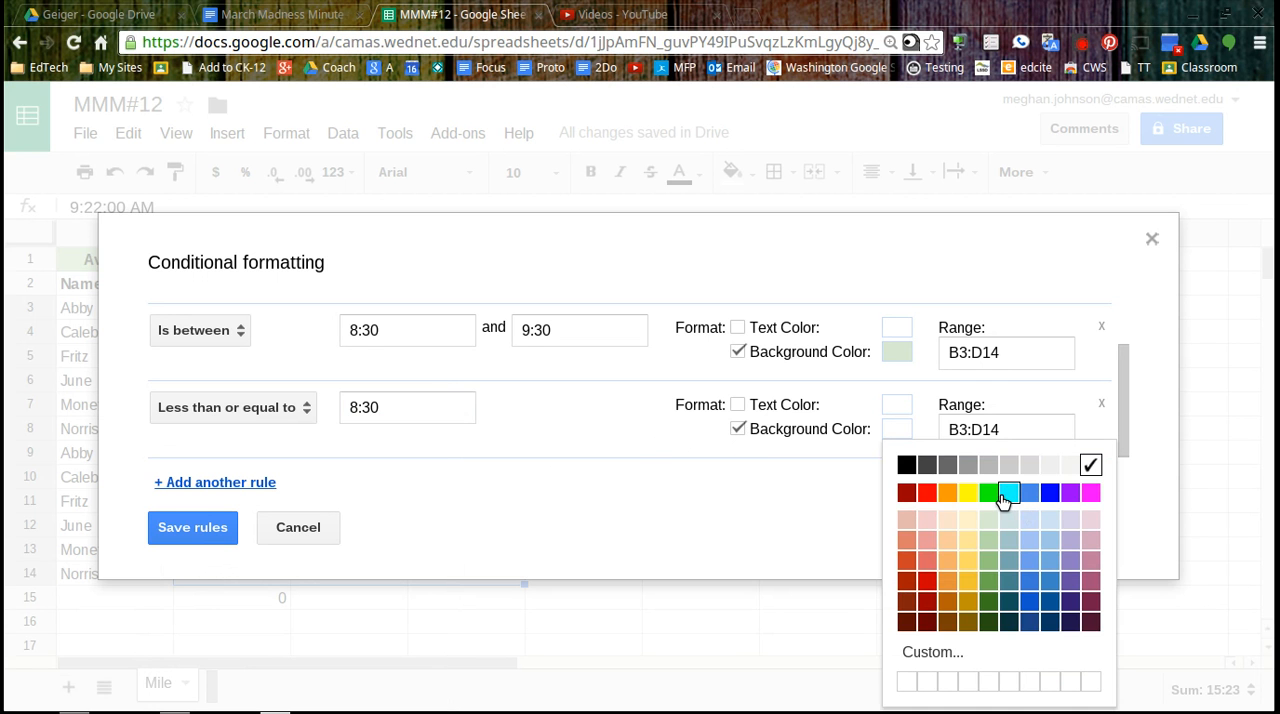
click(192, 528)
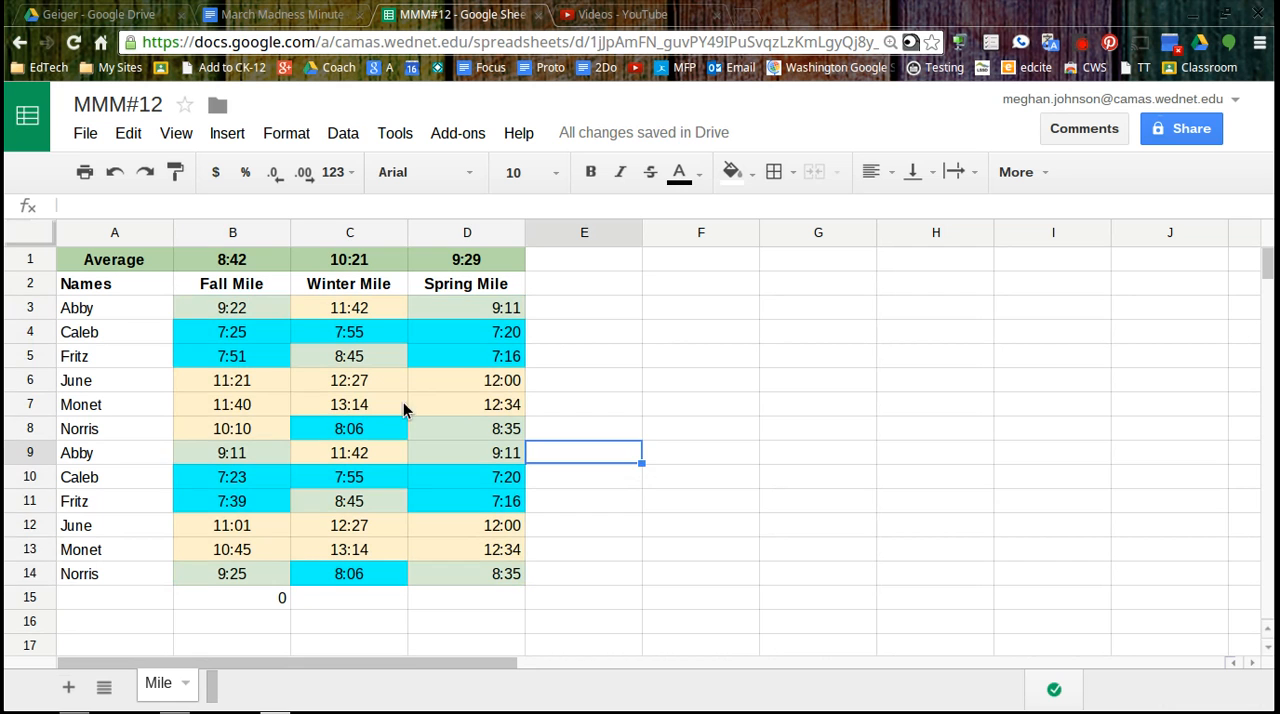
mouse_move(150, 336)
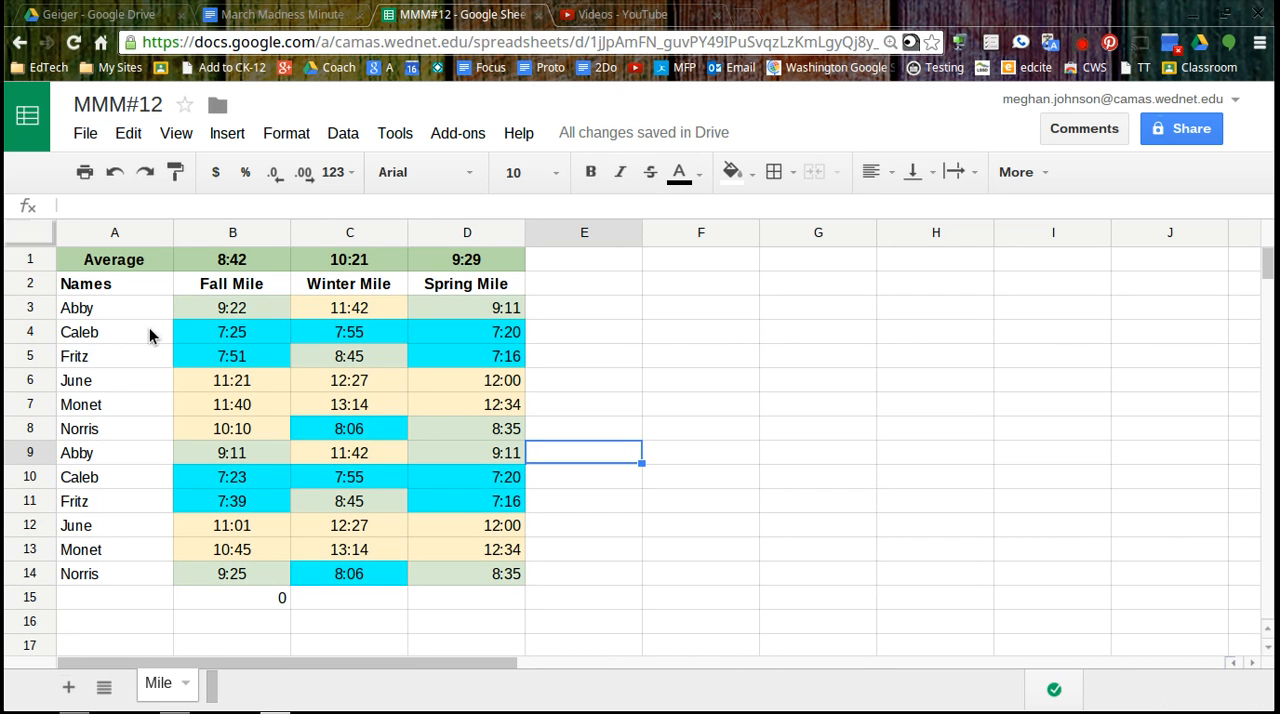
mouse_move(344, 384)
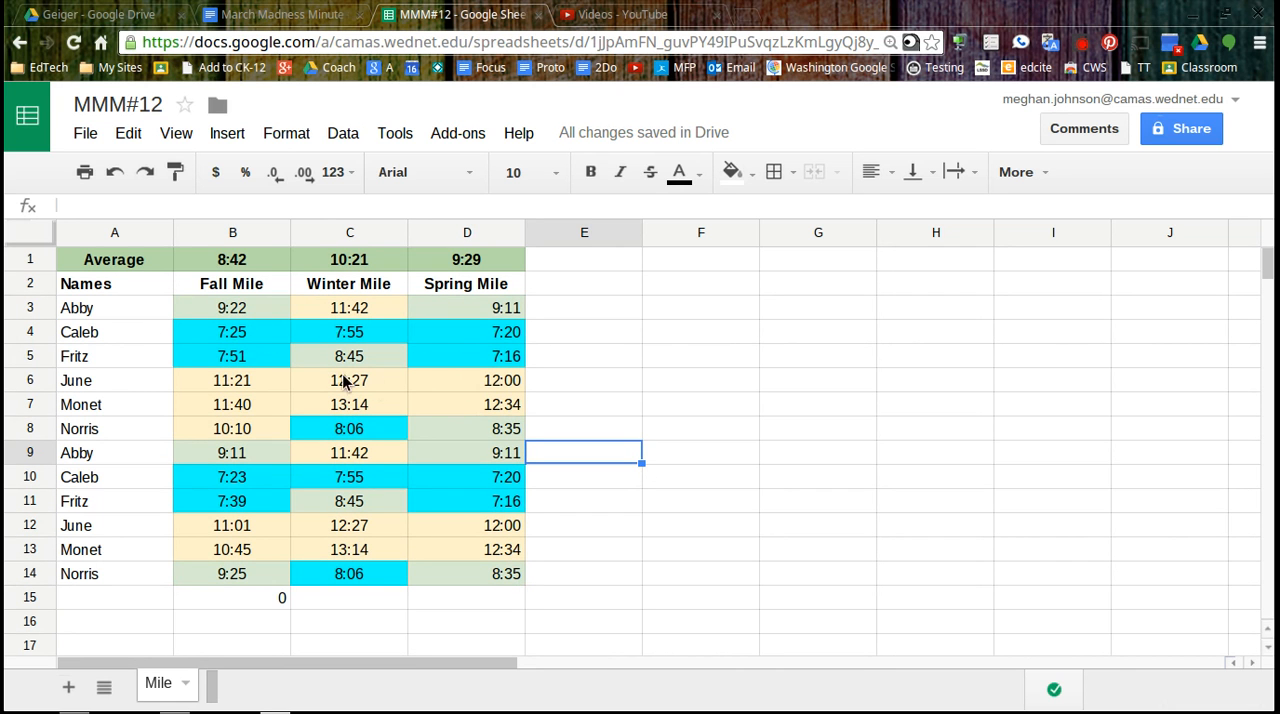
mouse_move(282, 410)
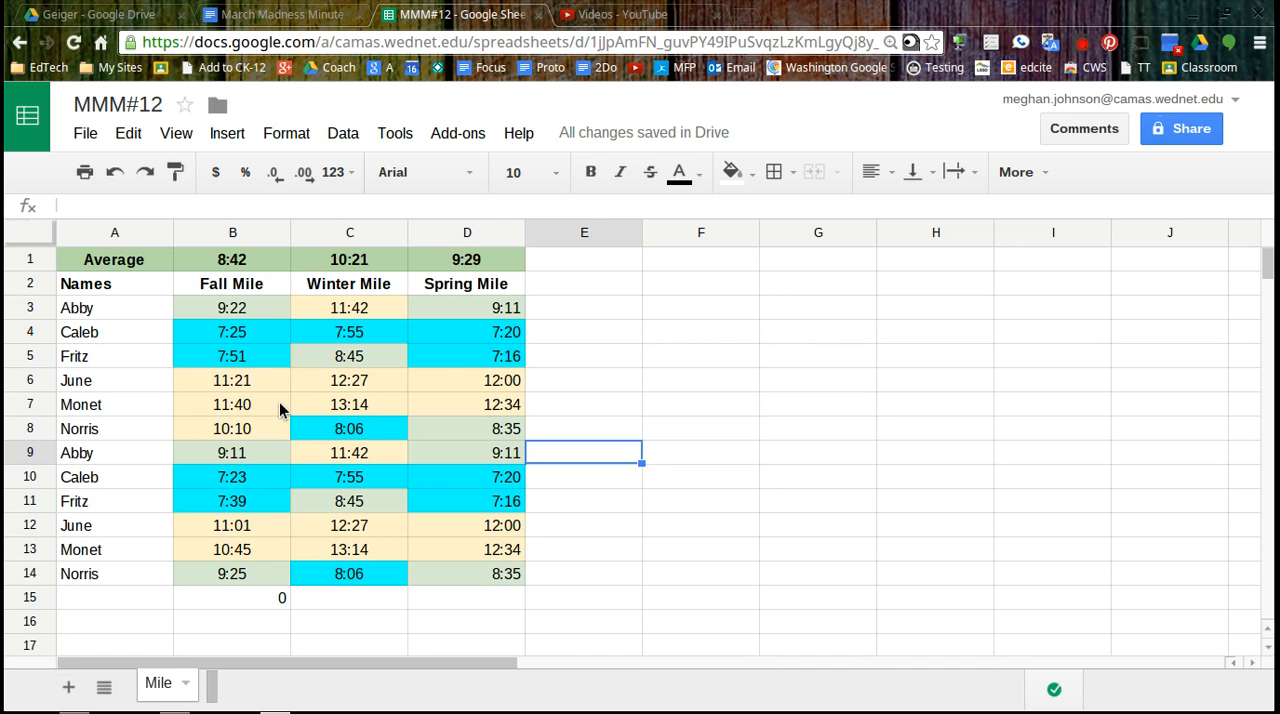
mouse_move(356, 388)
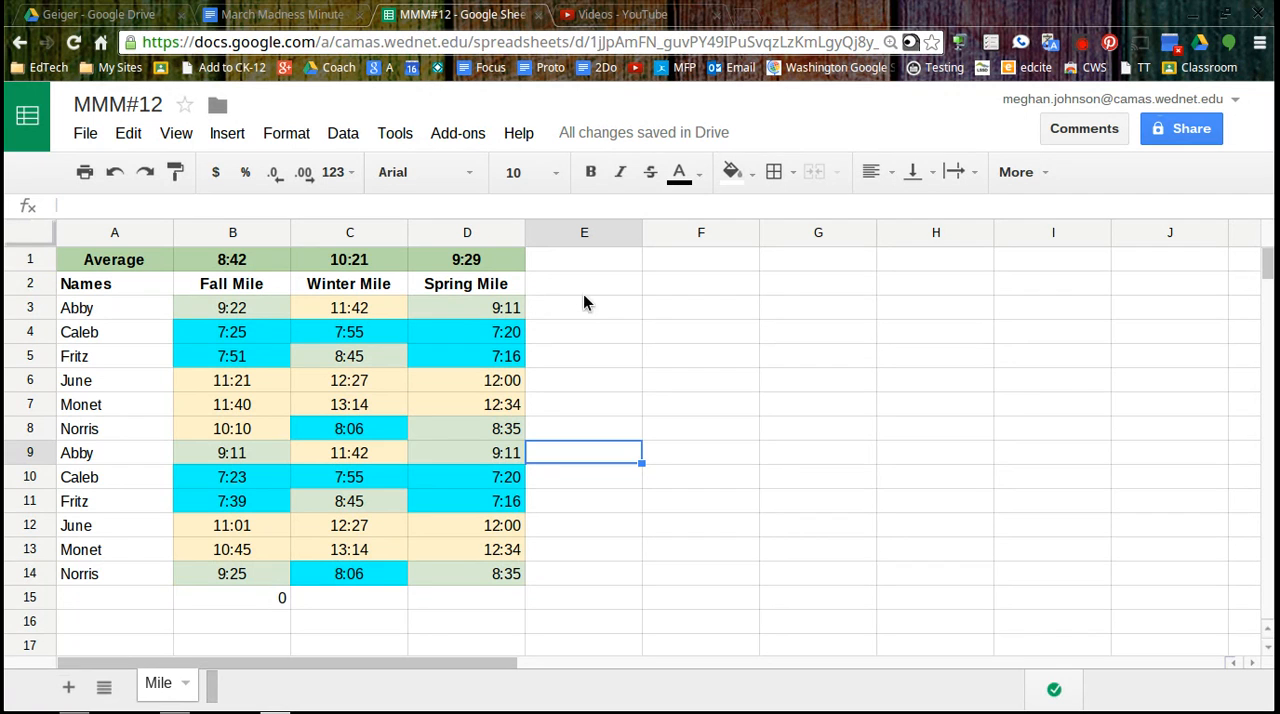
Enter =sparkline(B3:D3) in E3 to chart Abby's three mile times
click(584, 308)
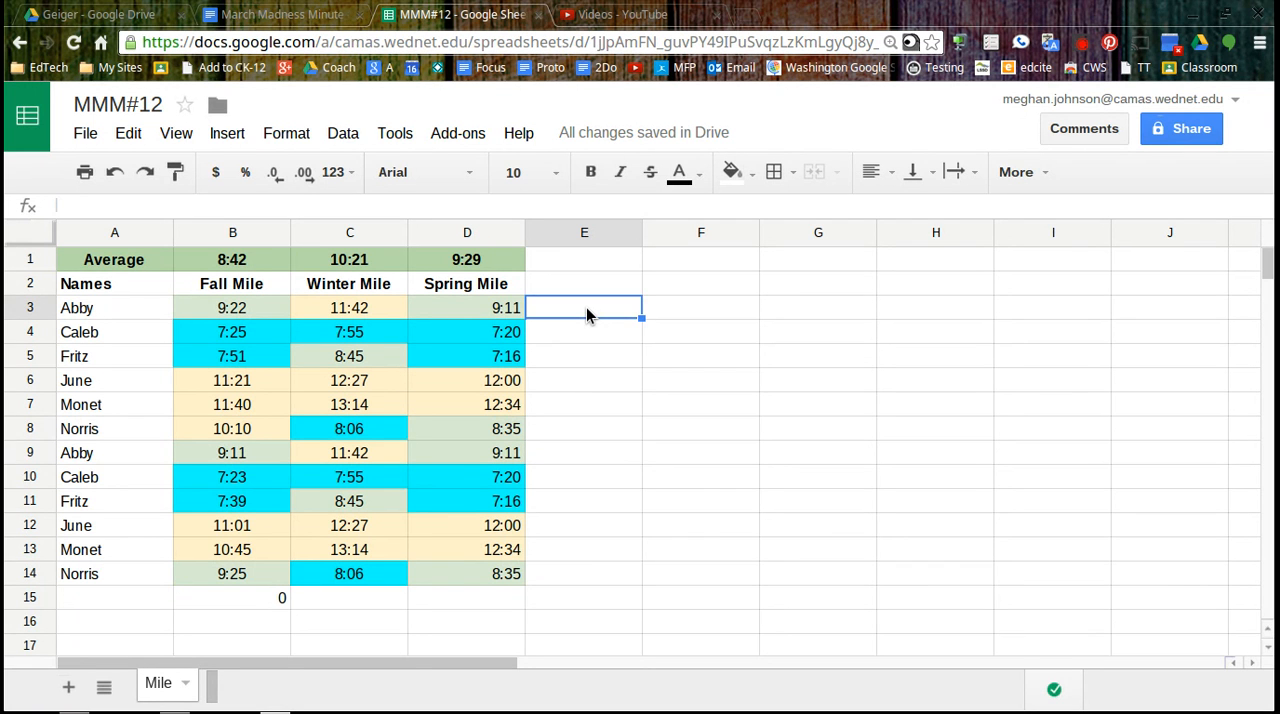
text(=sparkline()
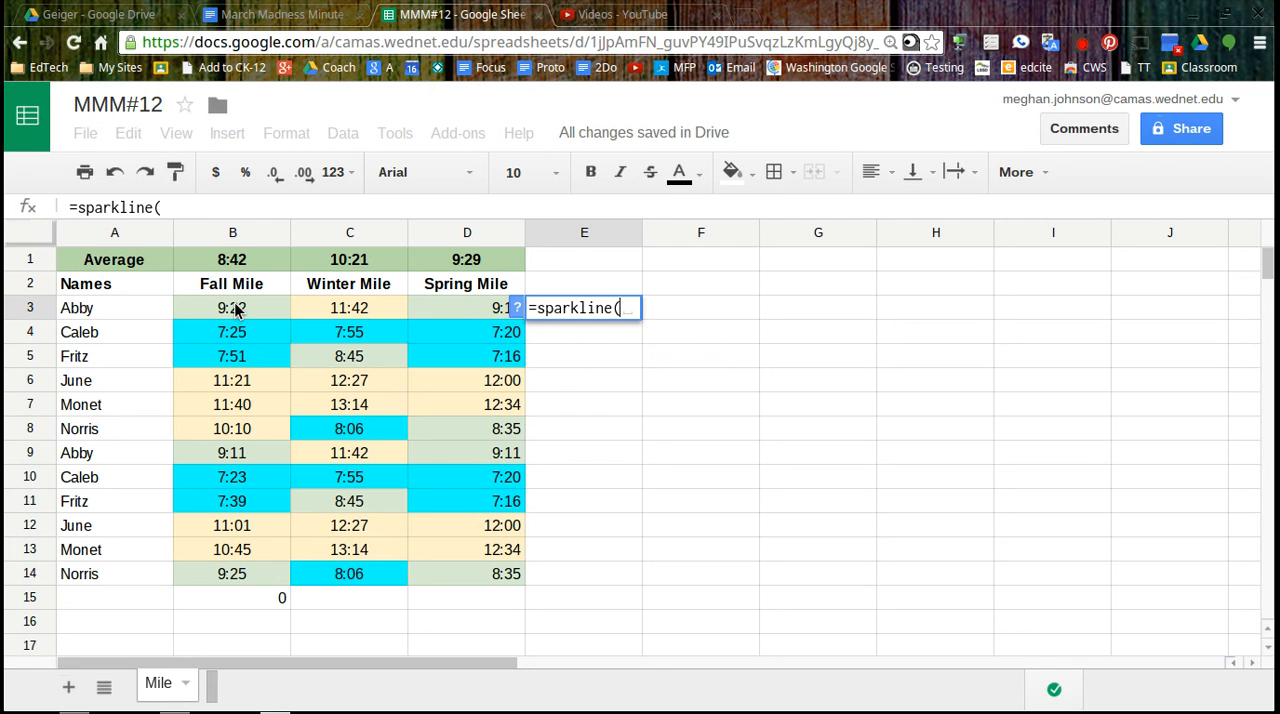
drag(232, 308, 468, 308)
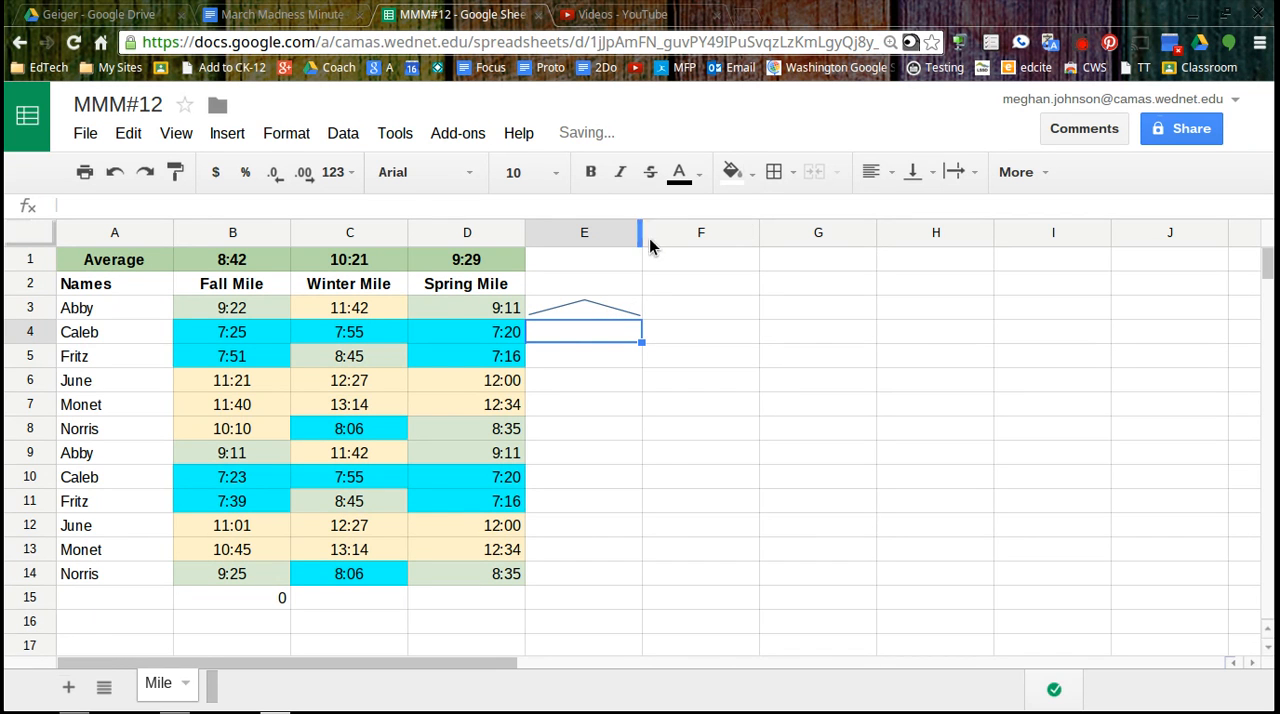
mouse_move(758, 232)
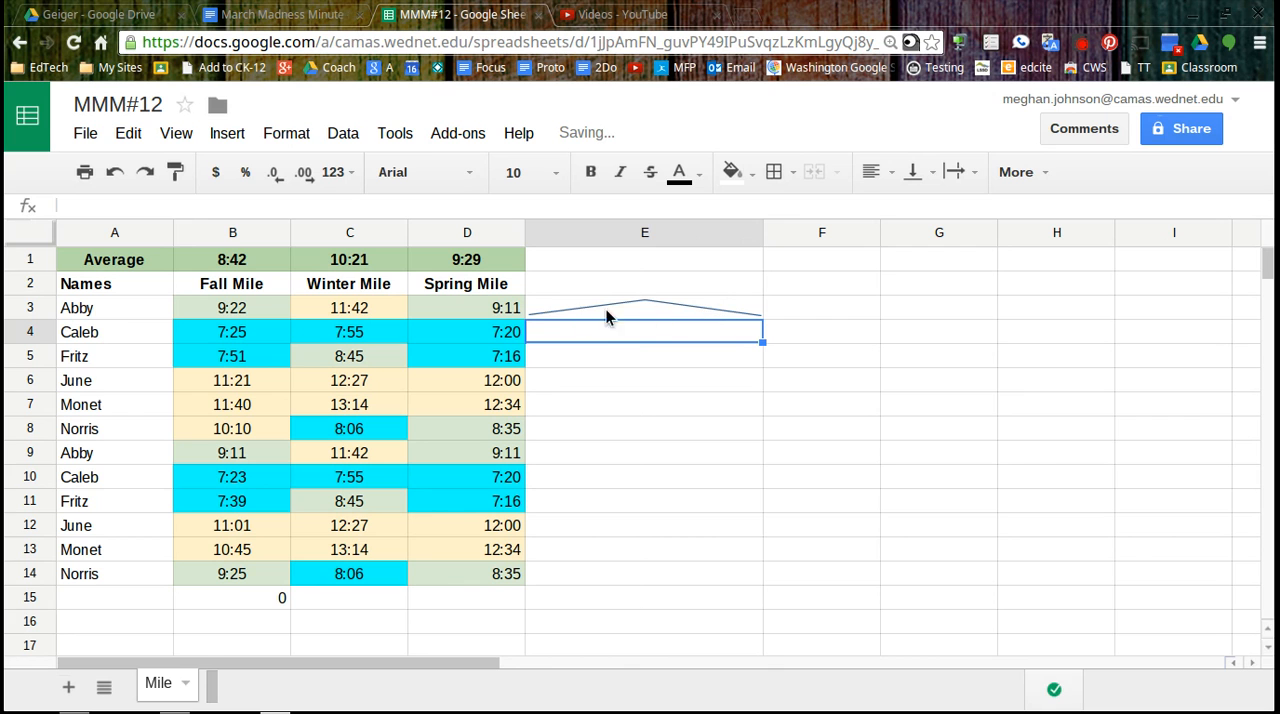
mouse_move(620, 308)
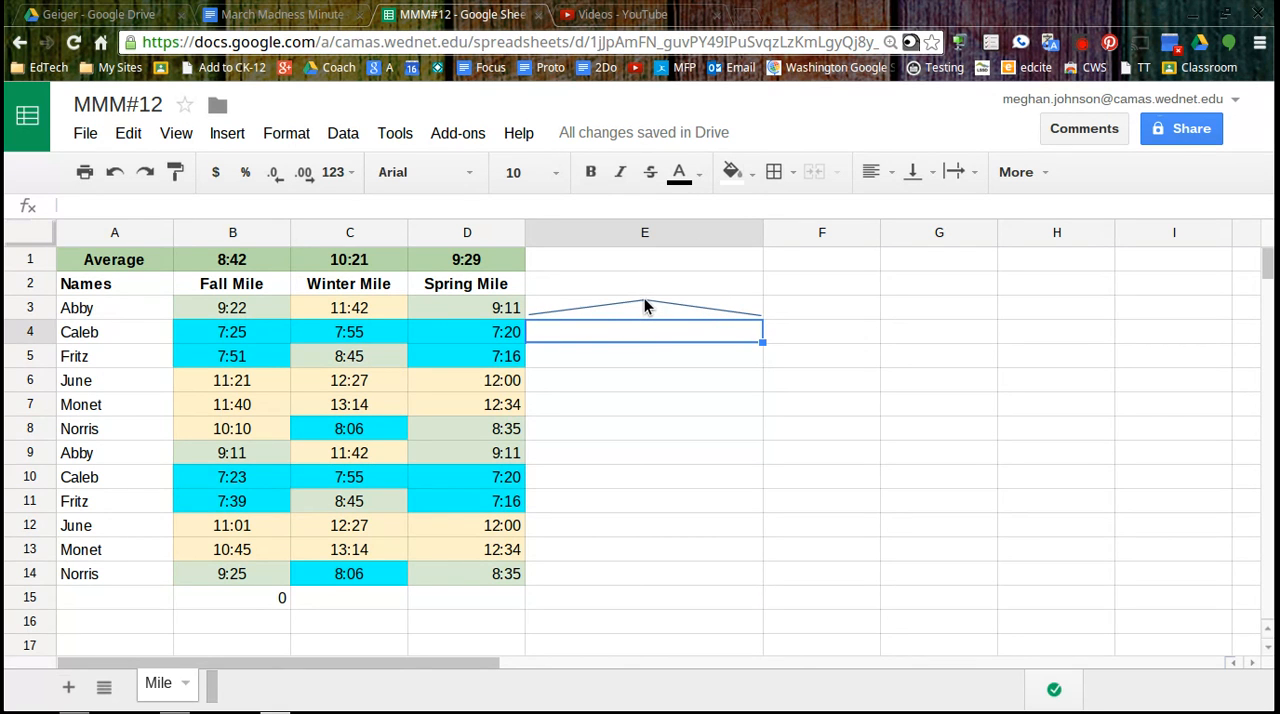
mouse_move(538, 324)
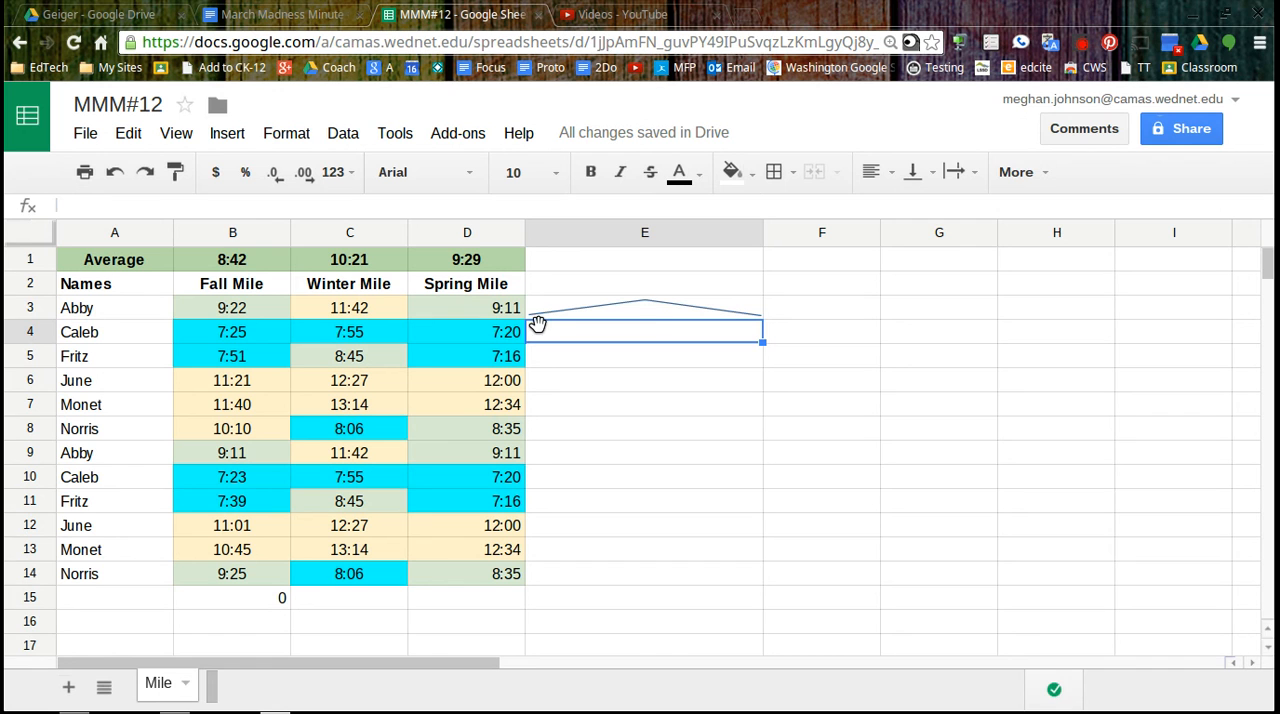
mouse_move(644, 304)
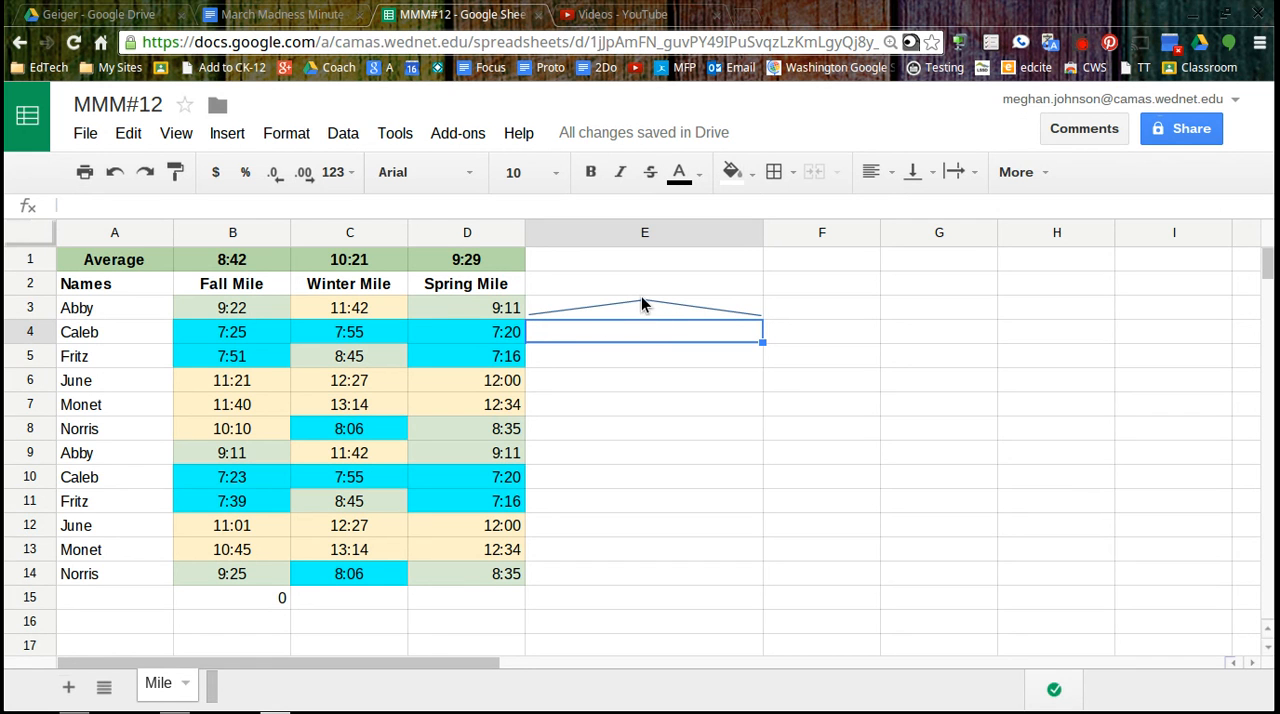
click(644, 308)
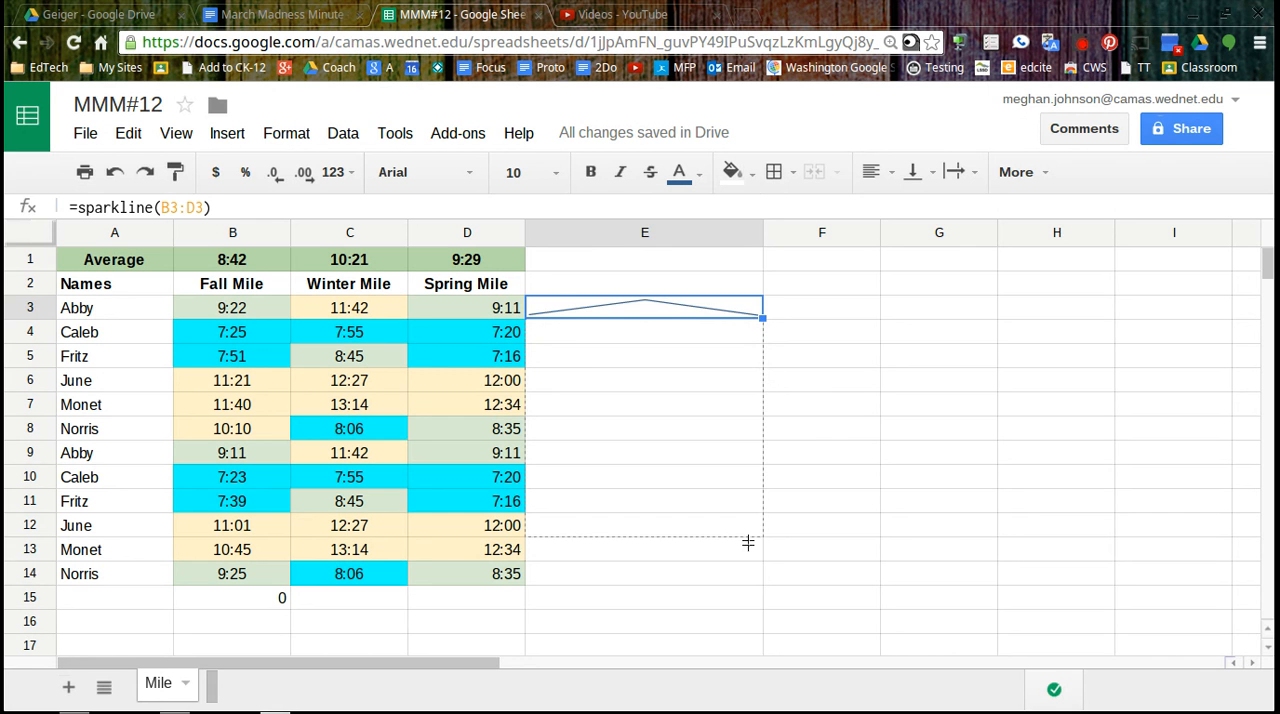
Fill the sparkline down E3:E14 and verify Norris's copied =sparkline(B8:D8) formula
drag(764, 318, 750, 584)
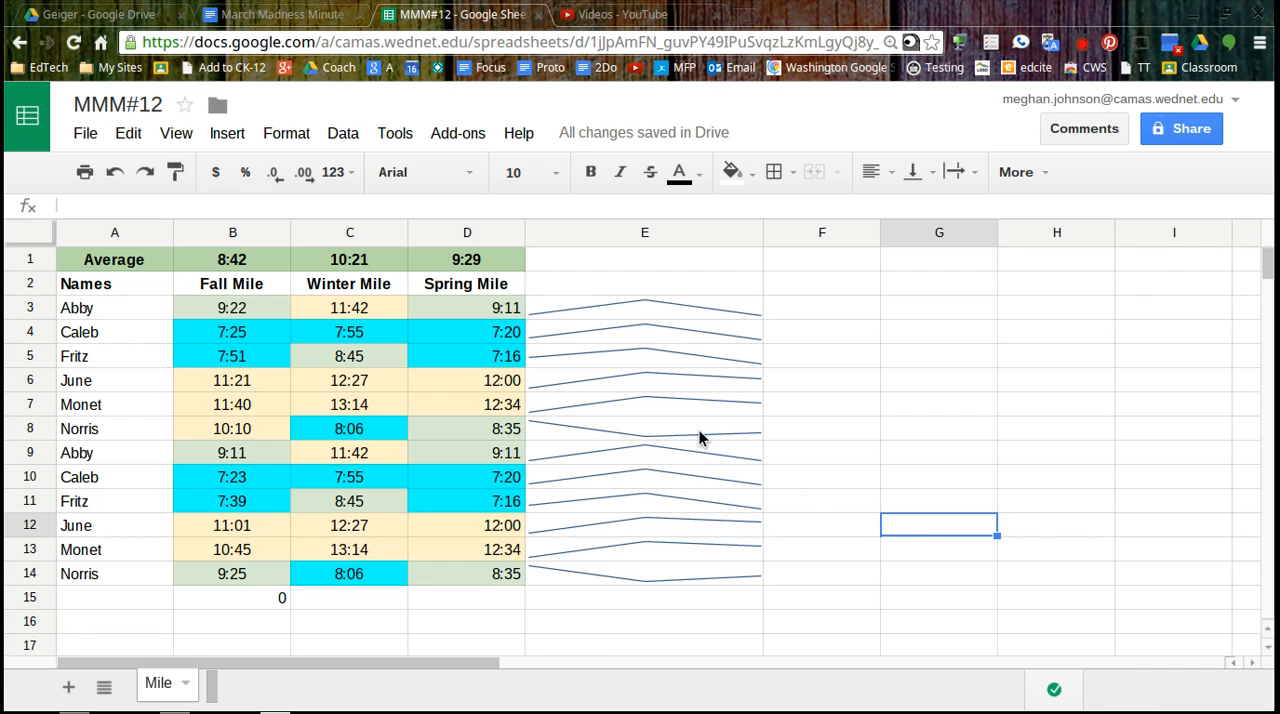
mouse_move(656, 432)
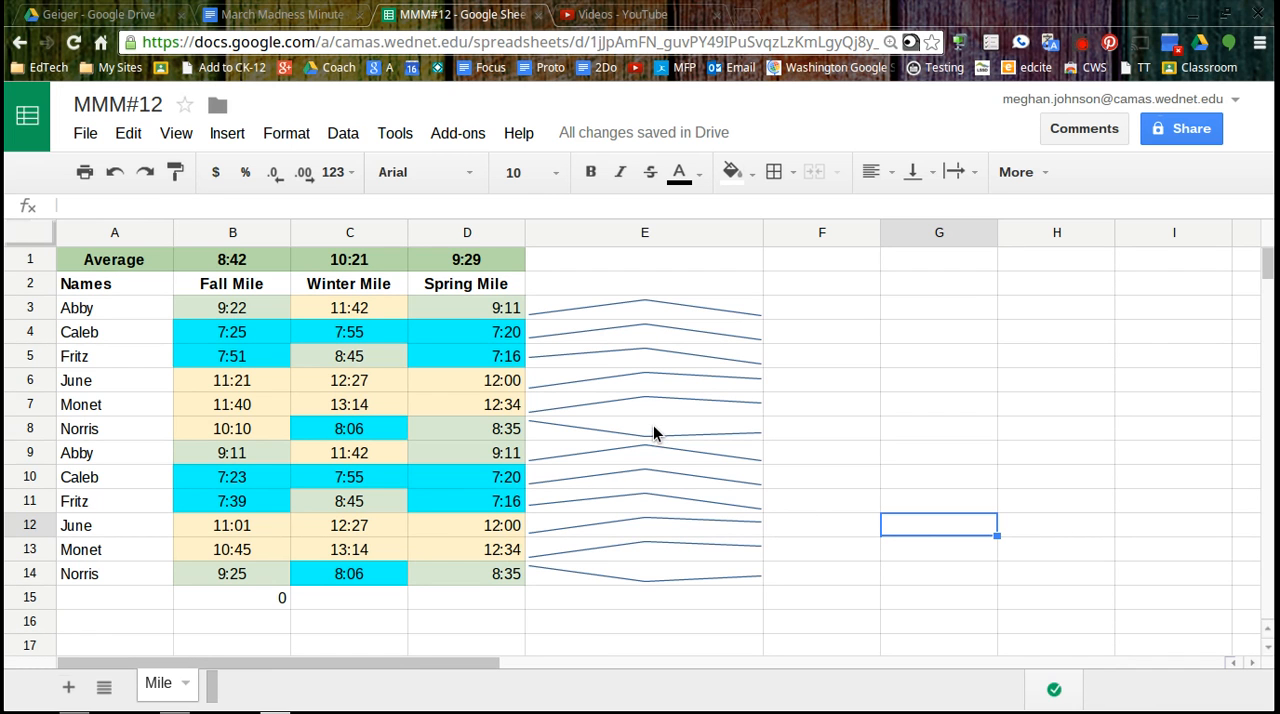
click(644, 428)
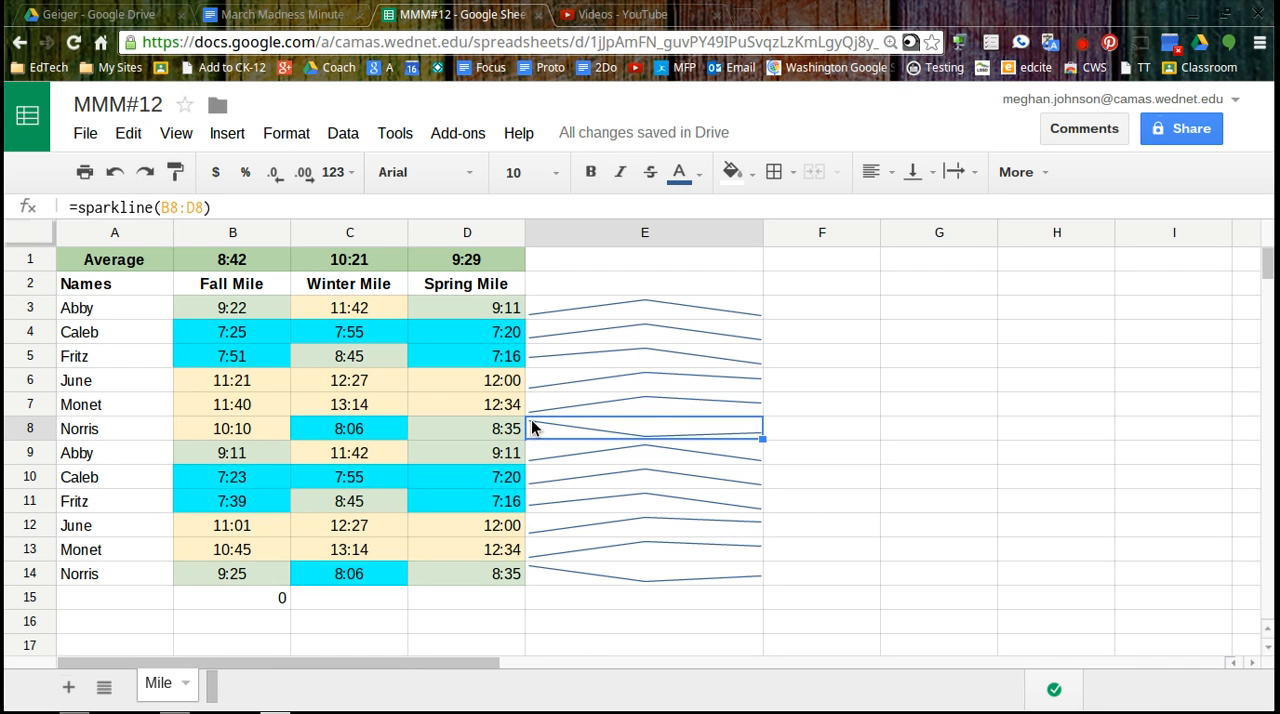
mouse_move(668, 444)
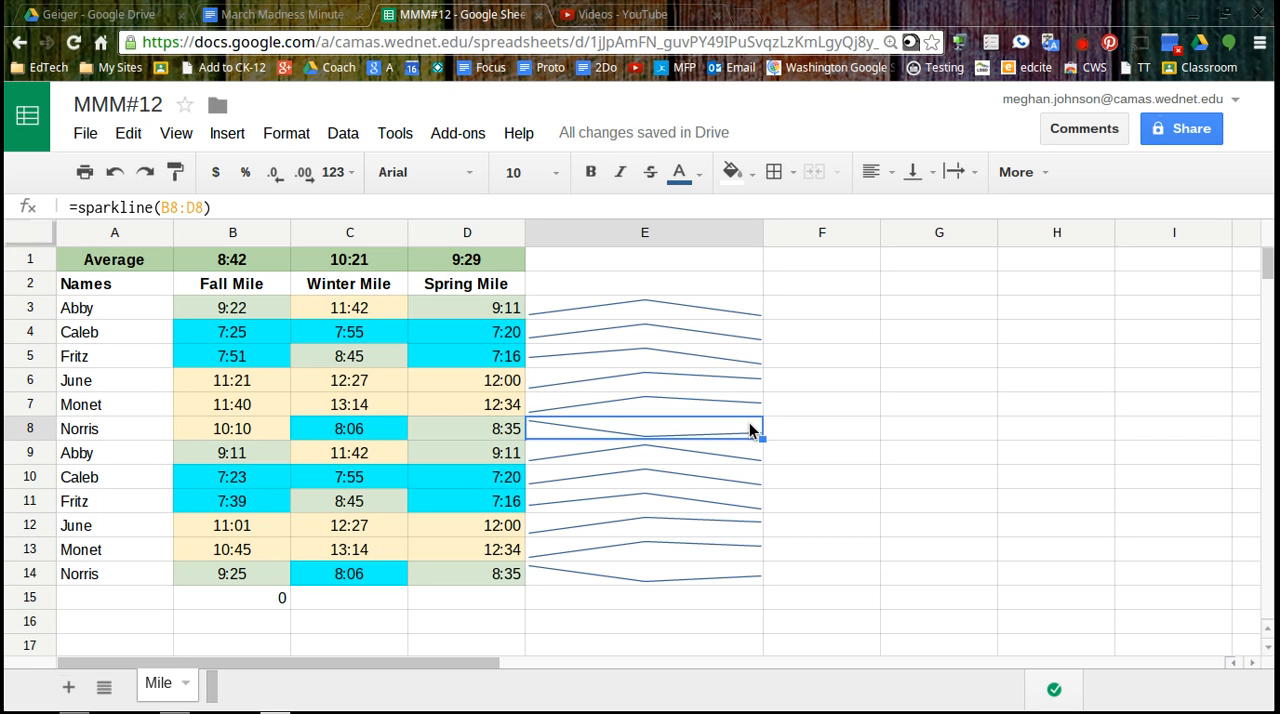
click(938, 500)
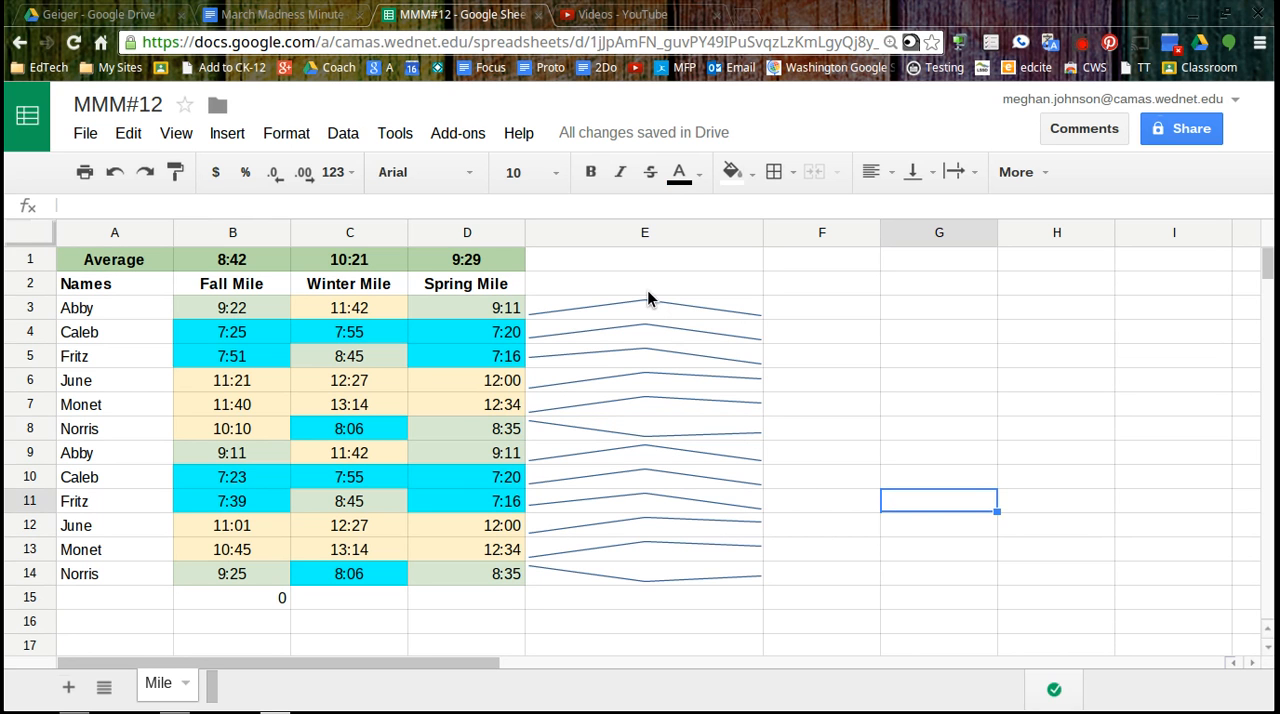
mouse_move(648, 528)
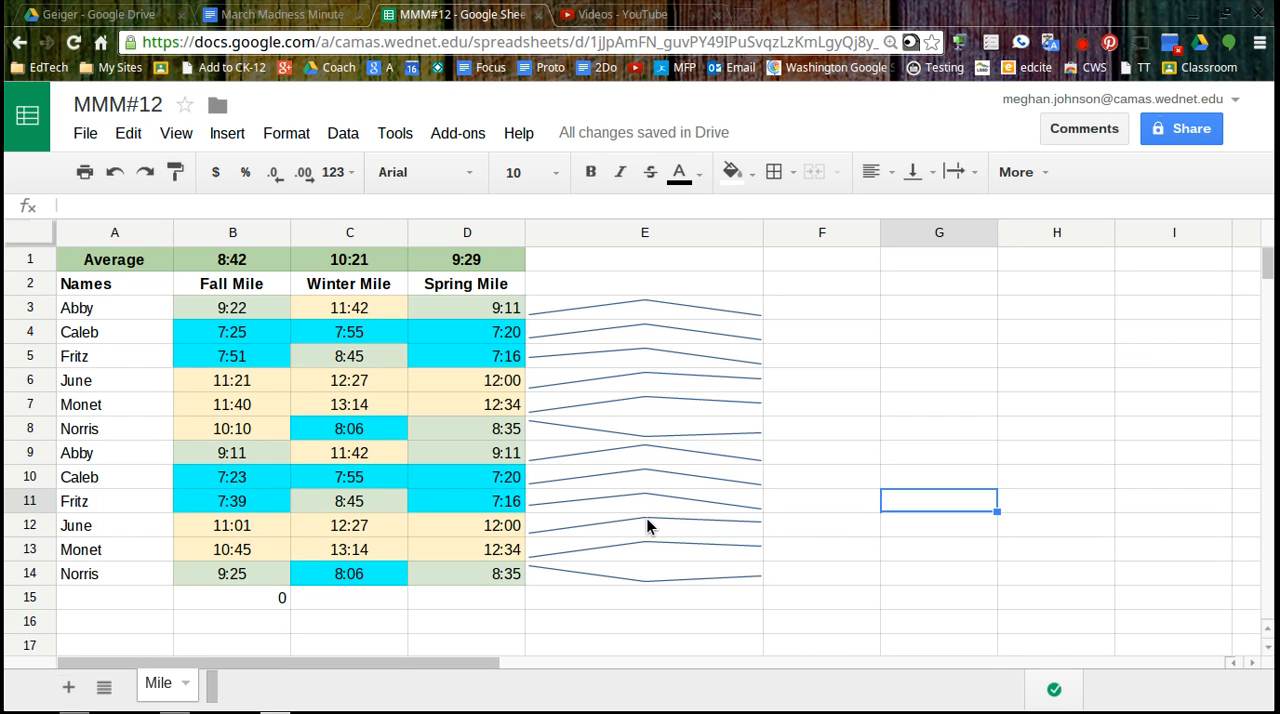
mouse_move(650, 292)
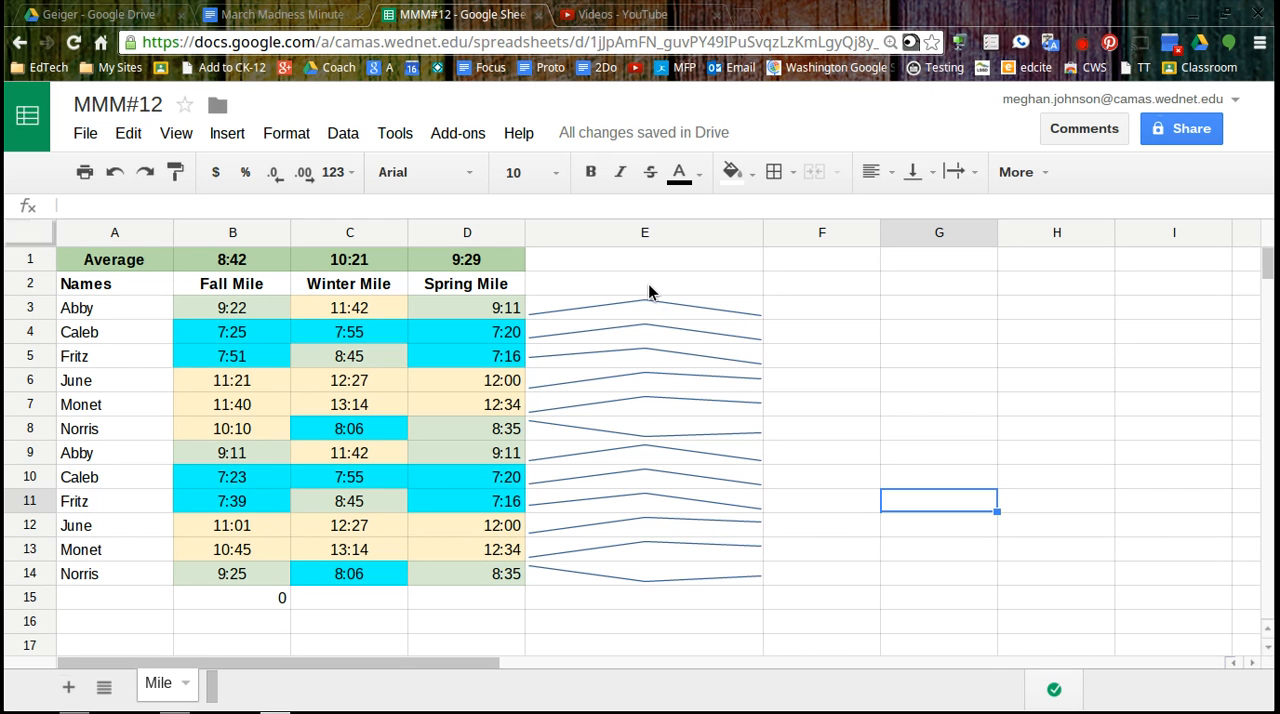
mouse_move(748, 496)
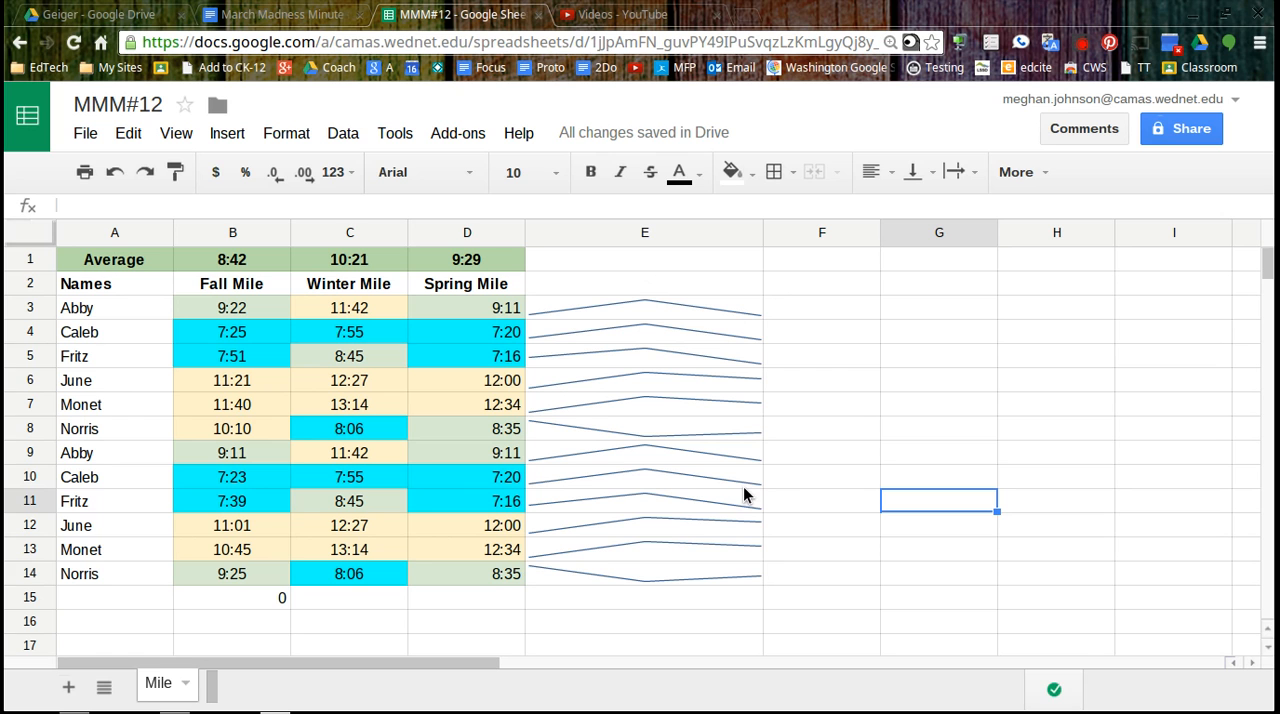
mouse_move(856, 414)
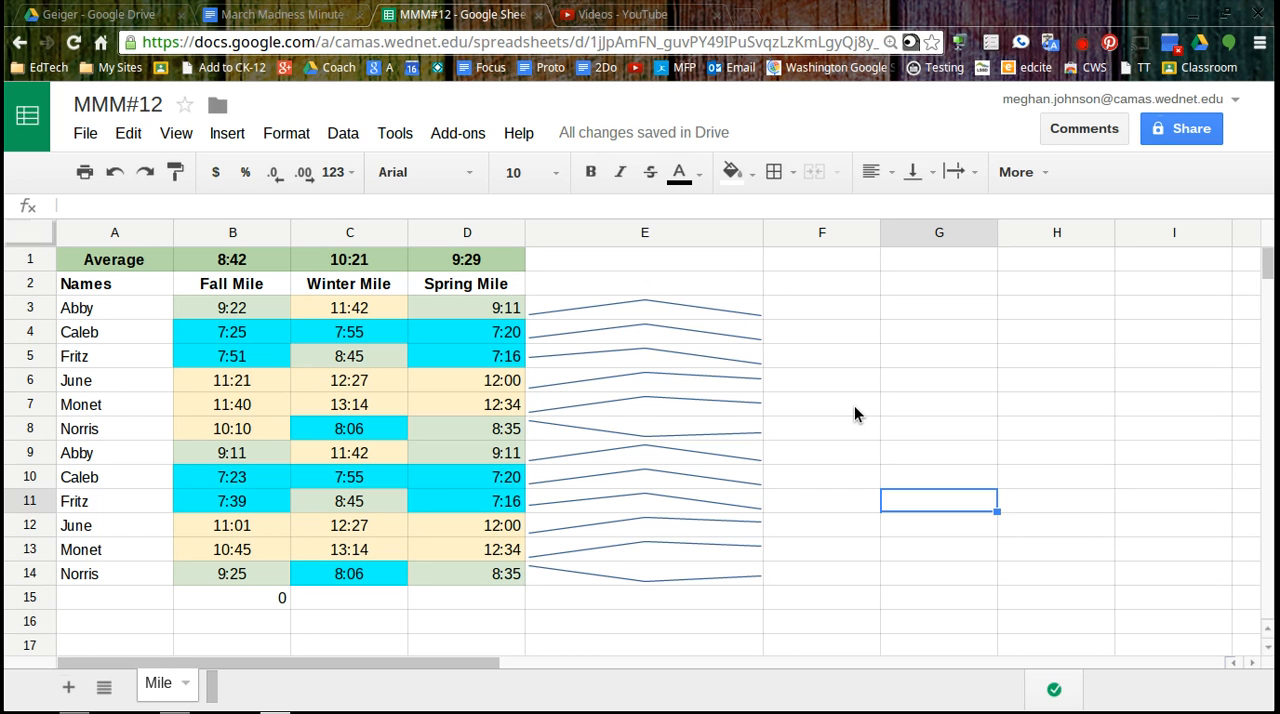
click(820, 404)
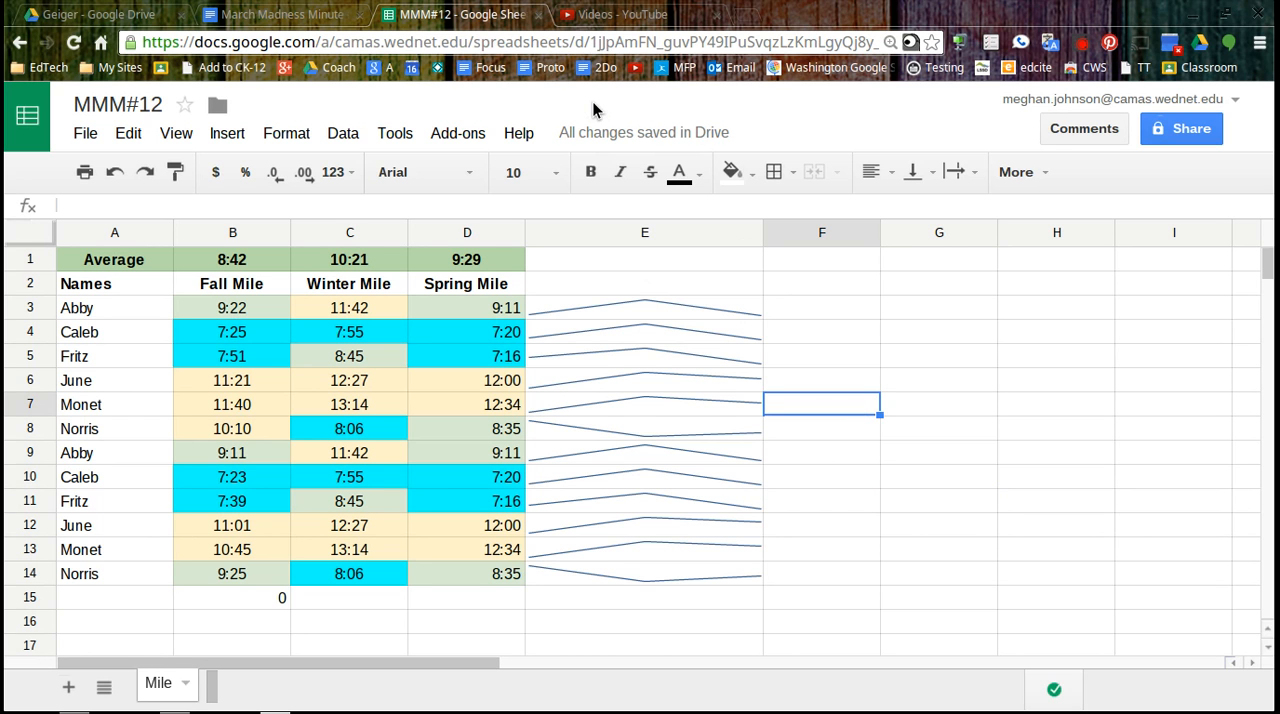
mouse_move(624, 322)
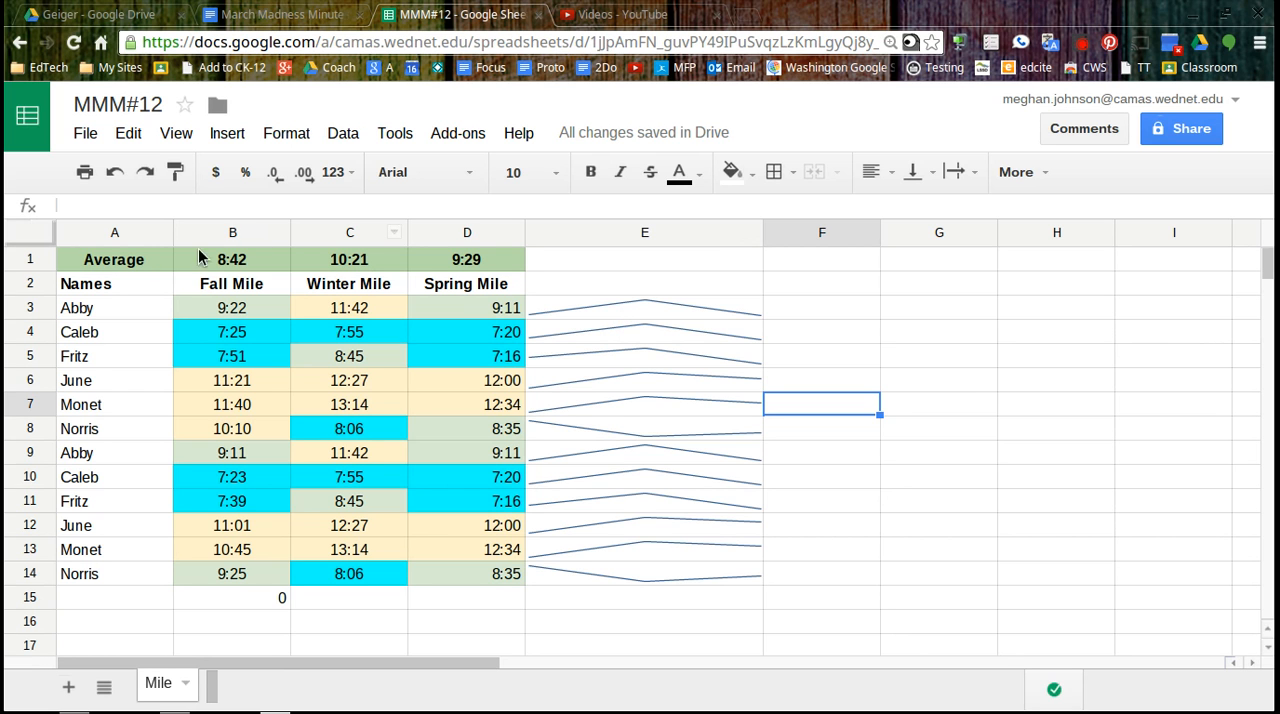
Select the names and mile times A2:D14 and start a Data > Pivot table report
click(84, 284)
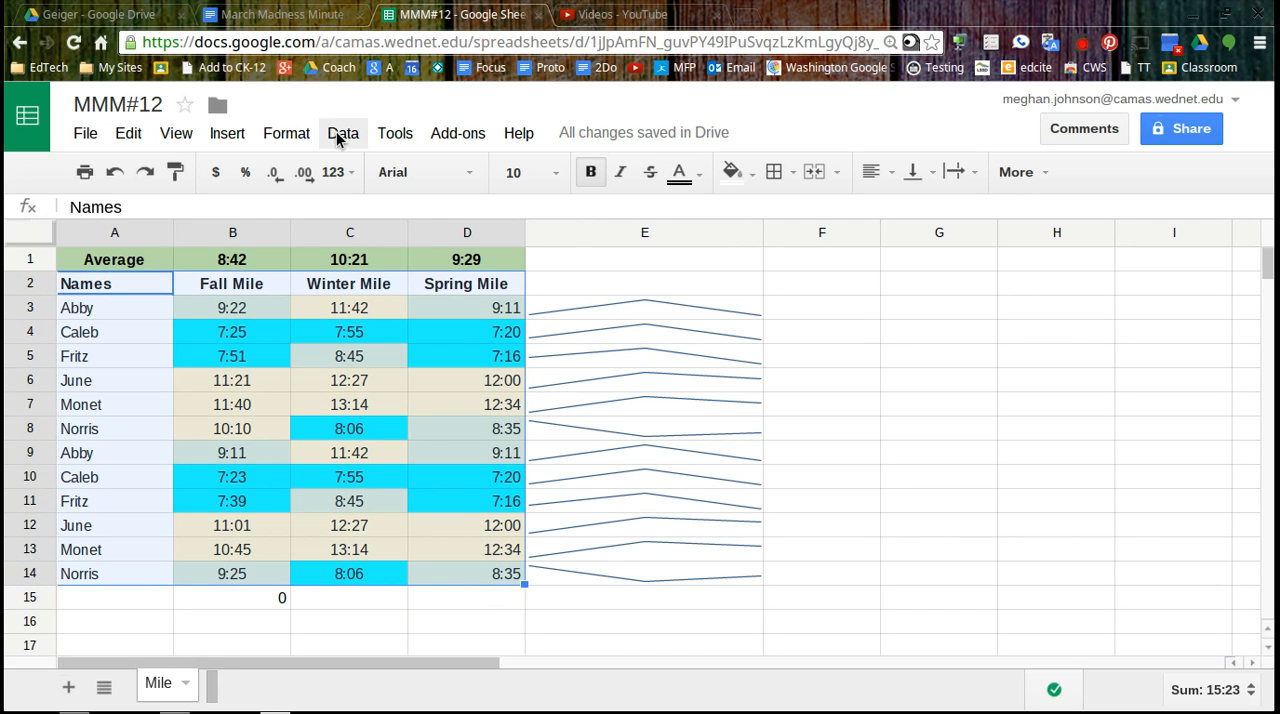
click(344, 132)
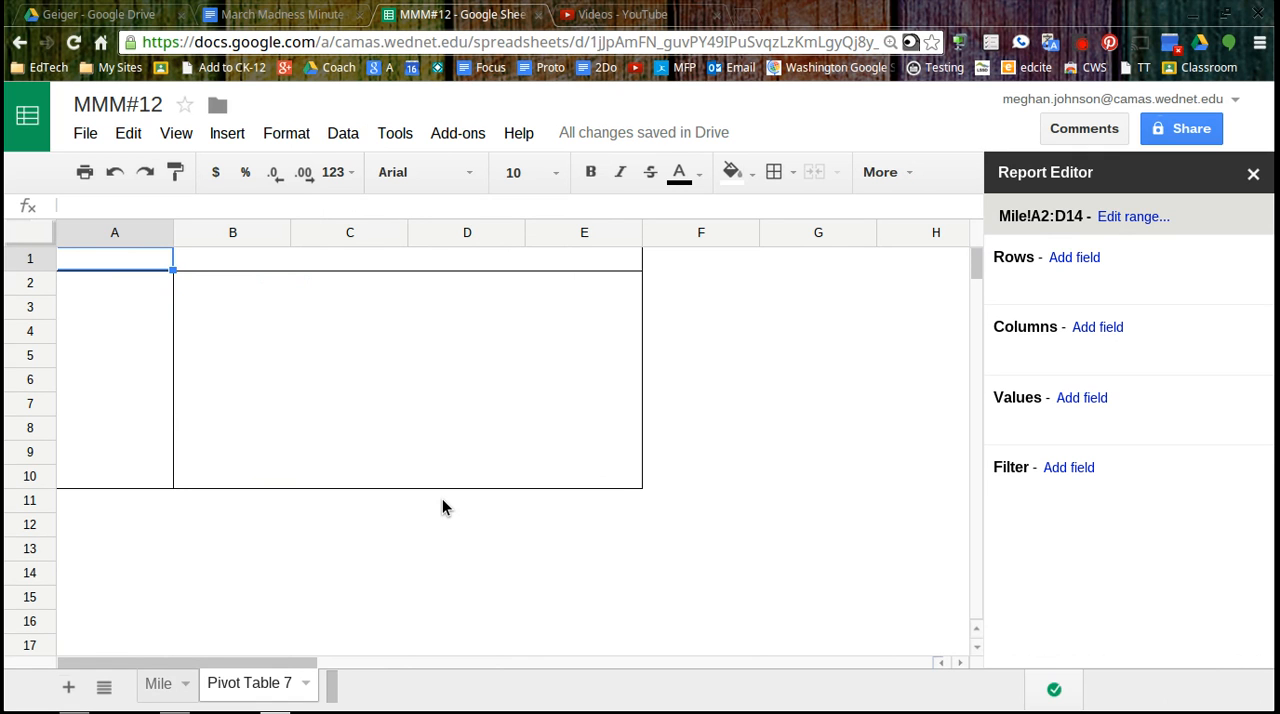
mouse_move(864, 384)
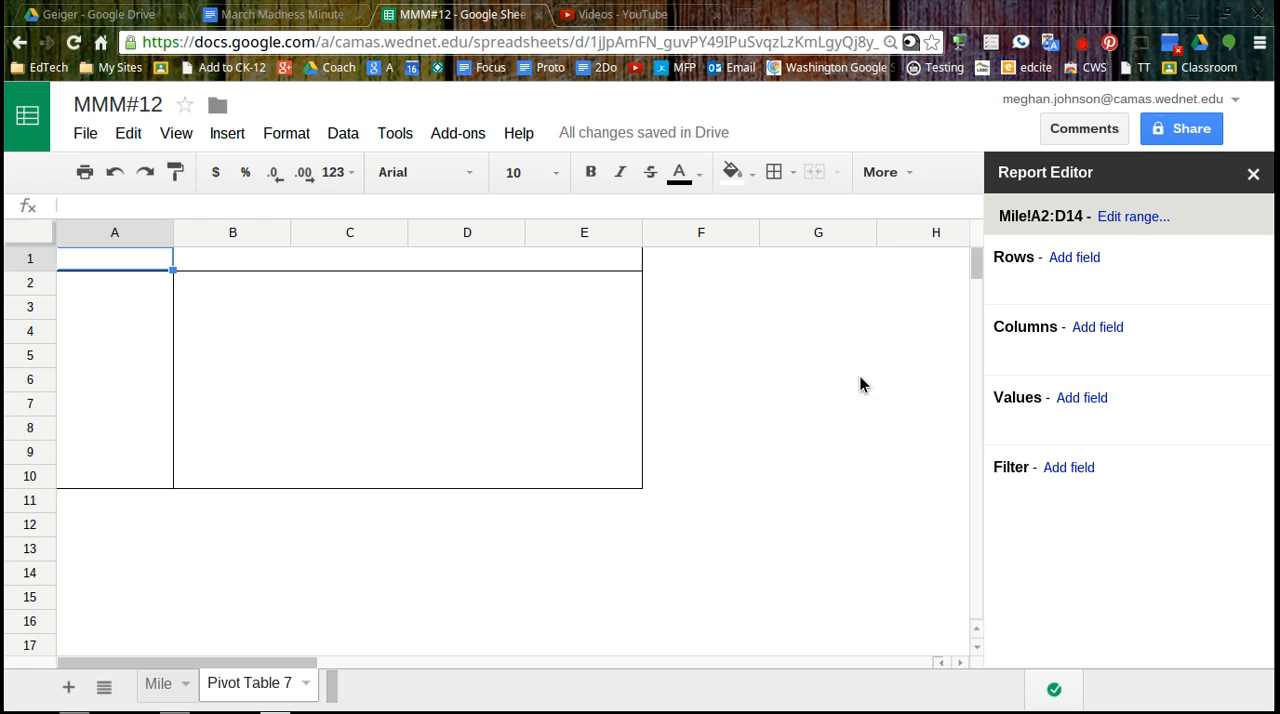
mouse_move(1074, 256)
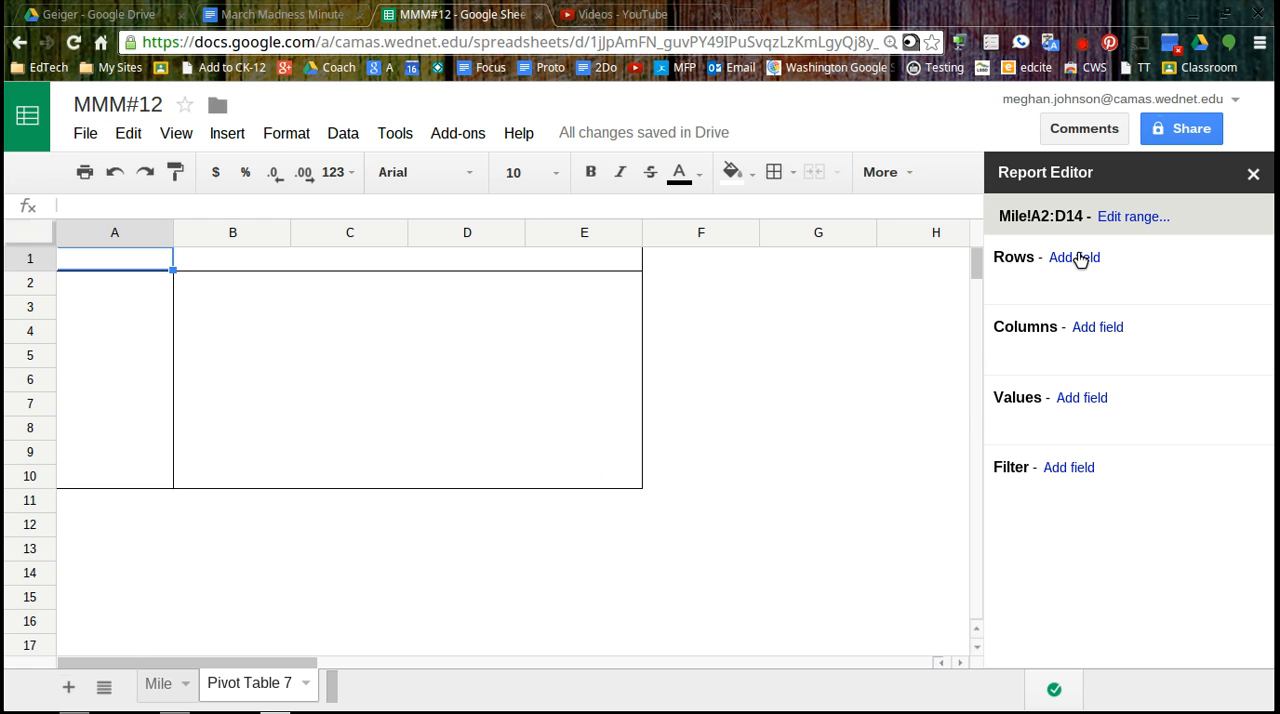
Group pivot rows by Names and summarize Fall Mile as values, giving a 17:13 grand total
click(1072, 256)
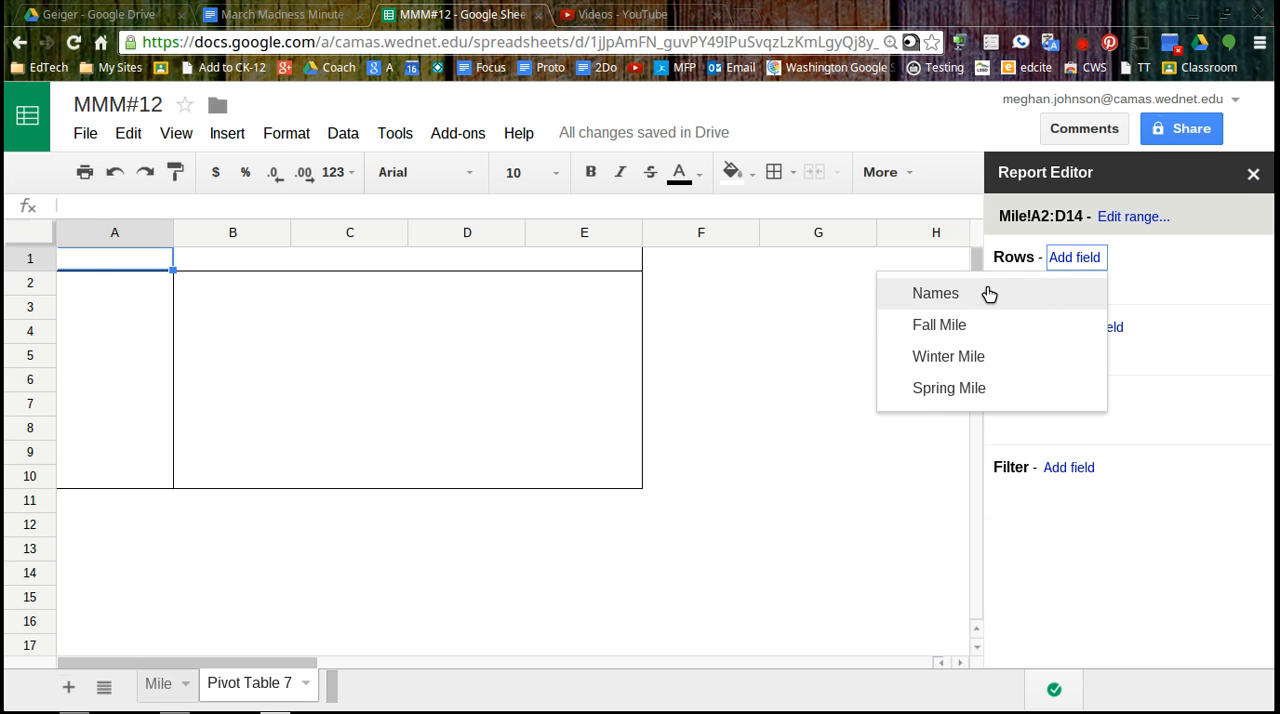
click(936, 292)
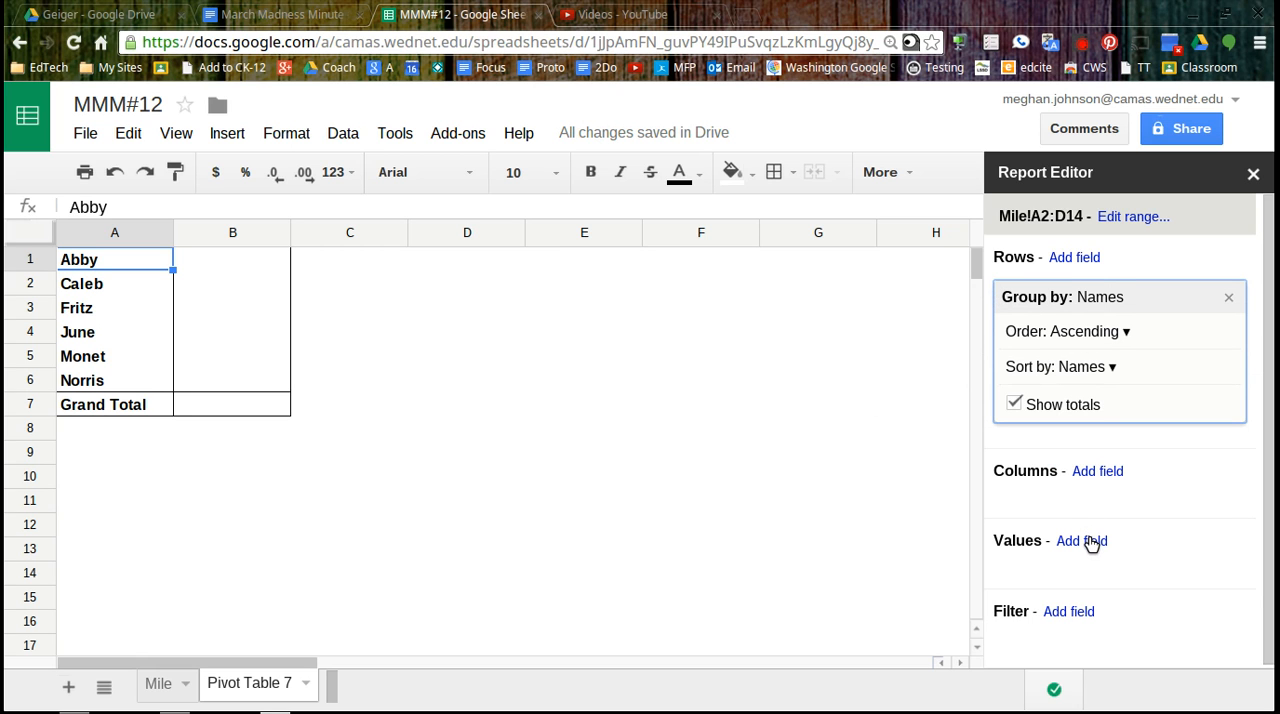
click(1080, 540)
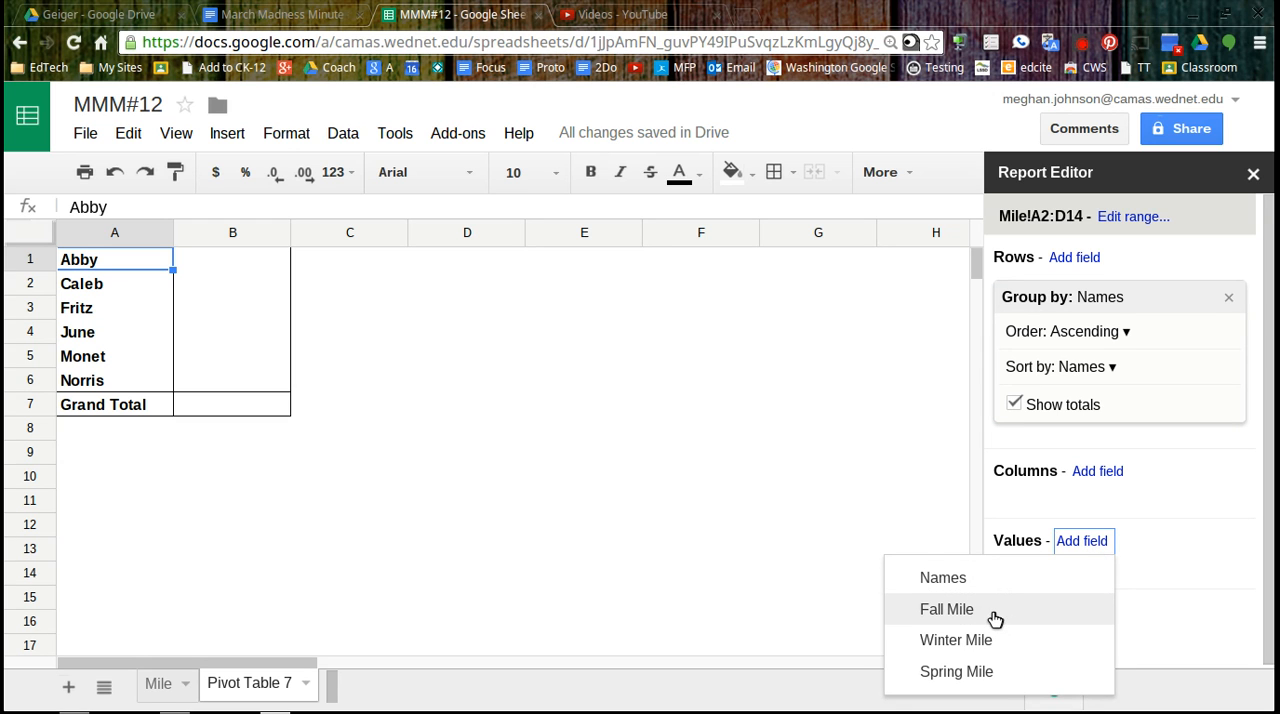
click(948, 608)
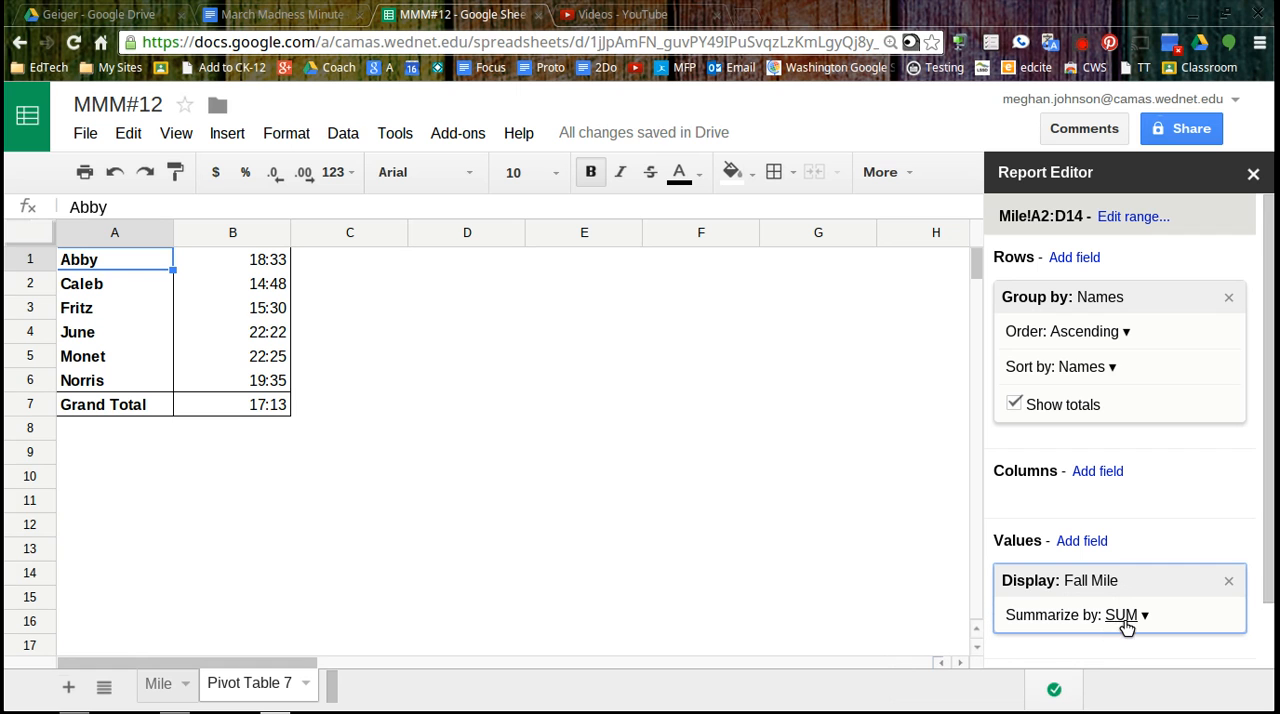
mouse_move(268, 296)
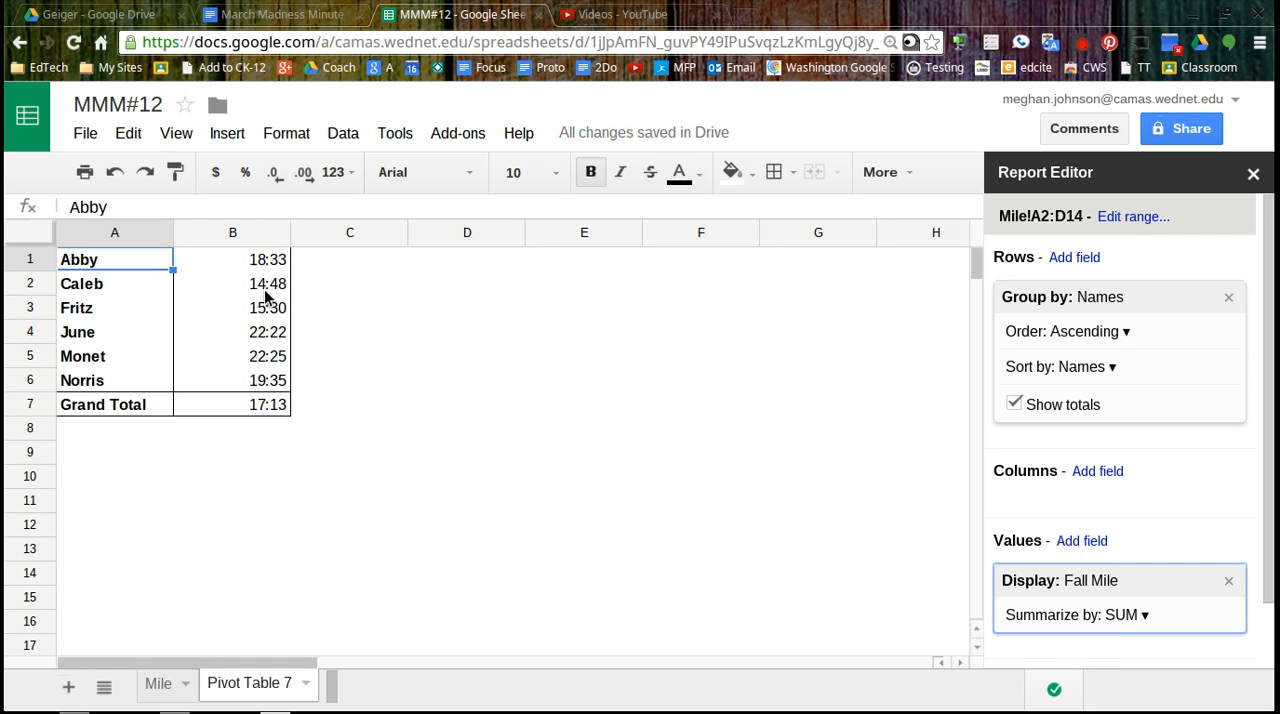
mouse_move(268, 404)
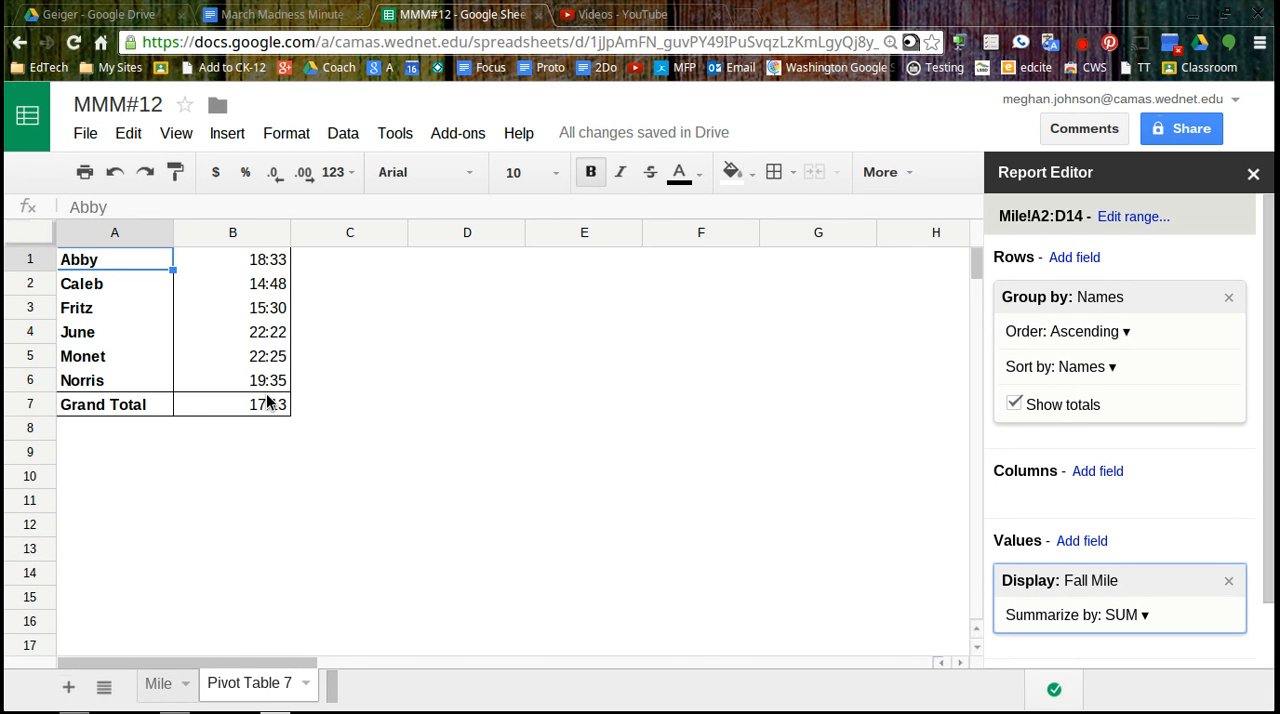
mouse_move(256, 258)
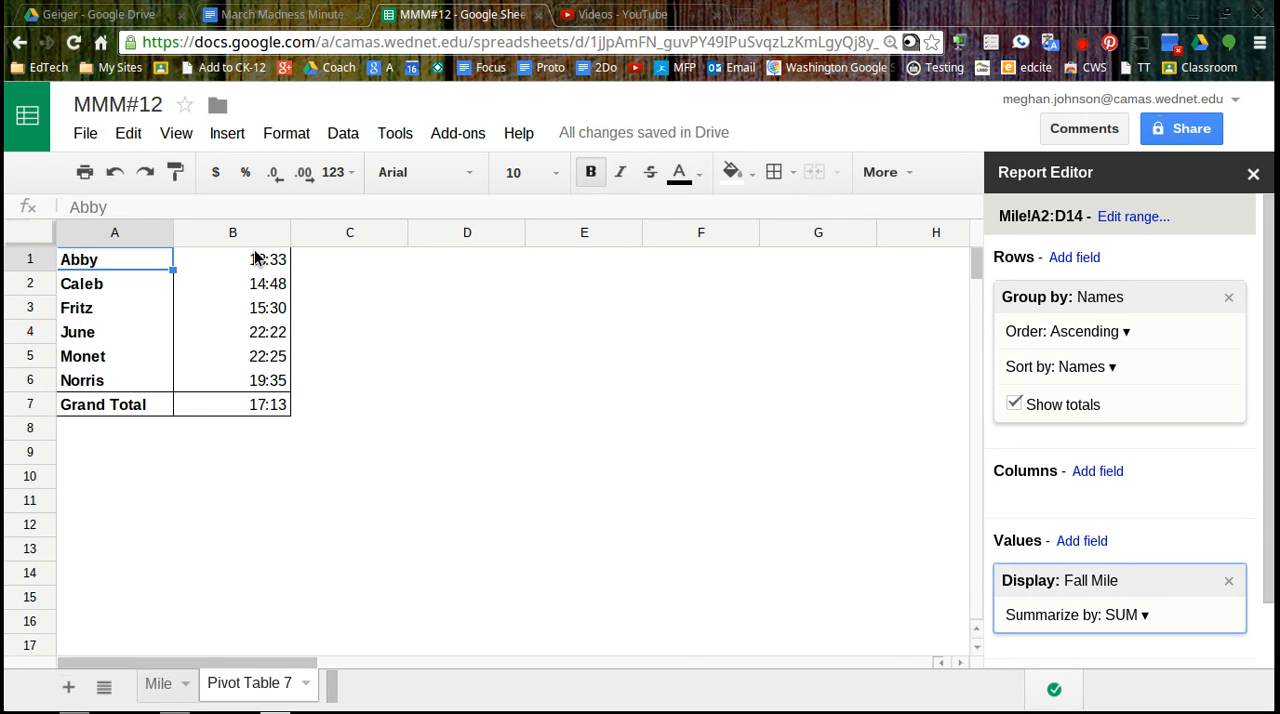
mouse_move(258, 380)
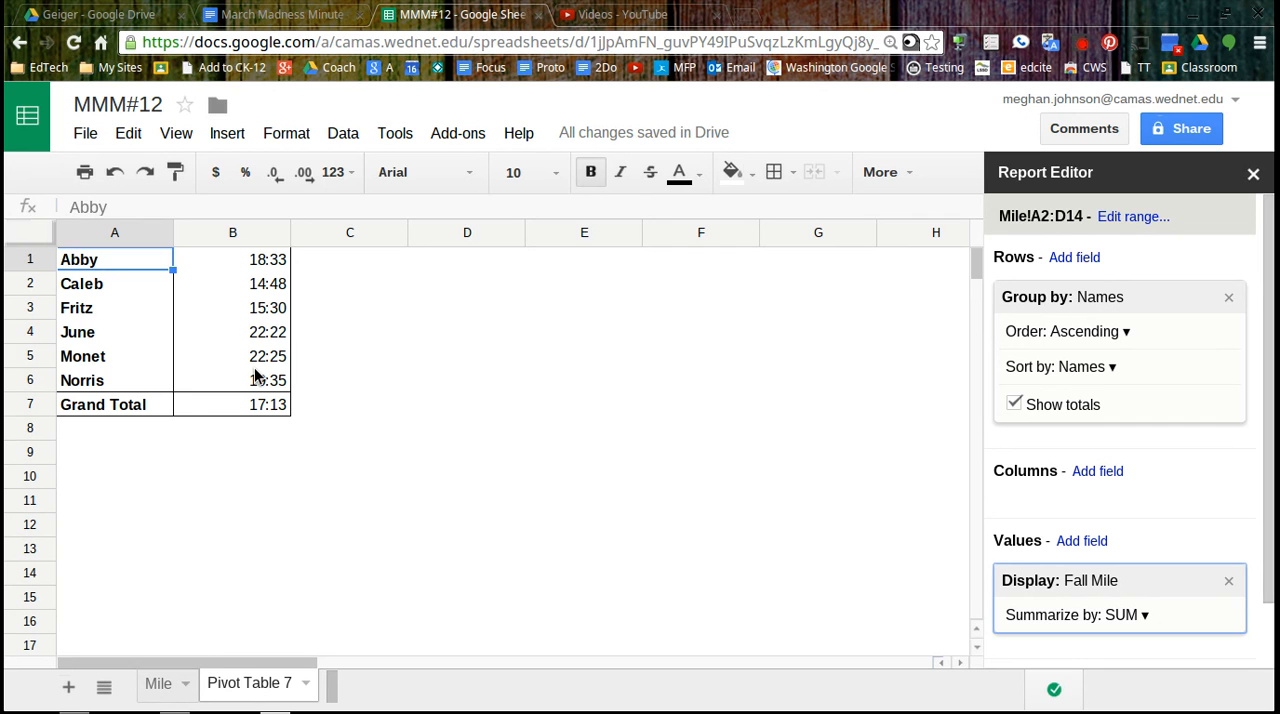
mouse_move(250, 380)
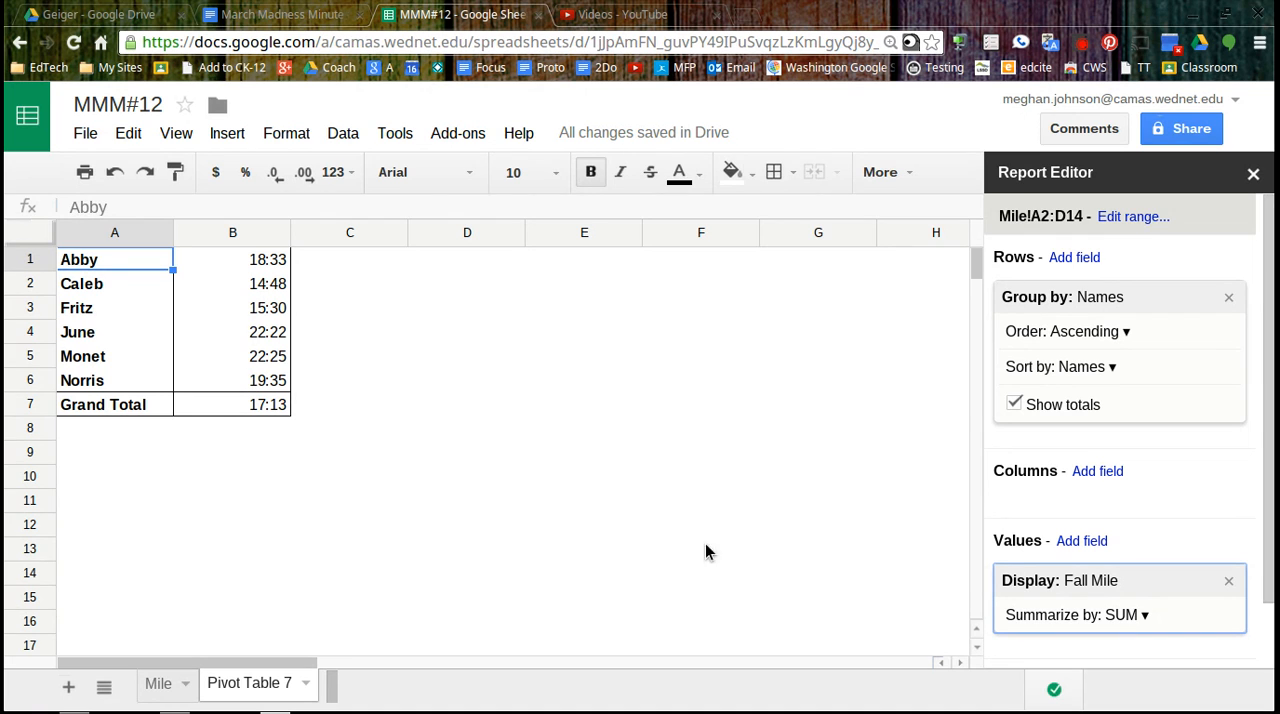
mouse_move(1148, 628)
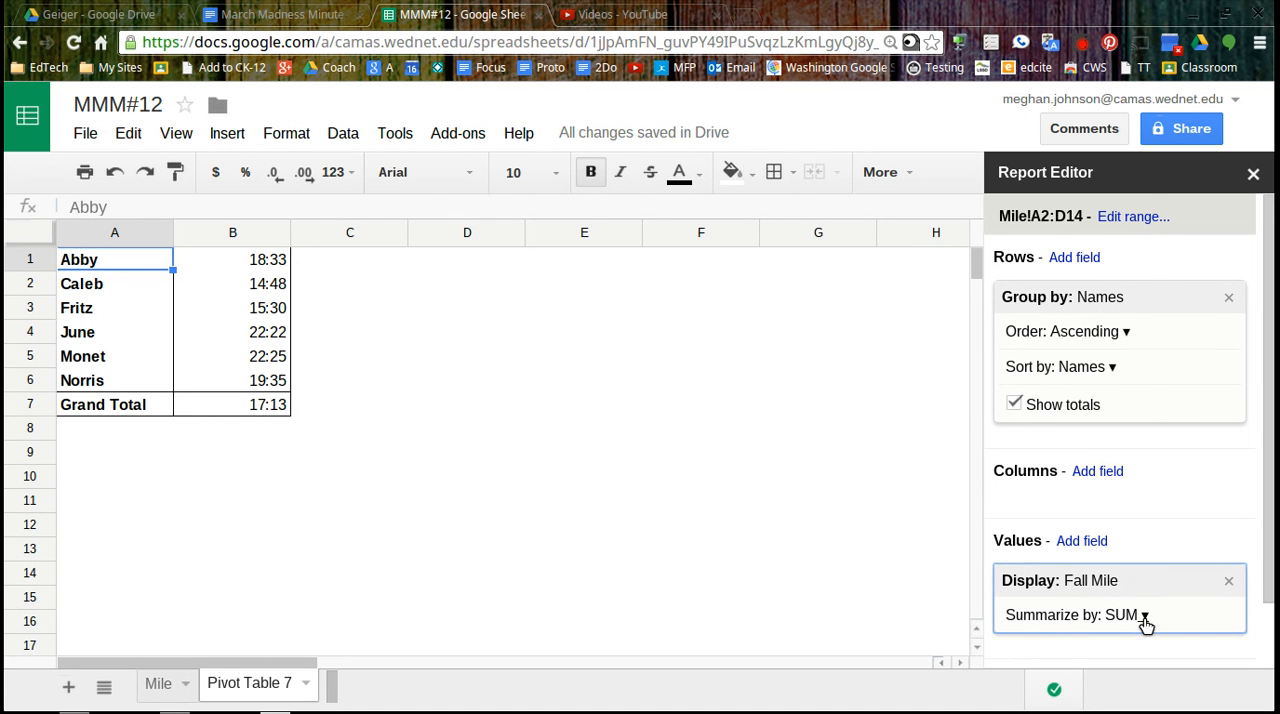
Summarize Fall Mile by MIN so each student's fastest time shows, grand total 7:23
click(1124, 614)
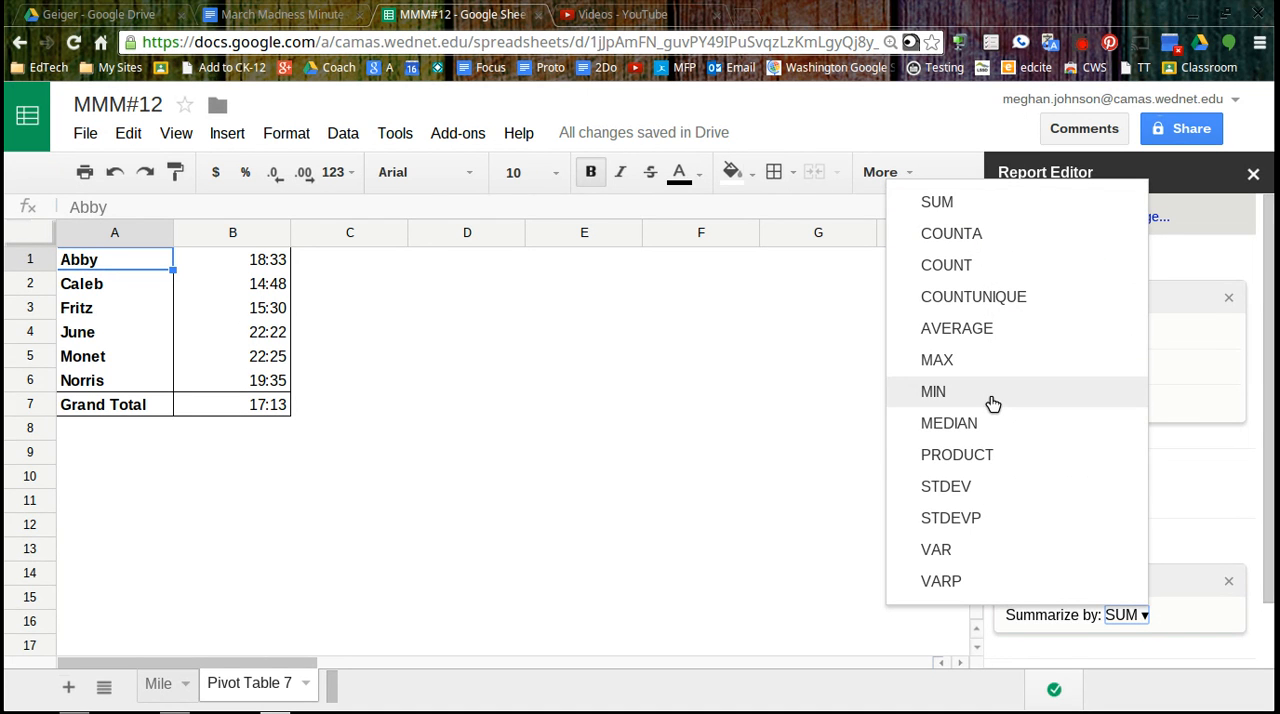
click(932, 392)
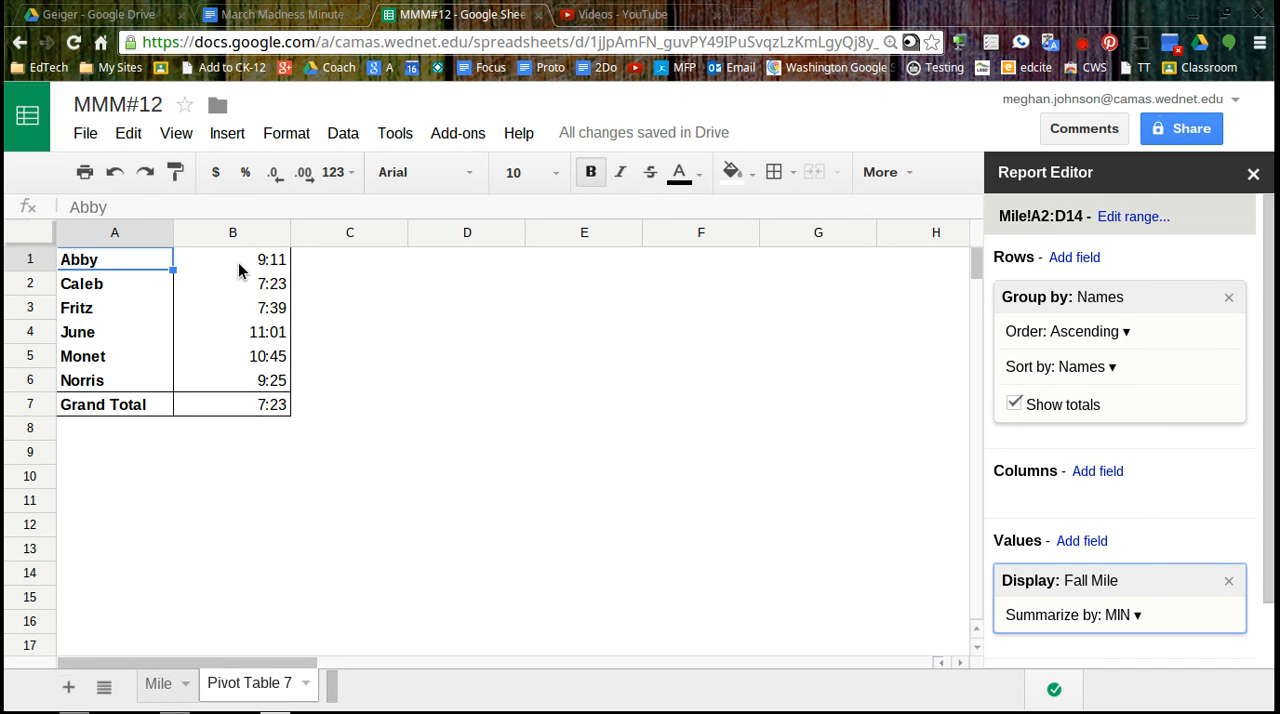
mouse_move(280, 432)
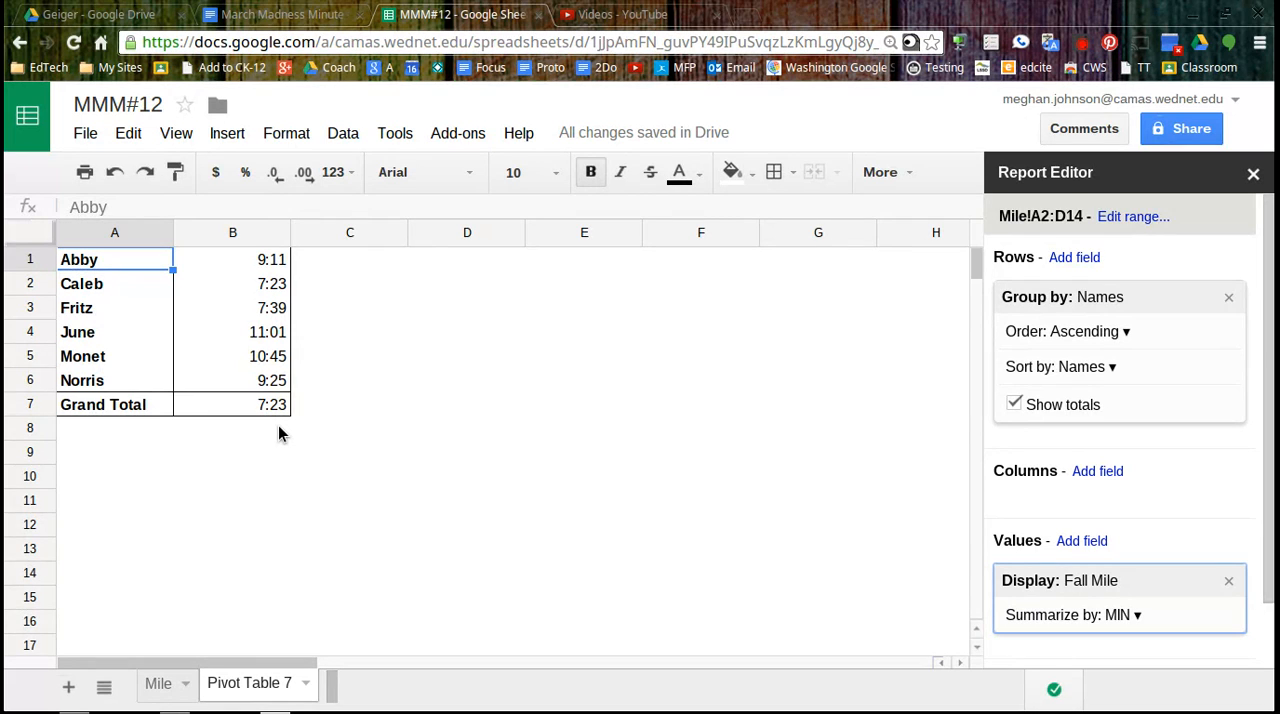